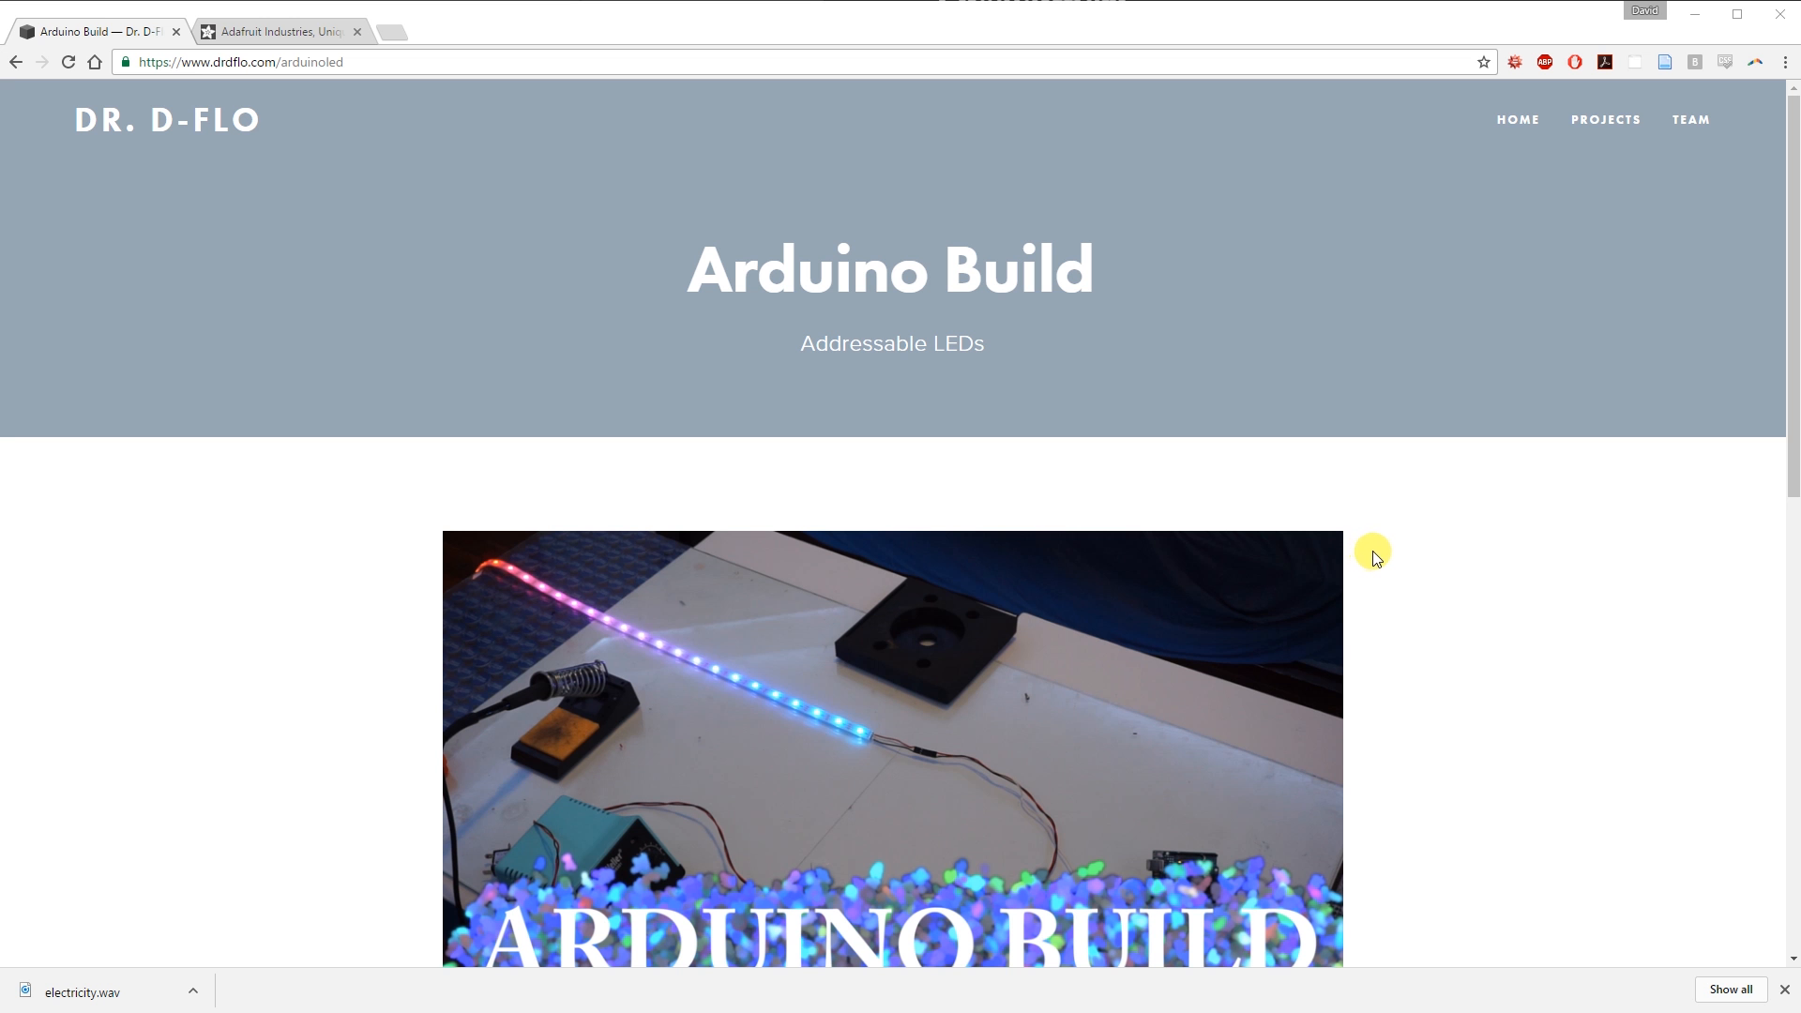
mouse_move(1384, 562)
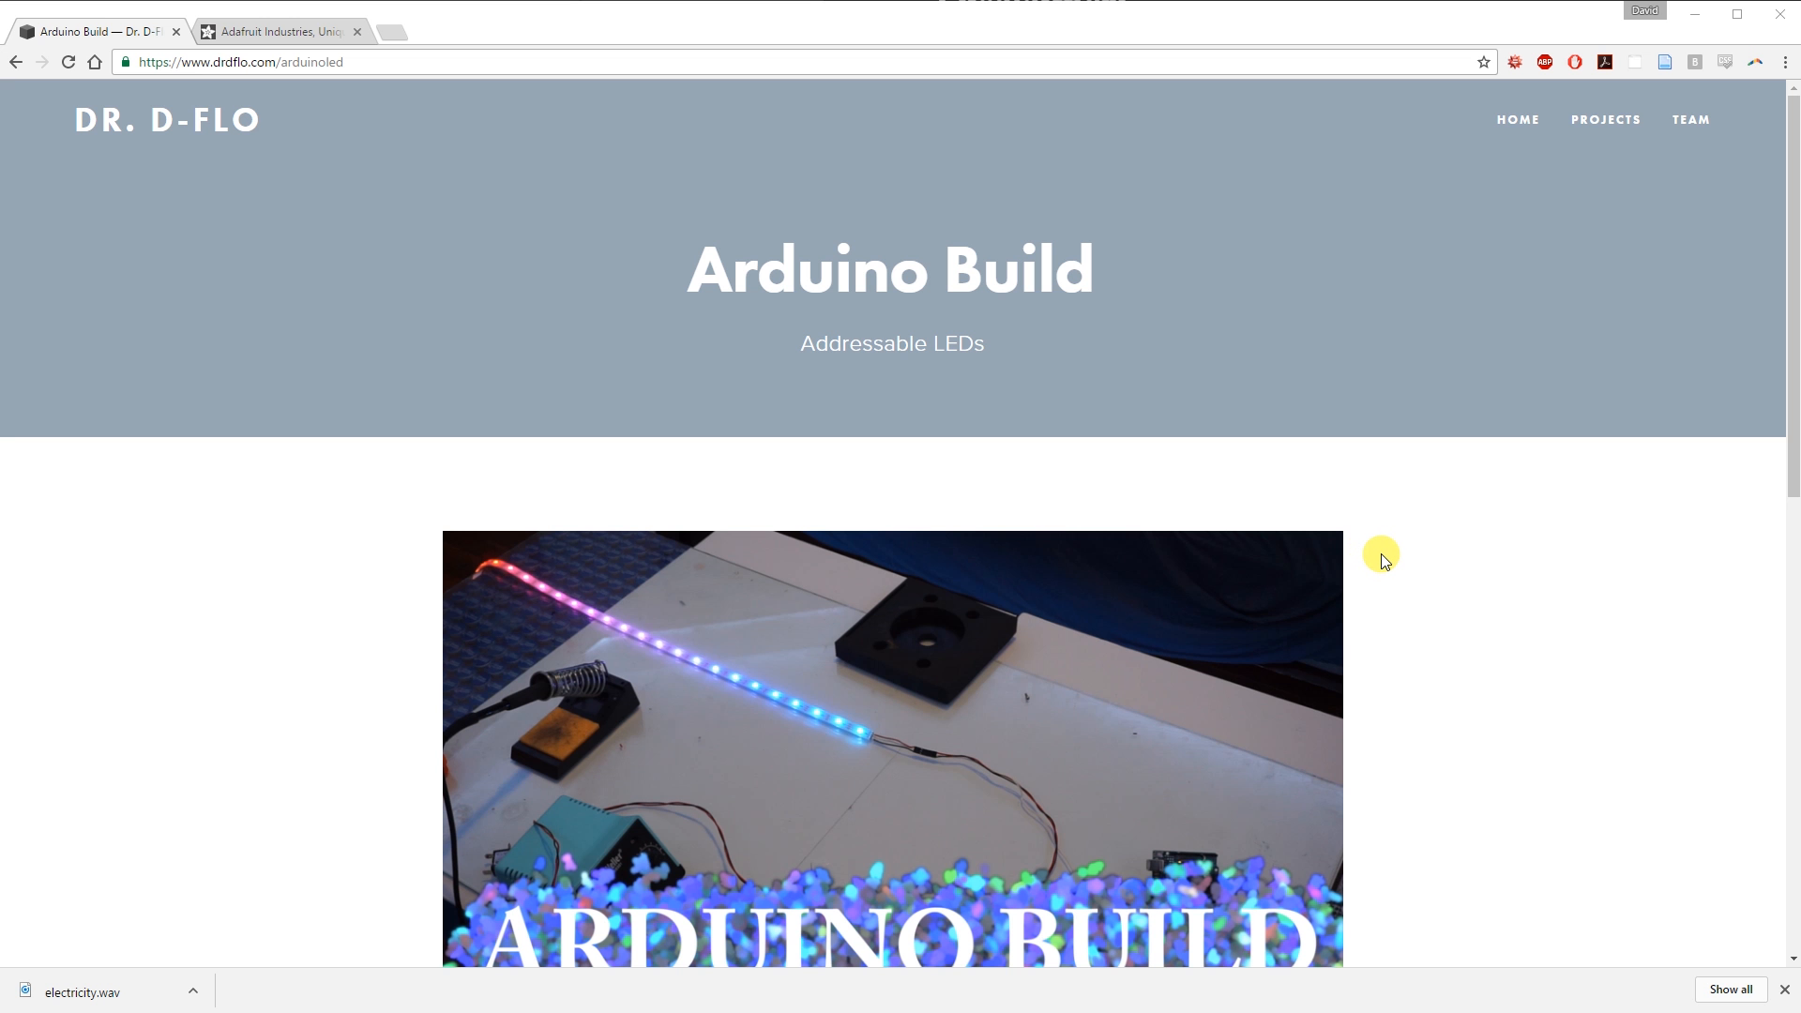
mouse_move(1370, 579)
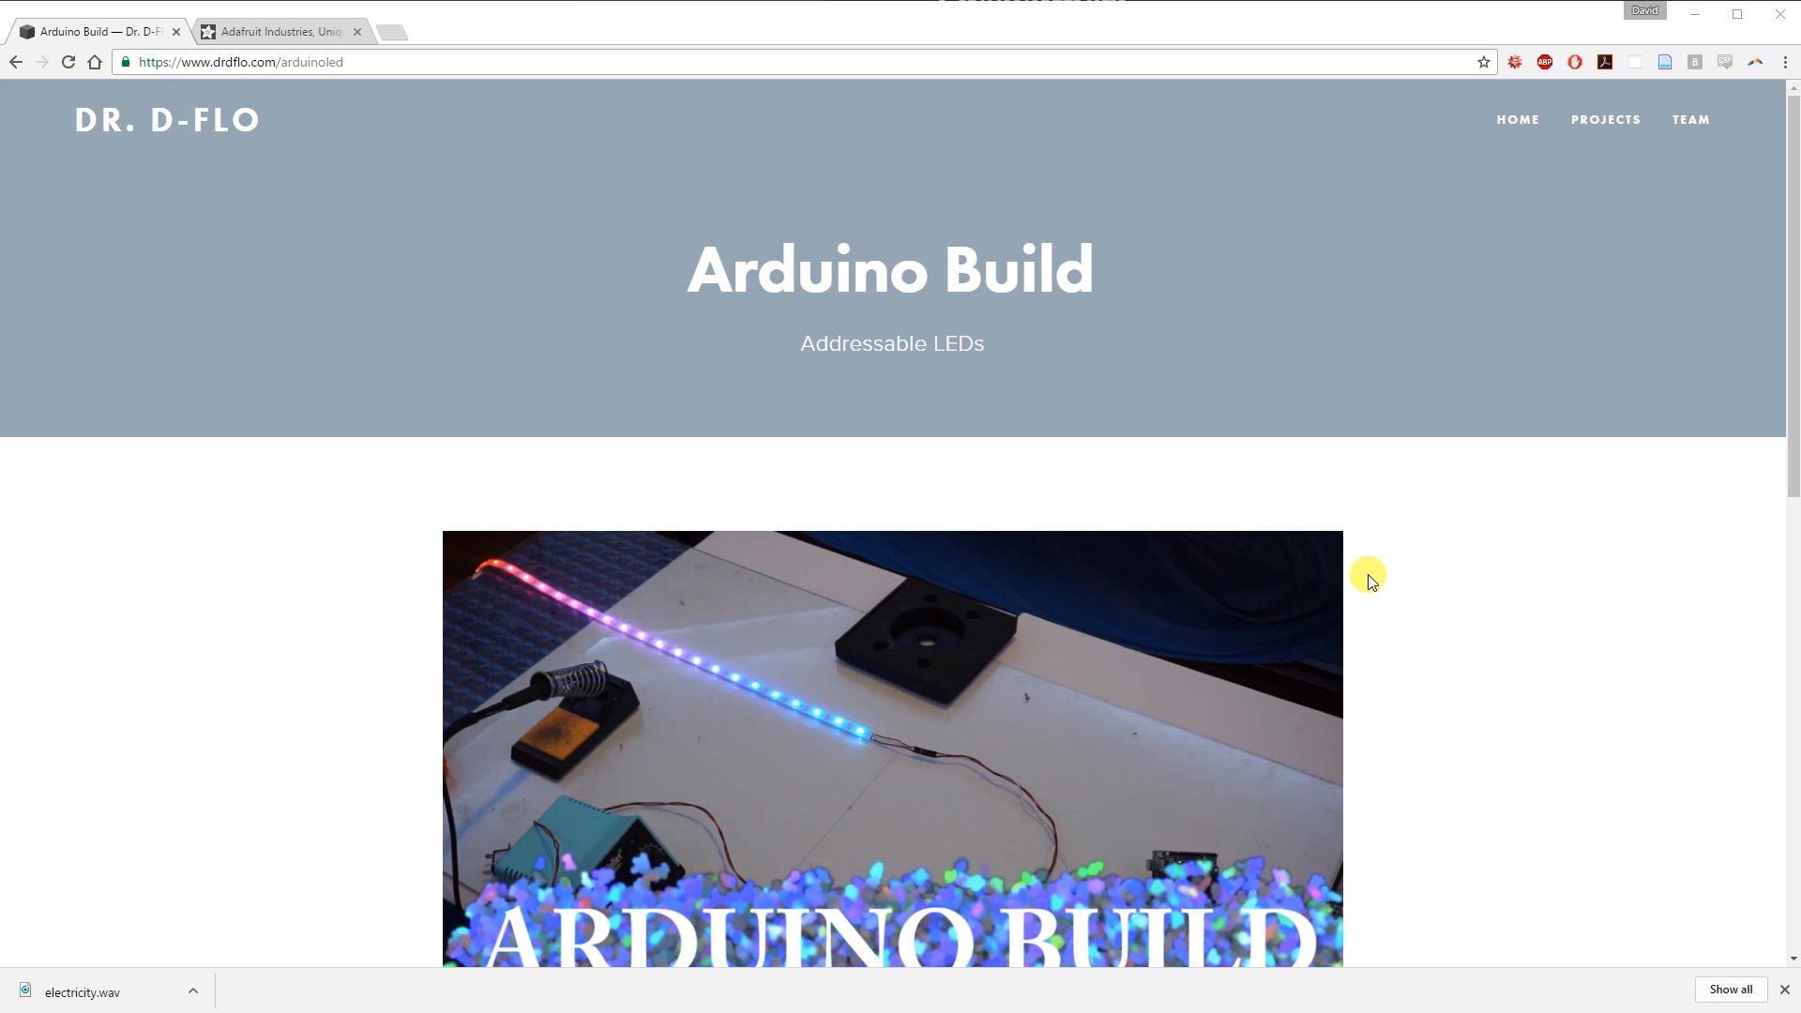
Step: Scroll the drdflo.com Arduino Build page down to its Required Supplies list
scroll(down, 3)
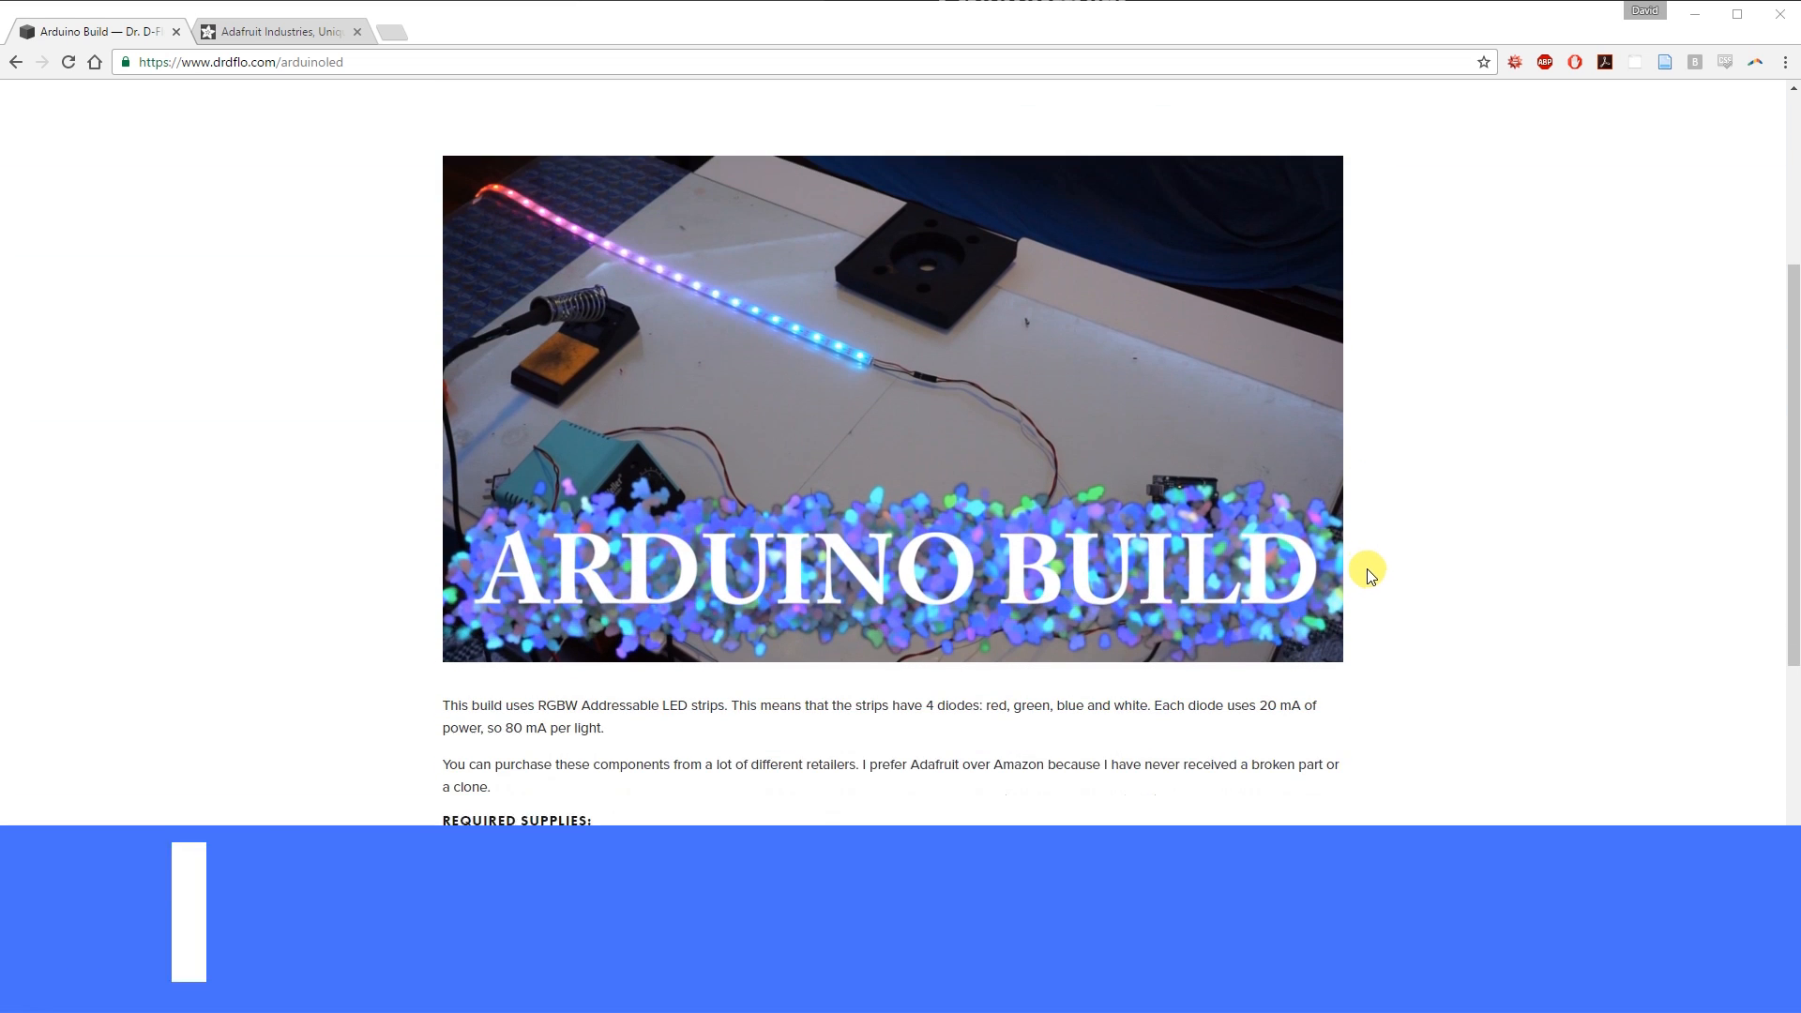
scroll(down, 3)
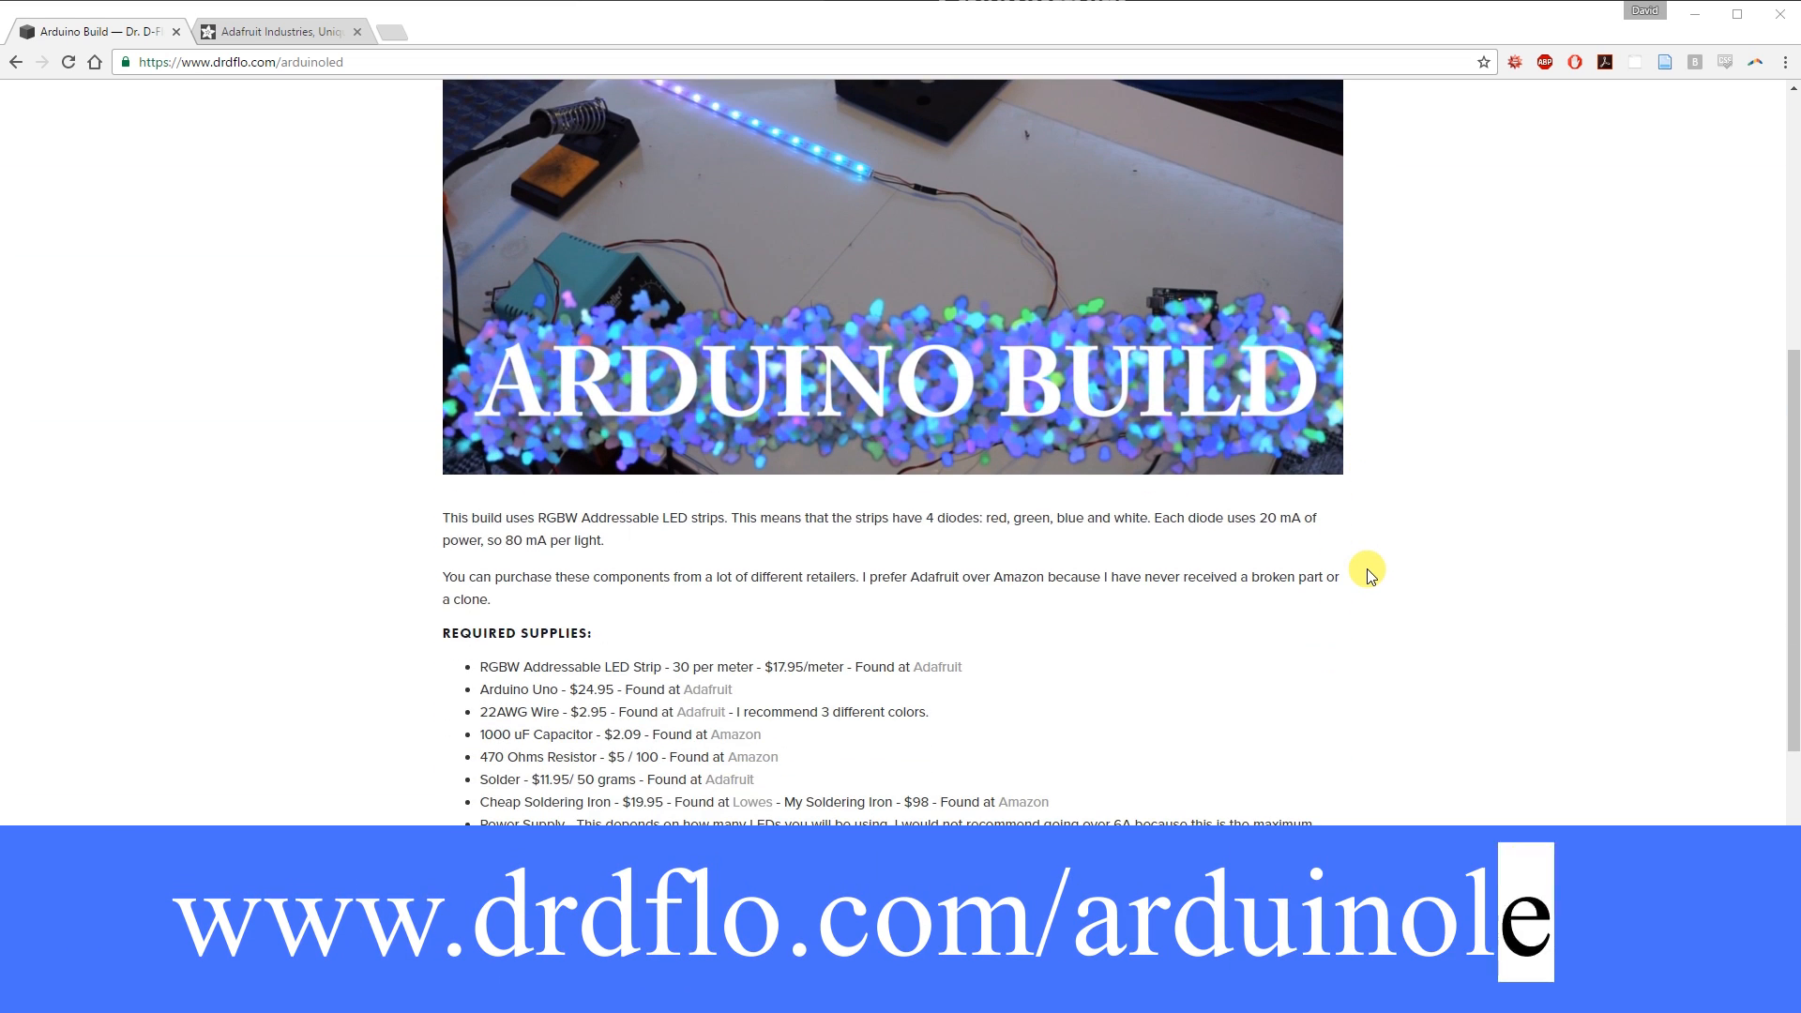
scroll(down, 3)
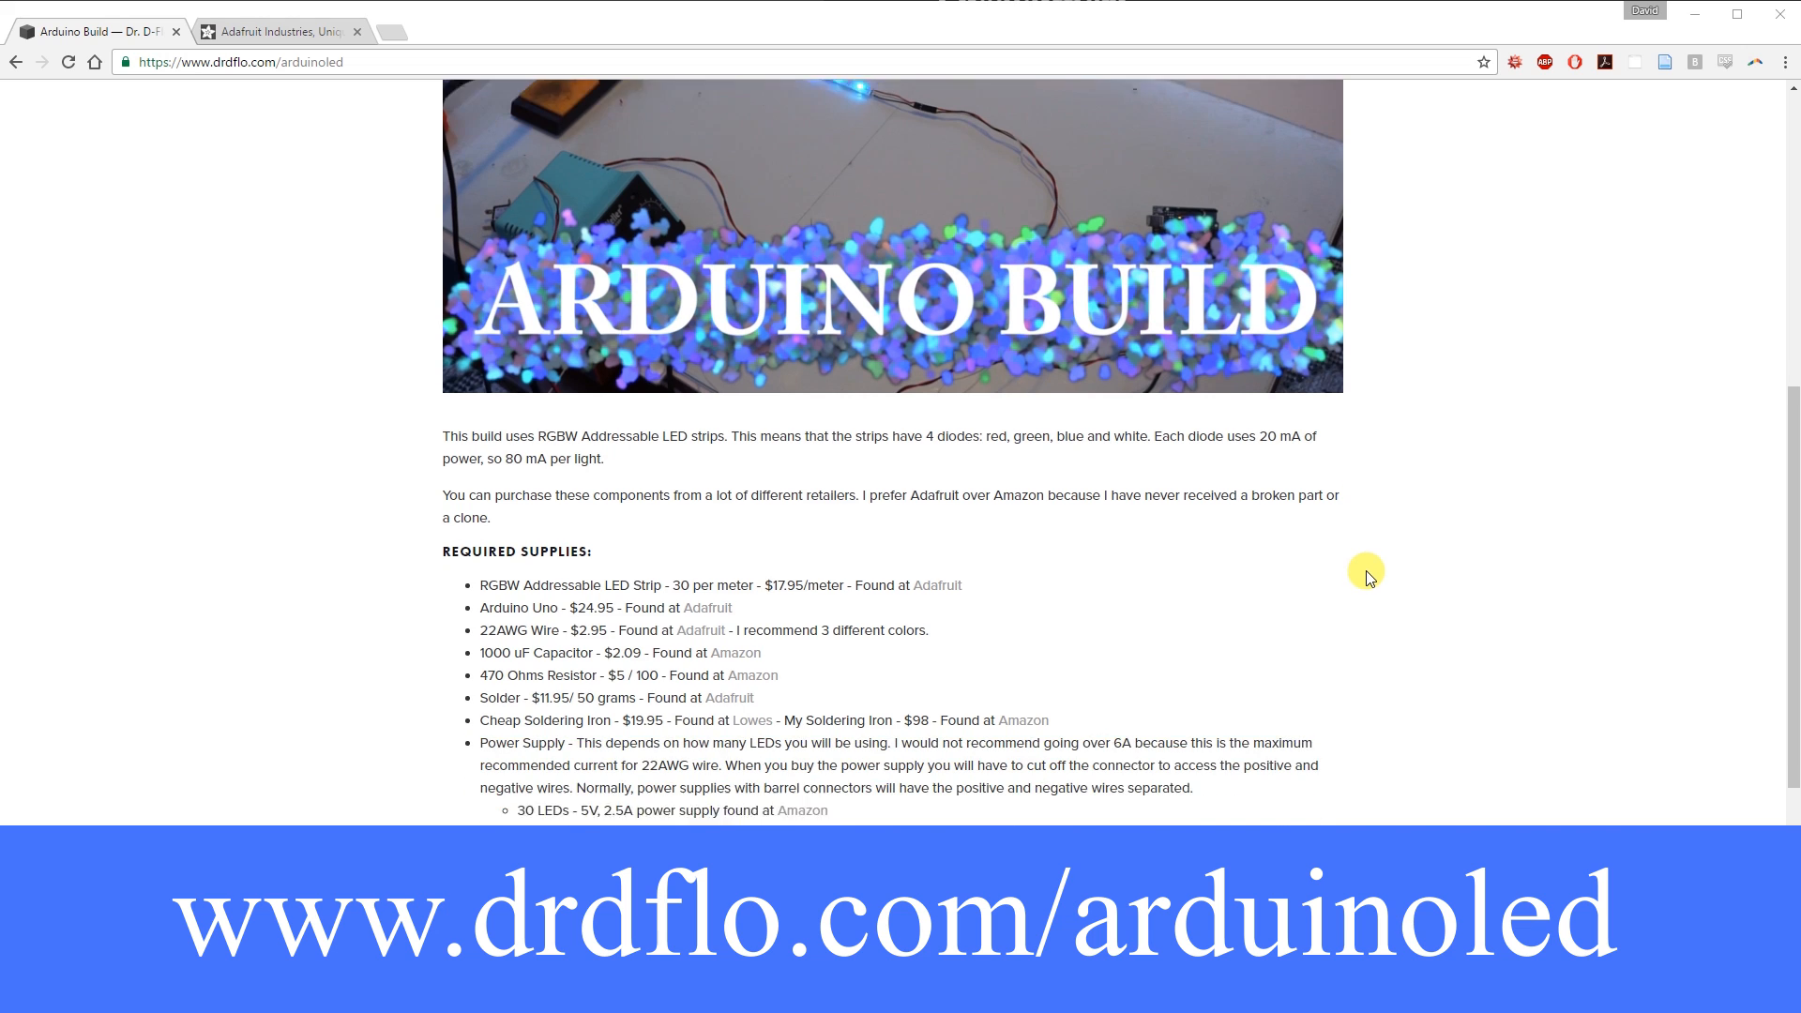
scroll(down, 3)
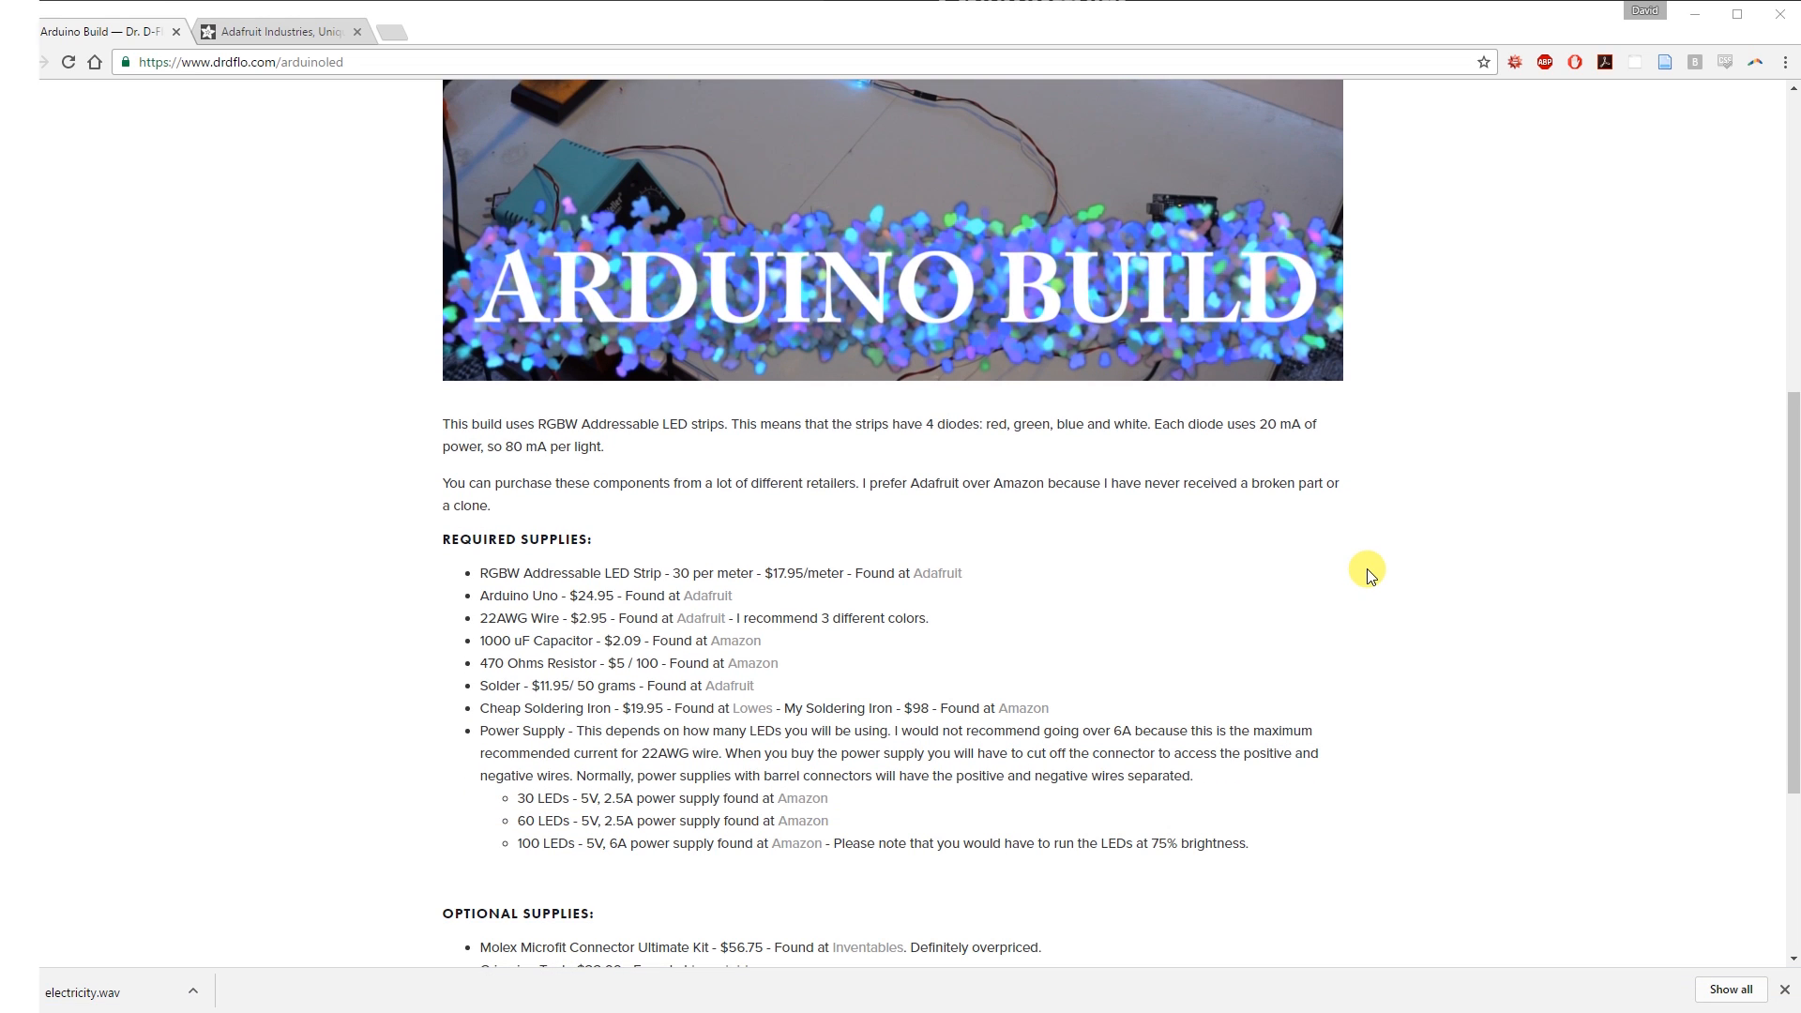
scroll(down, 3)
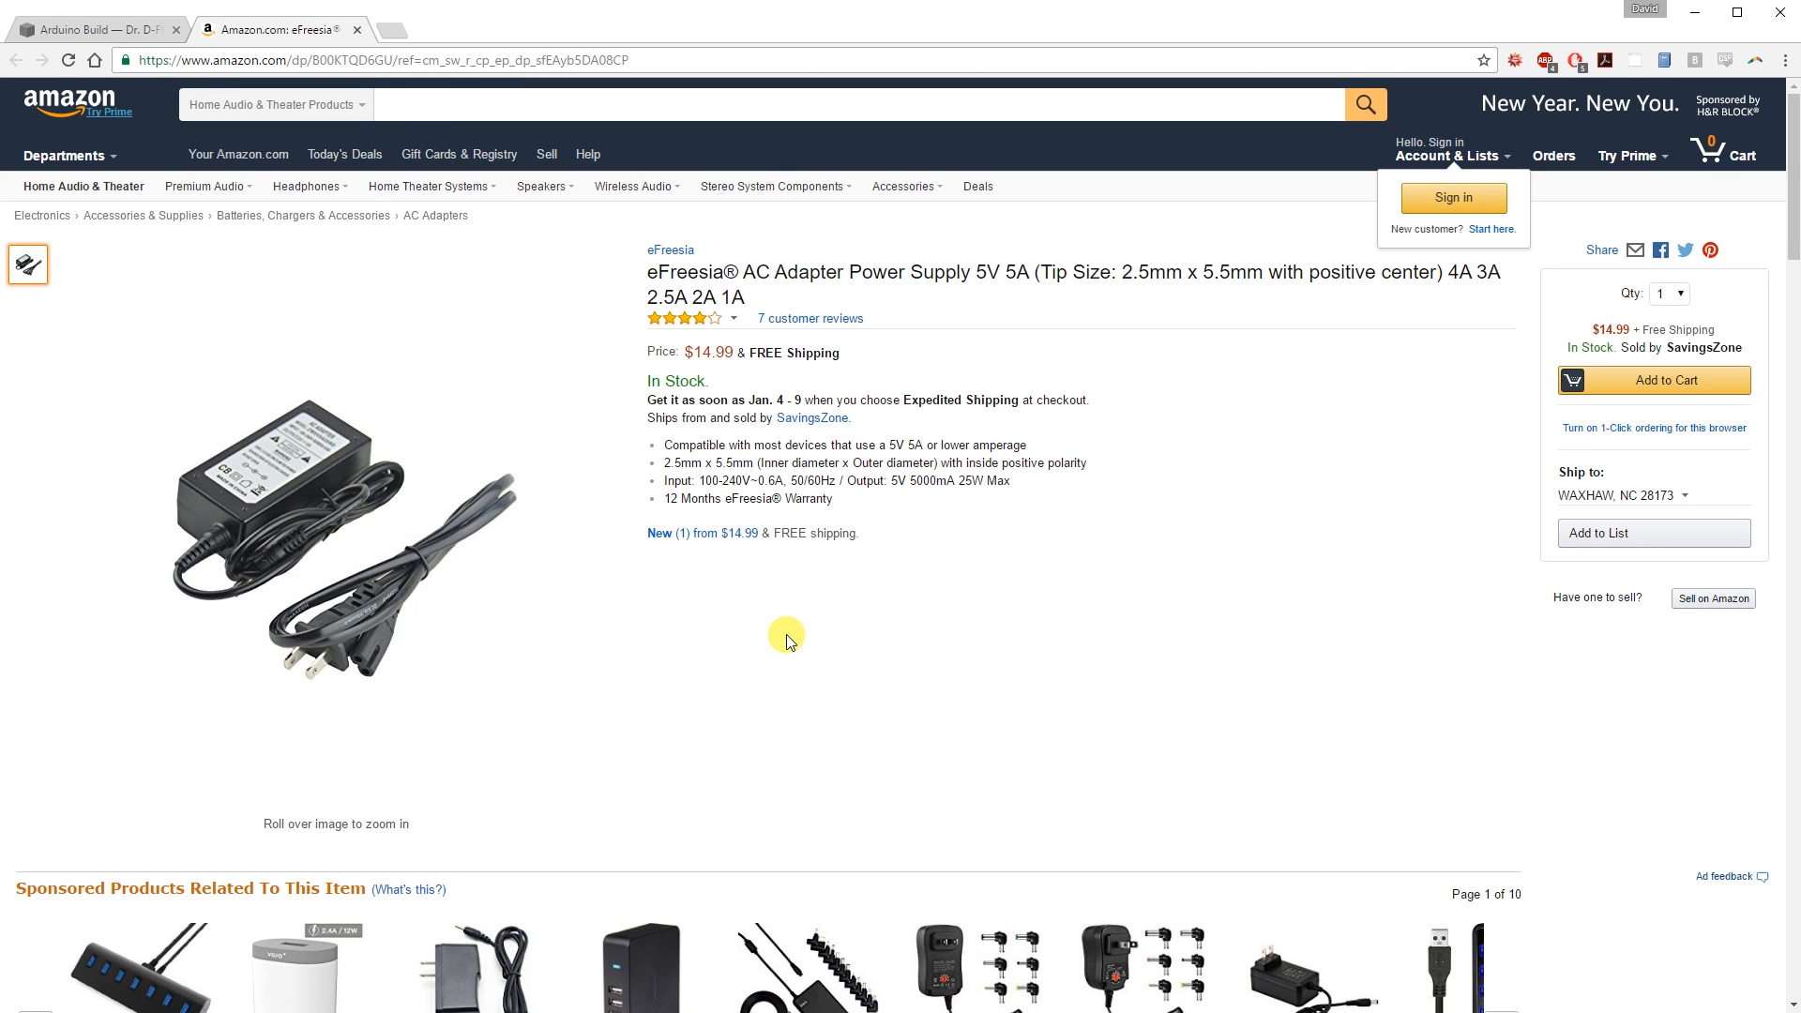
mouse_move(781, 639)
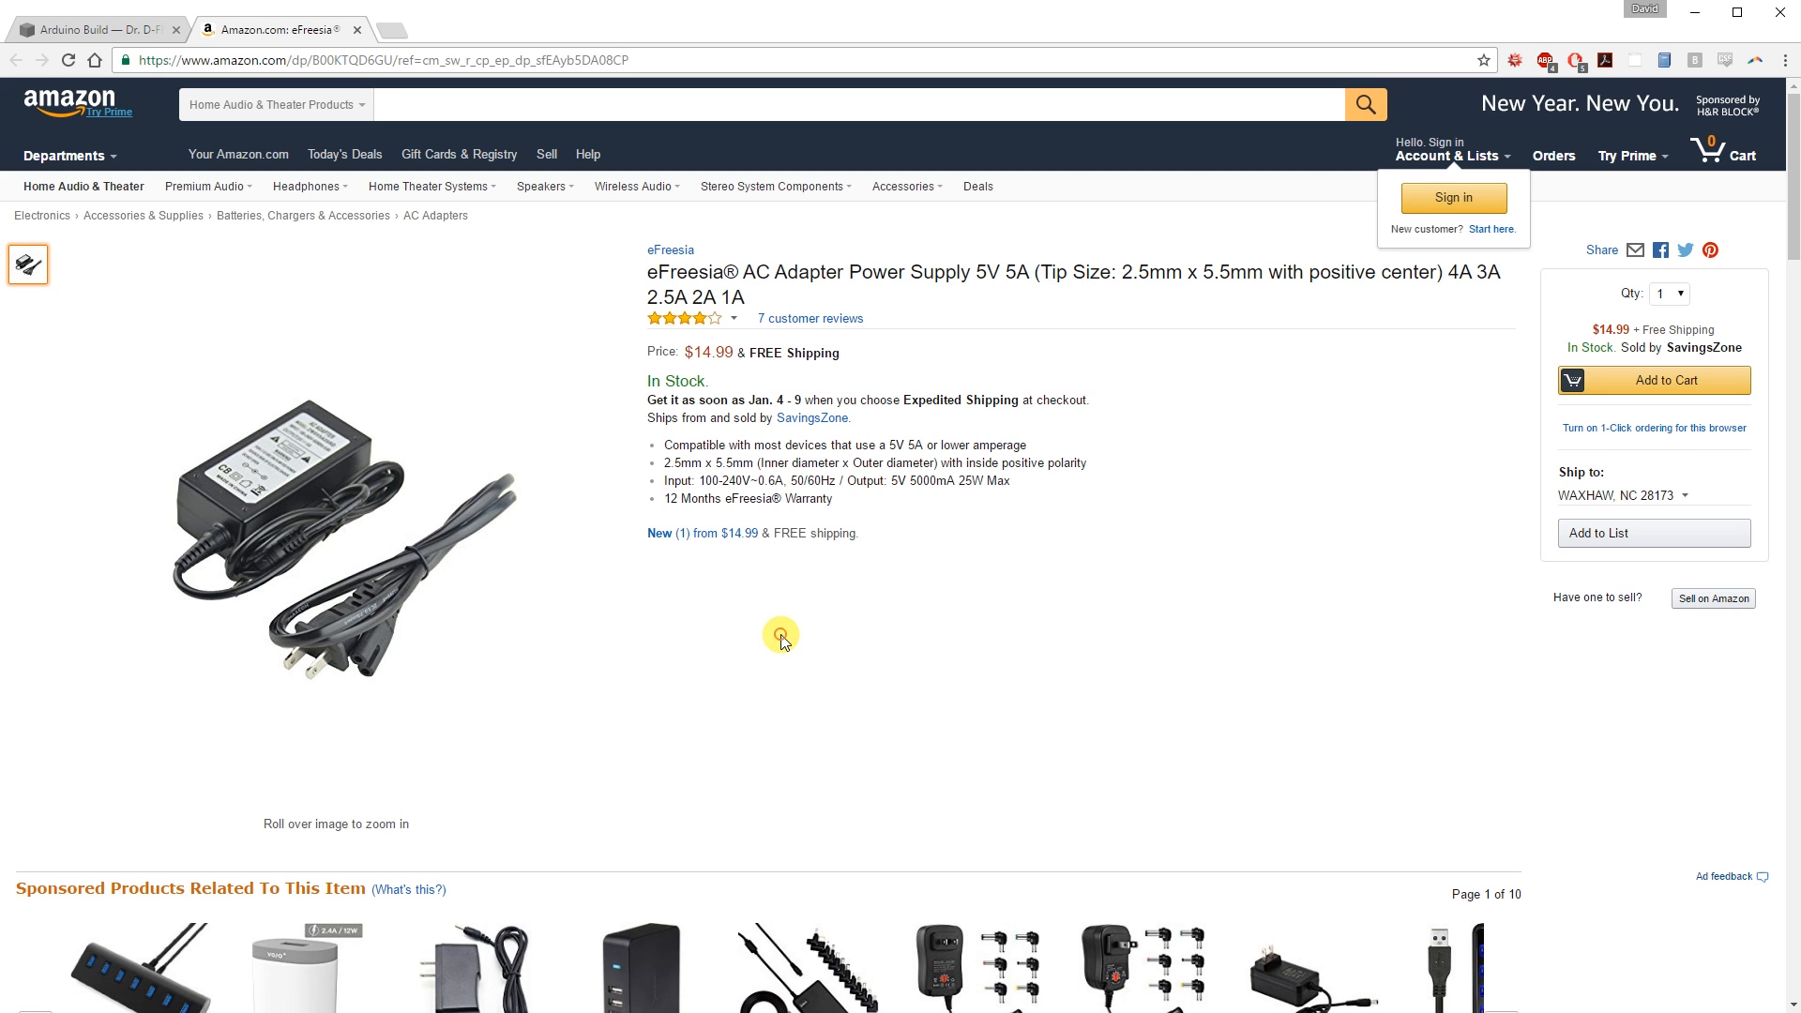
mouse_move(844, 657)
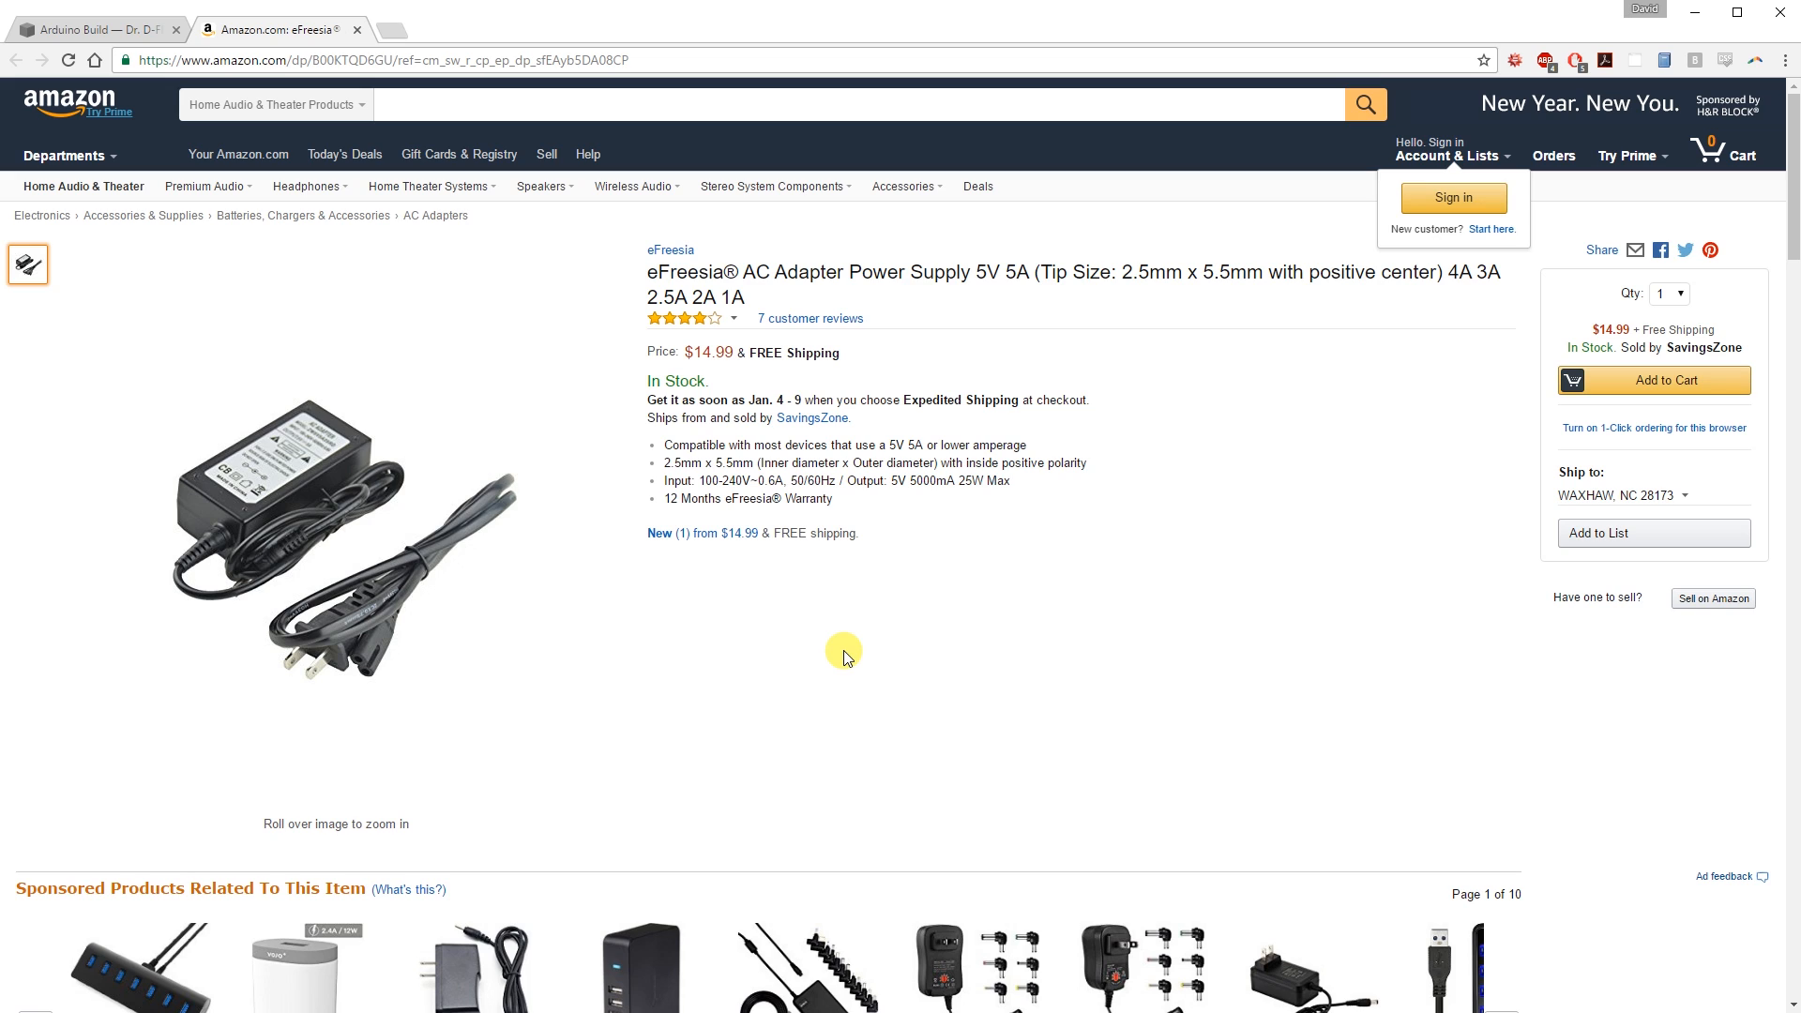
mouse_move(827, 632)
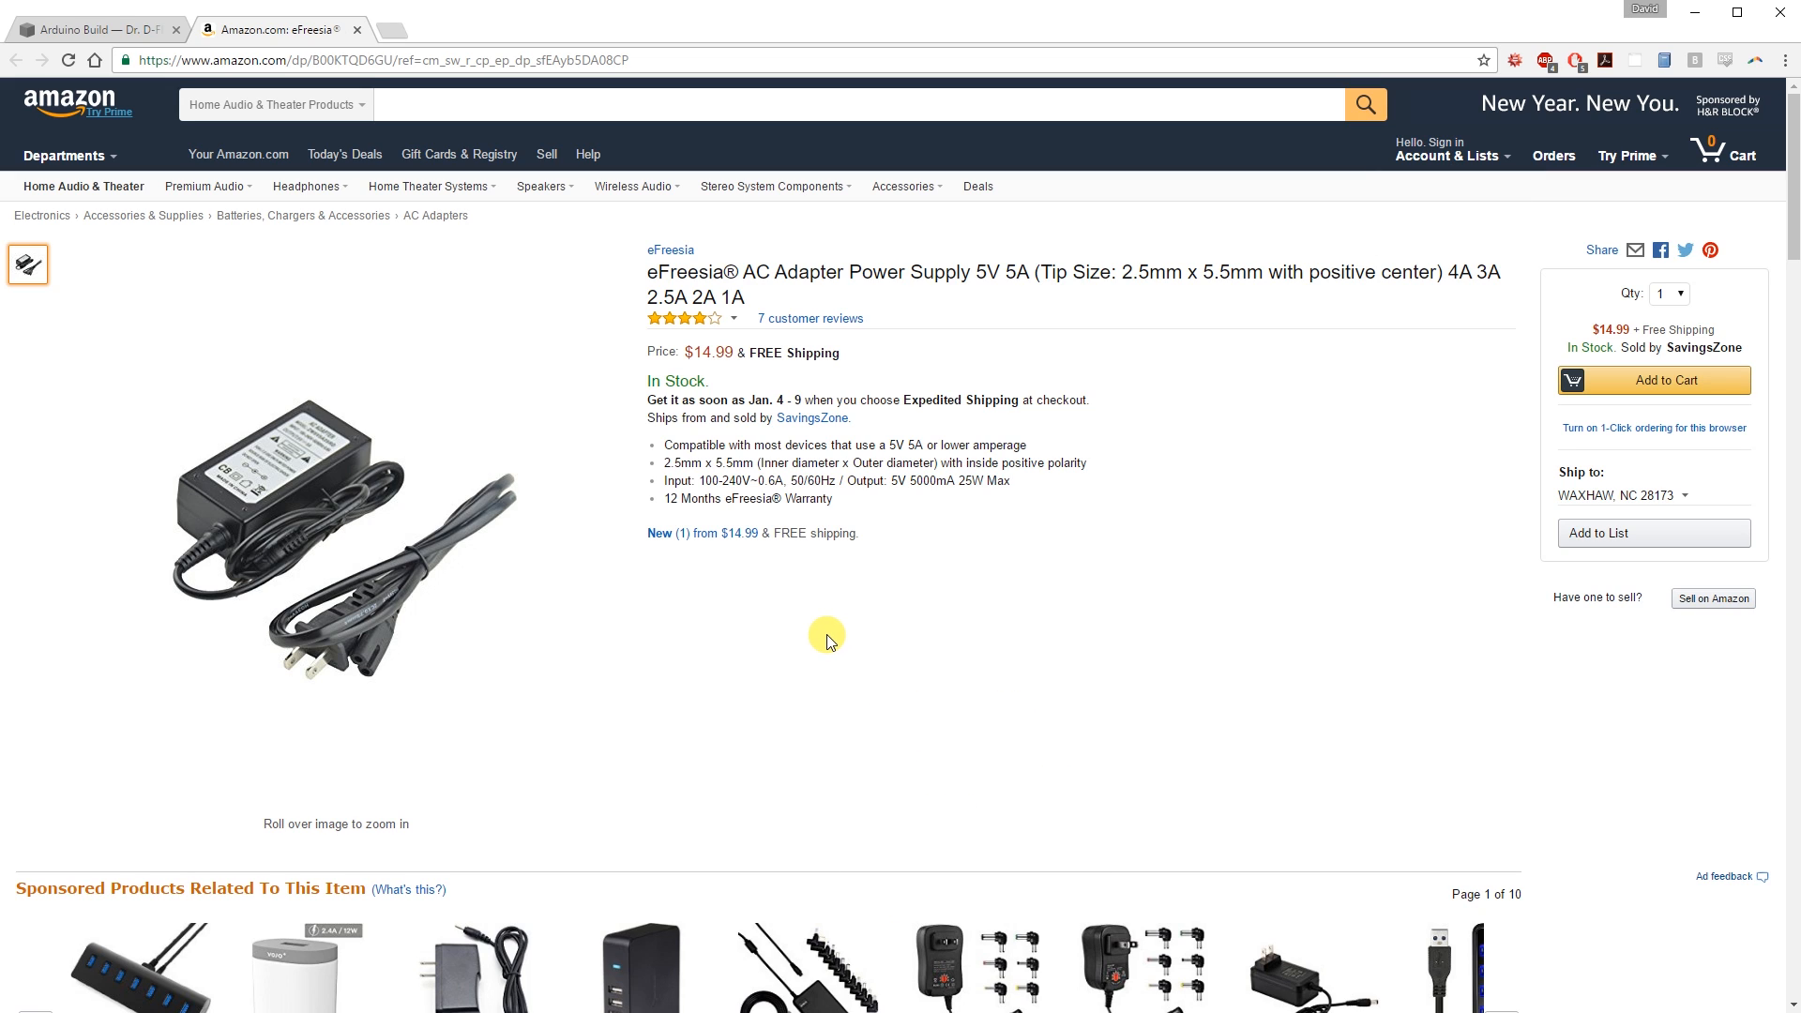
mouse_move(786, 641)
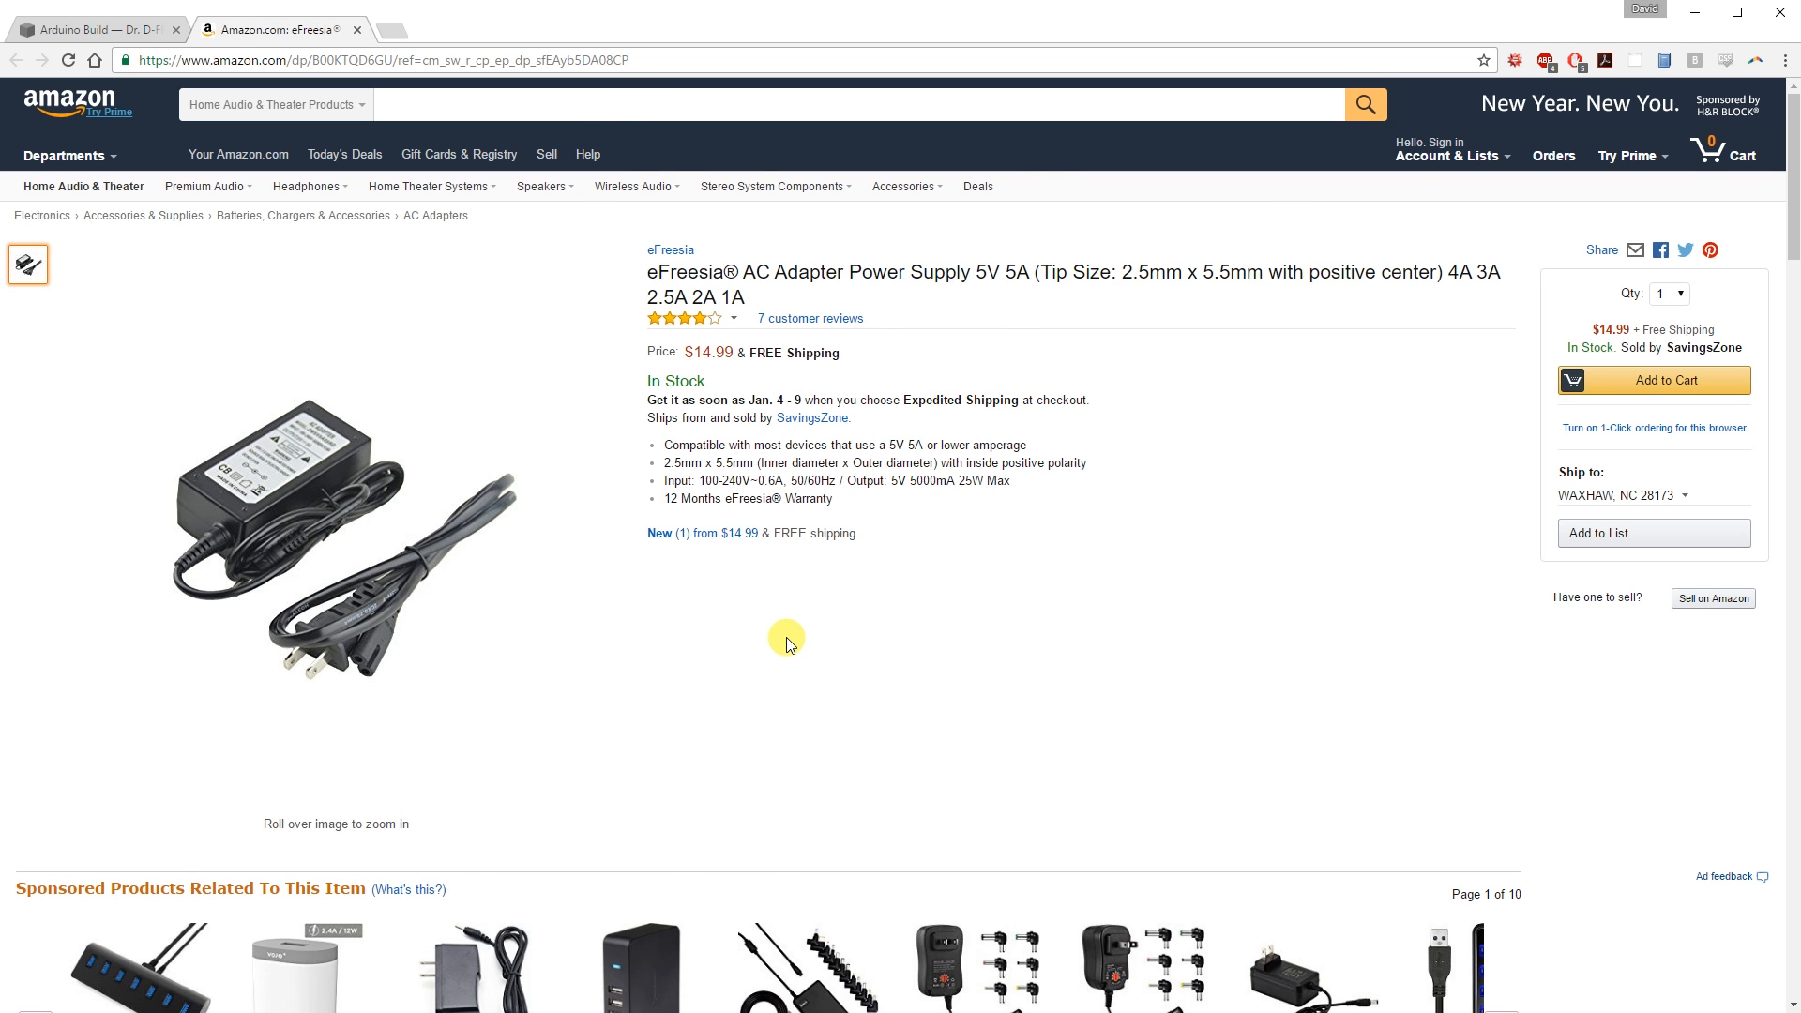
Step: From the Arduino Build supplies tab, open Adafruit's NeoPixel RGBW White PCB 30 LED/m strip page
click(92, 30)
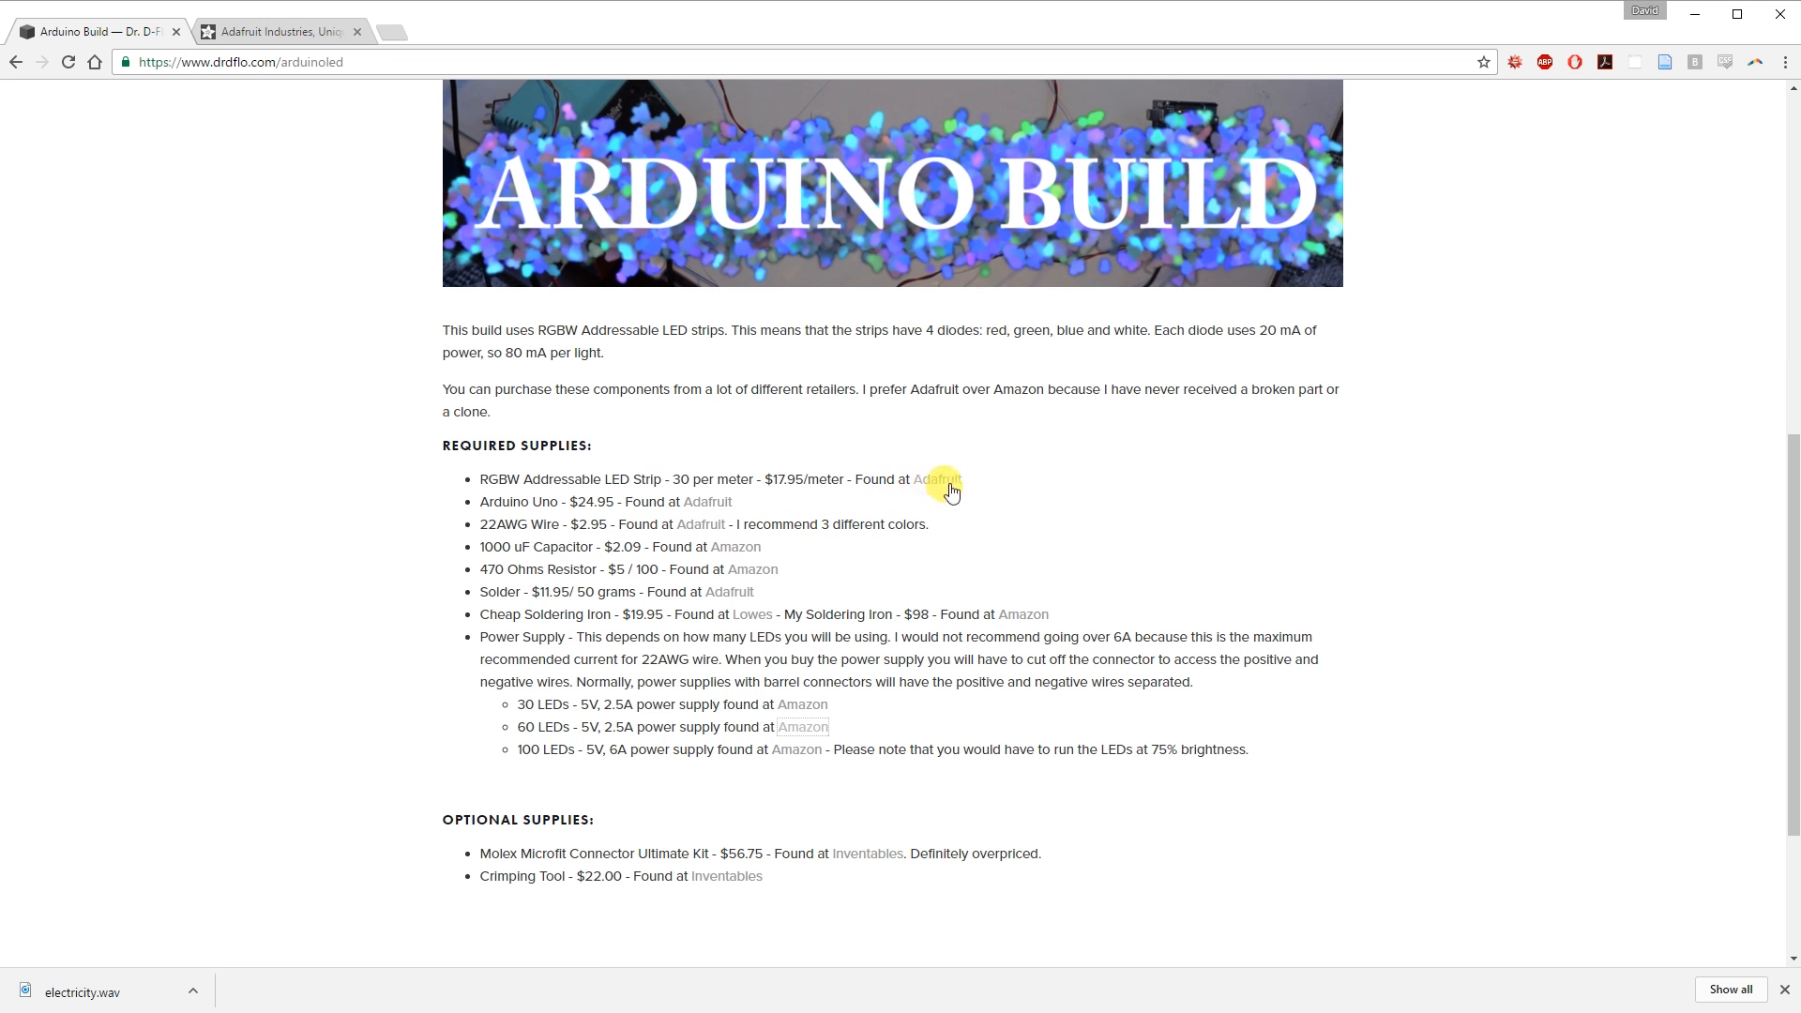
click(936, 479)
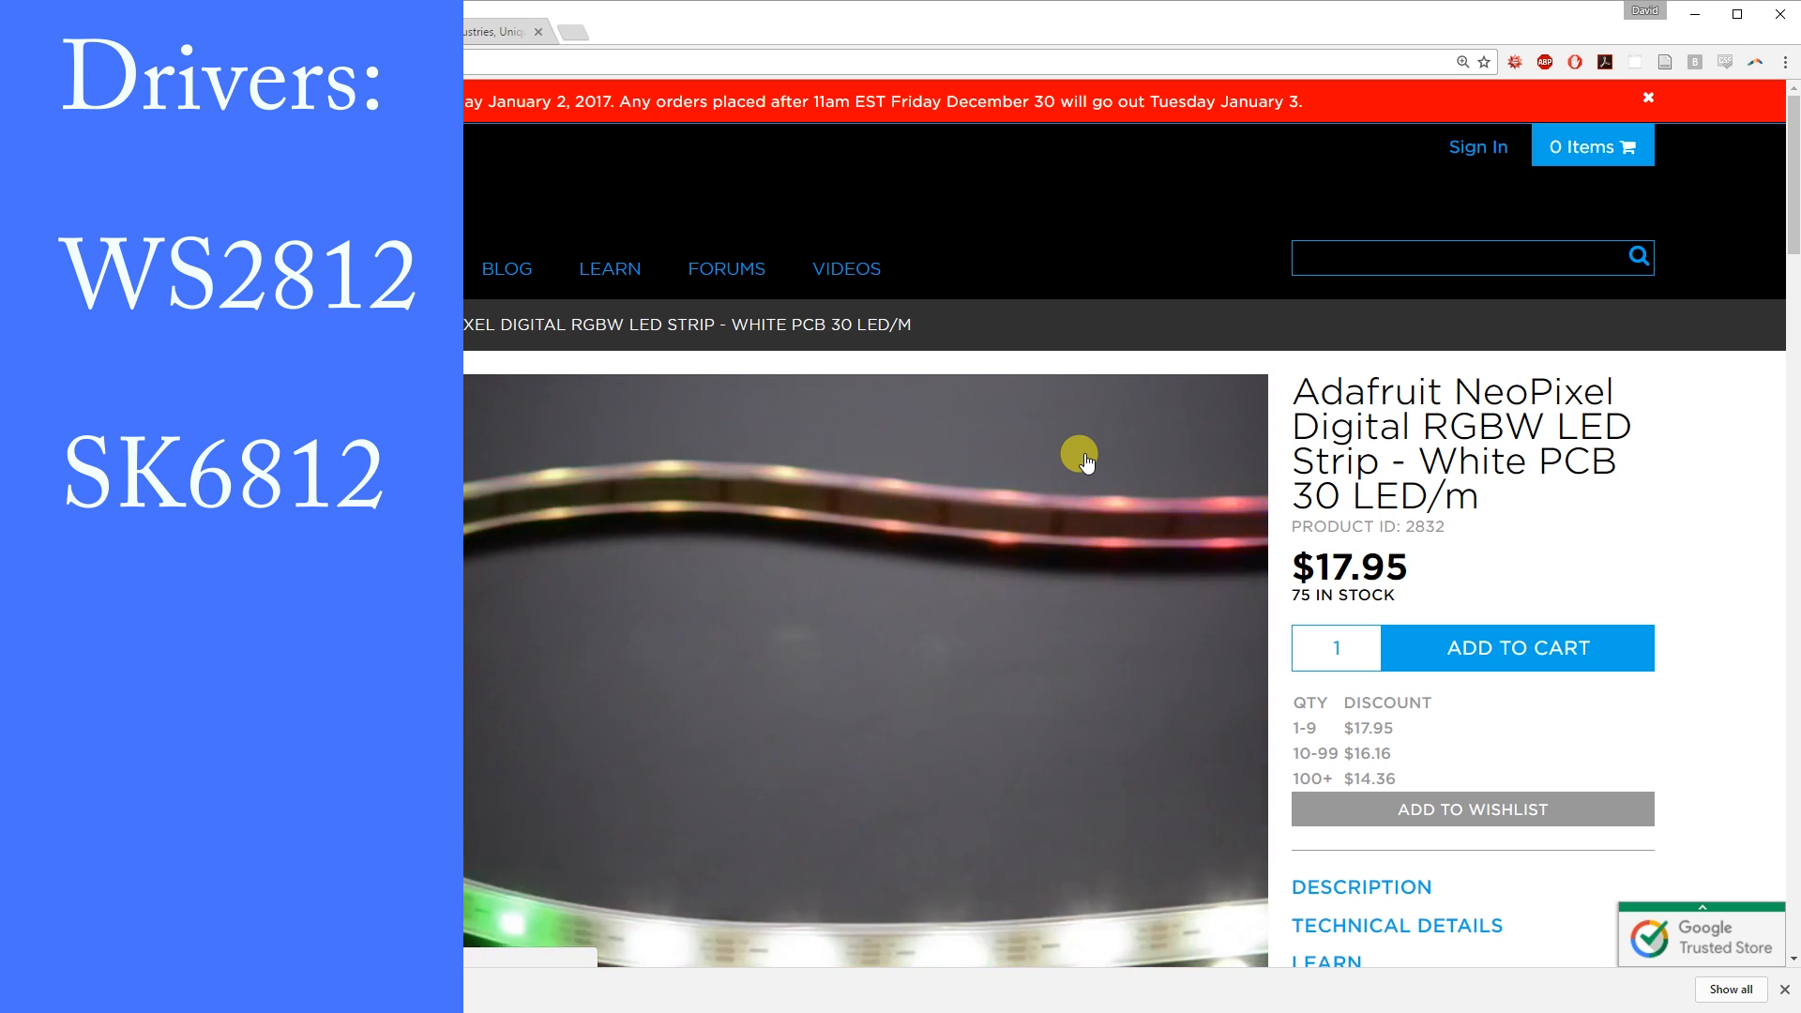
scroll(down, 3)
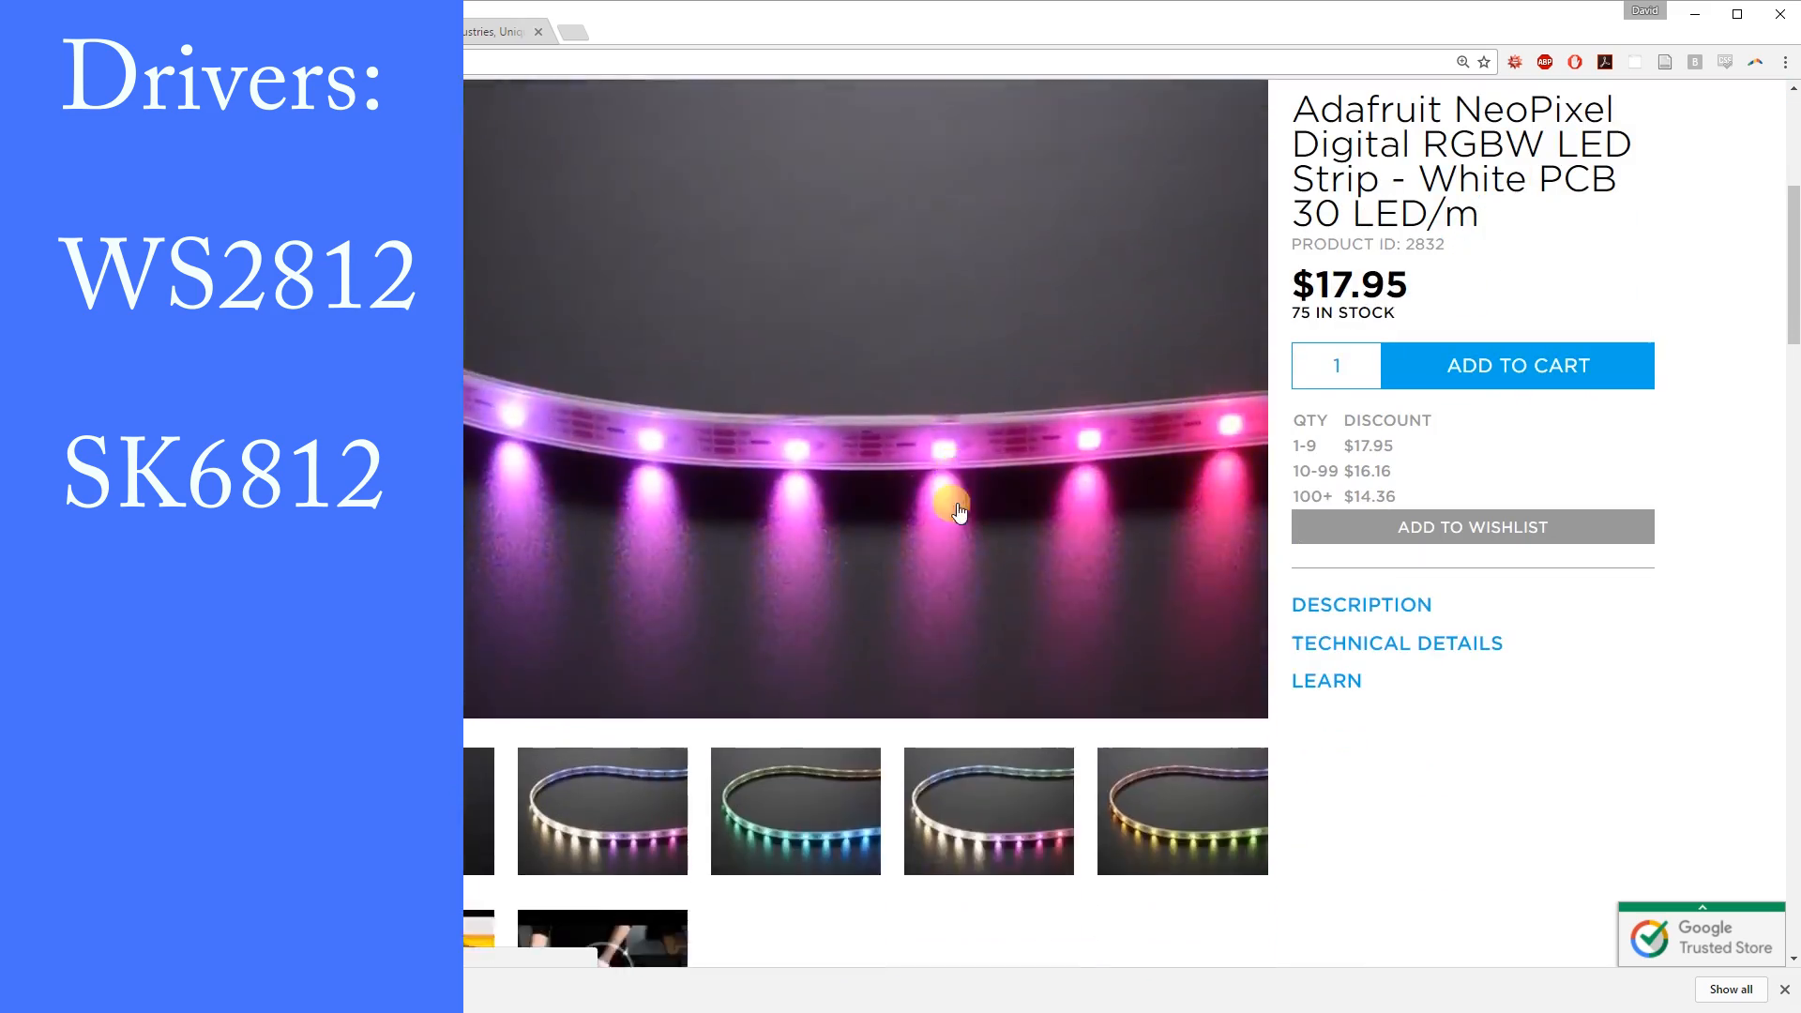
scroll(down, 3)
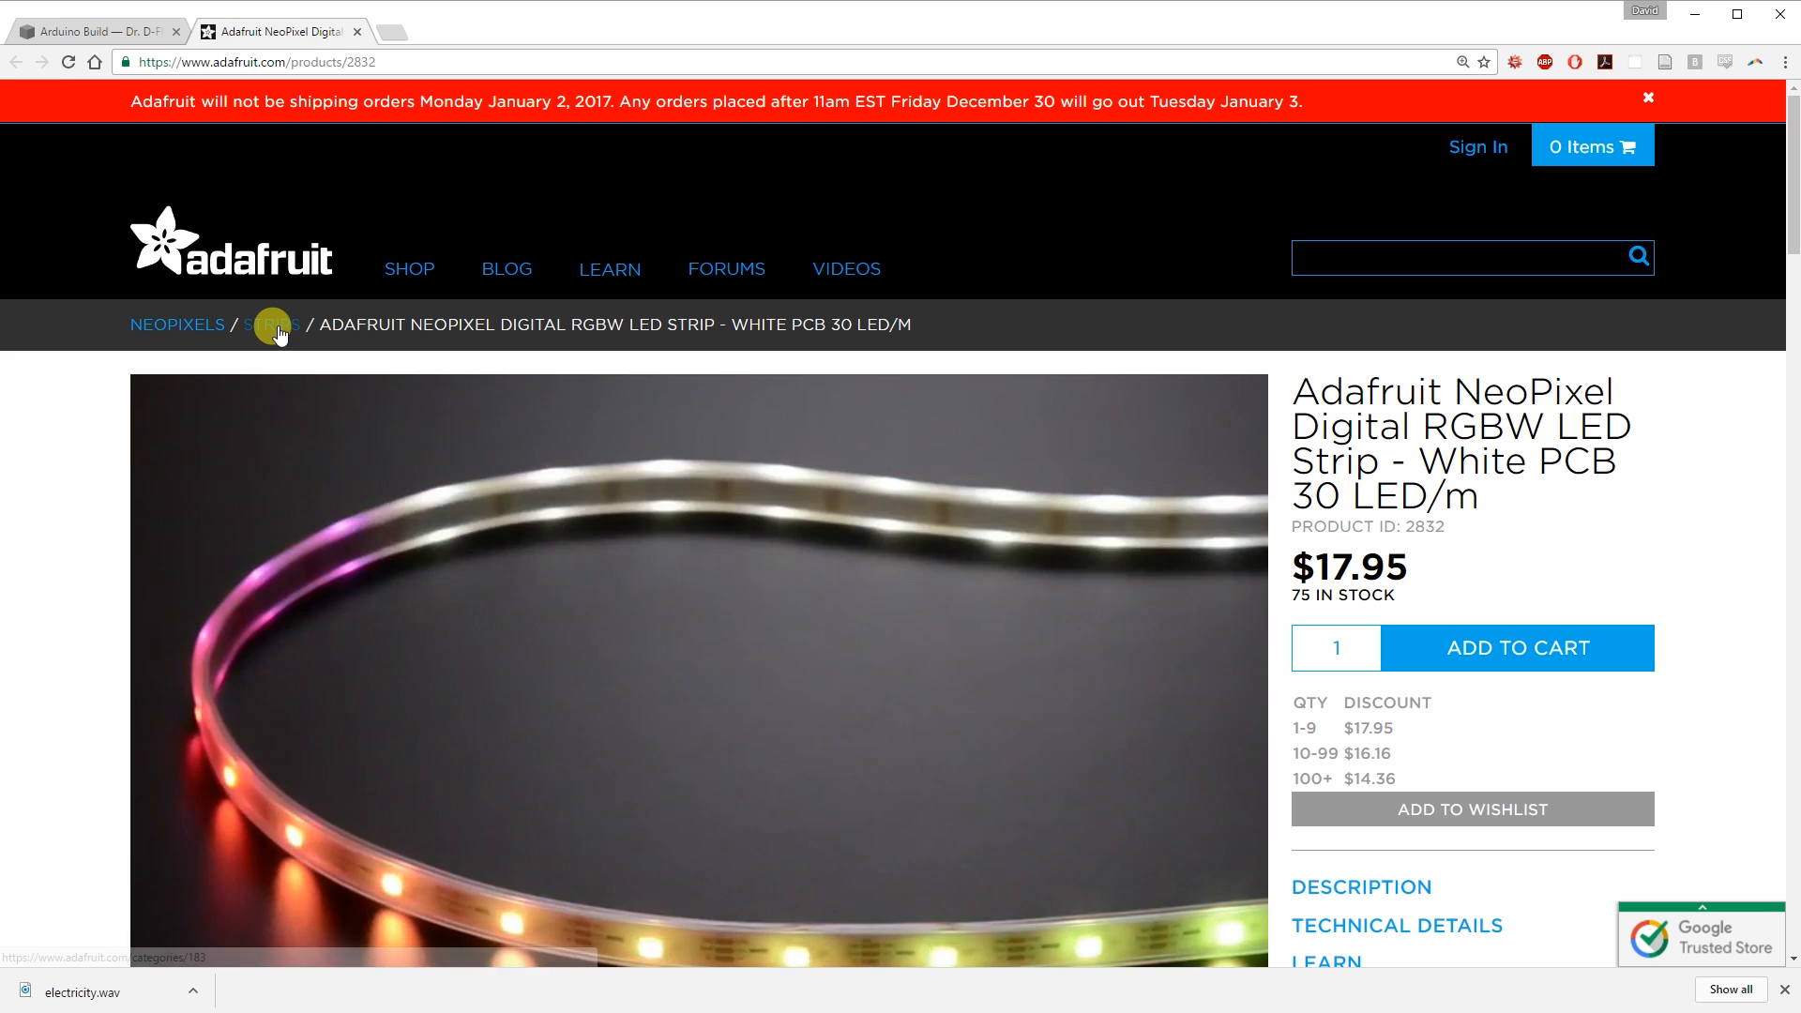
Step: Browse Adafruit's NeoPixel Strips category via the Strips breadcrumb, then go to arduino.cc
click(272, 324)
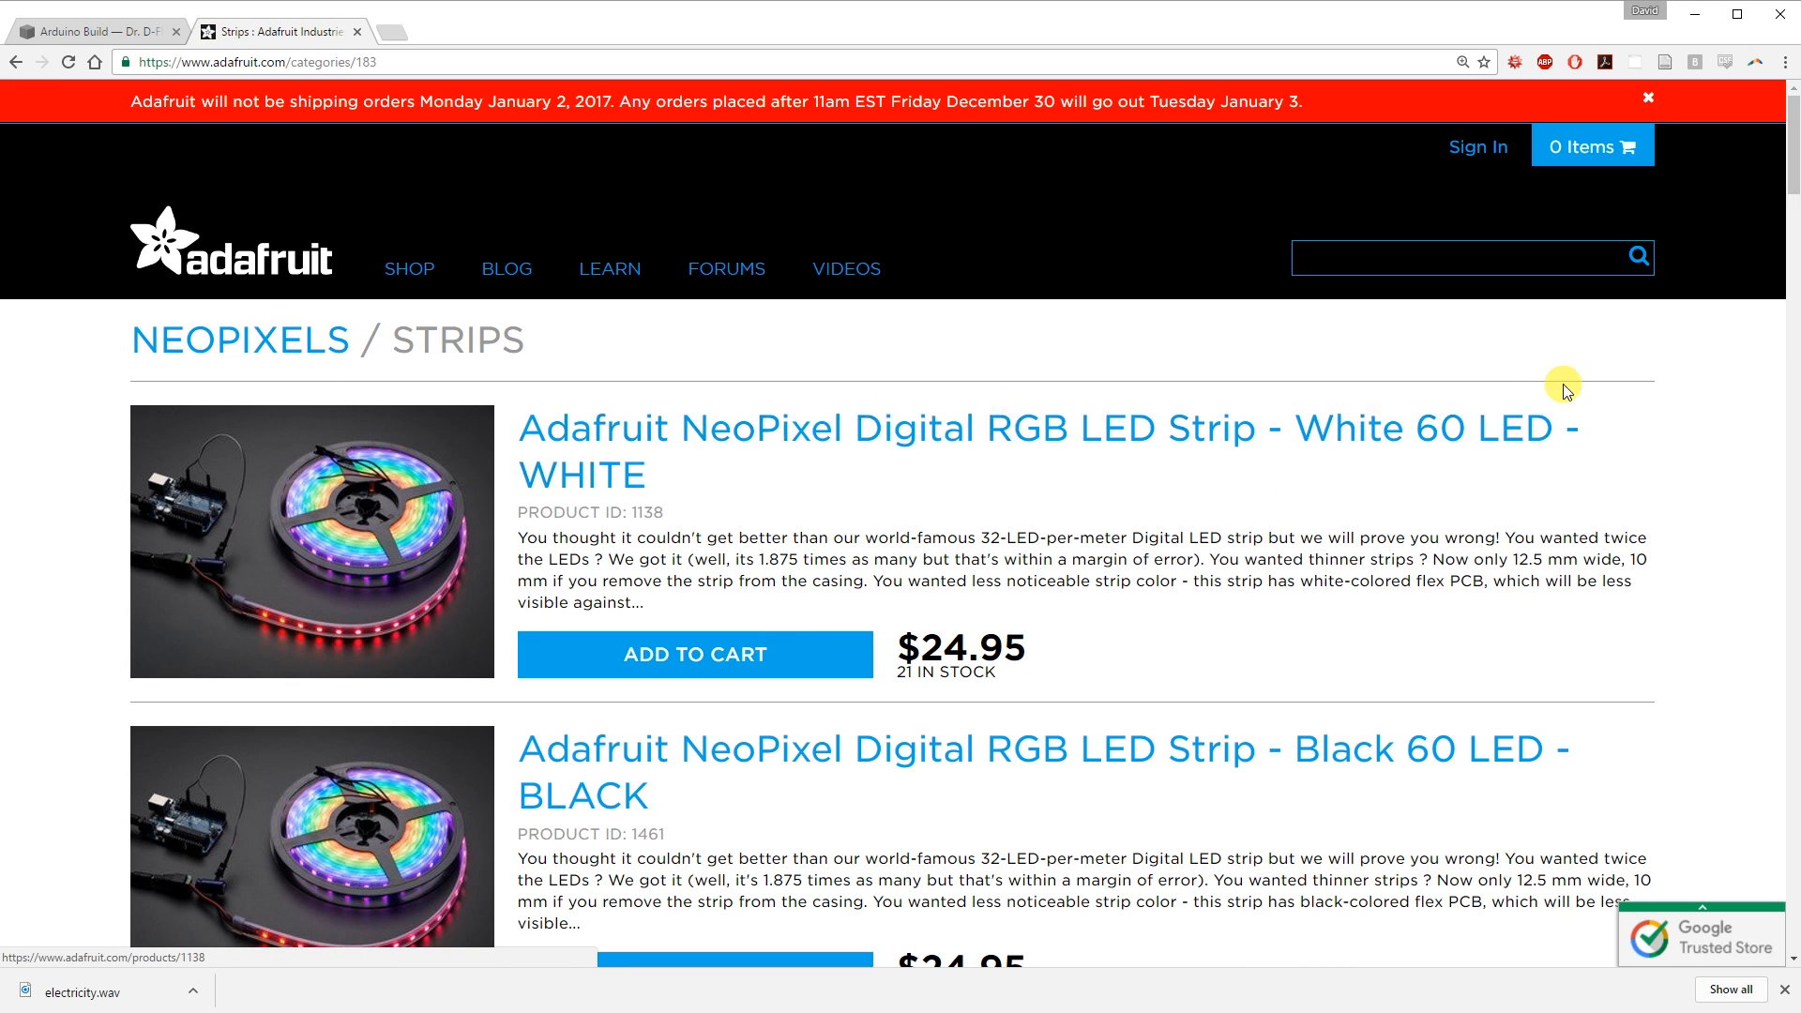
mouse_move(1321, 443)
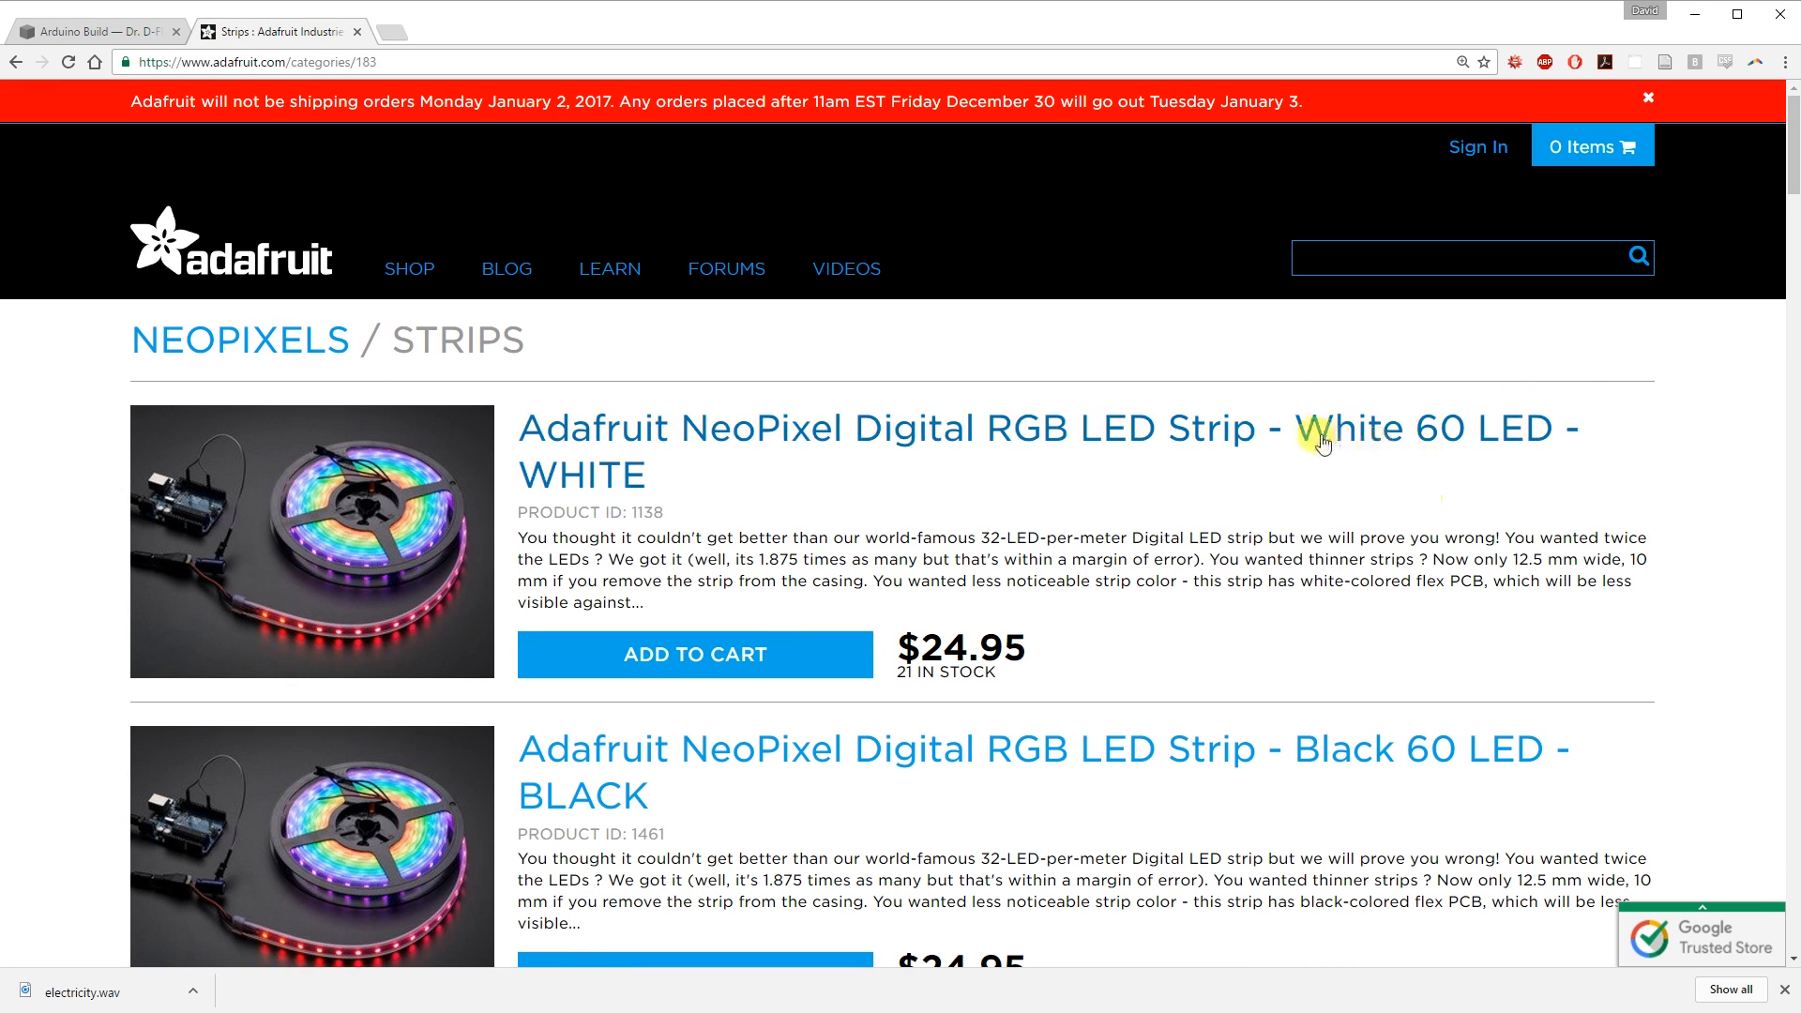
double_click(1340, 429)
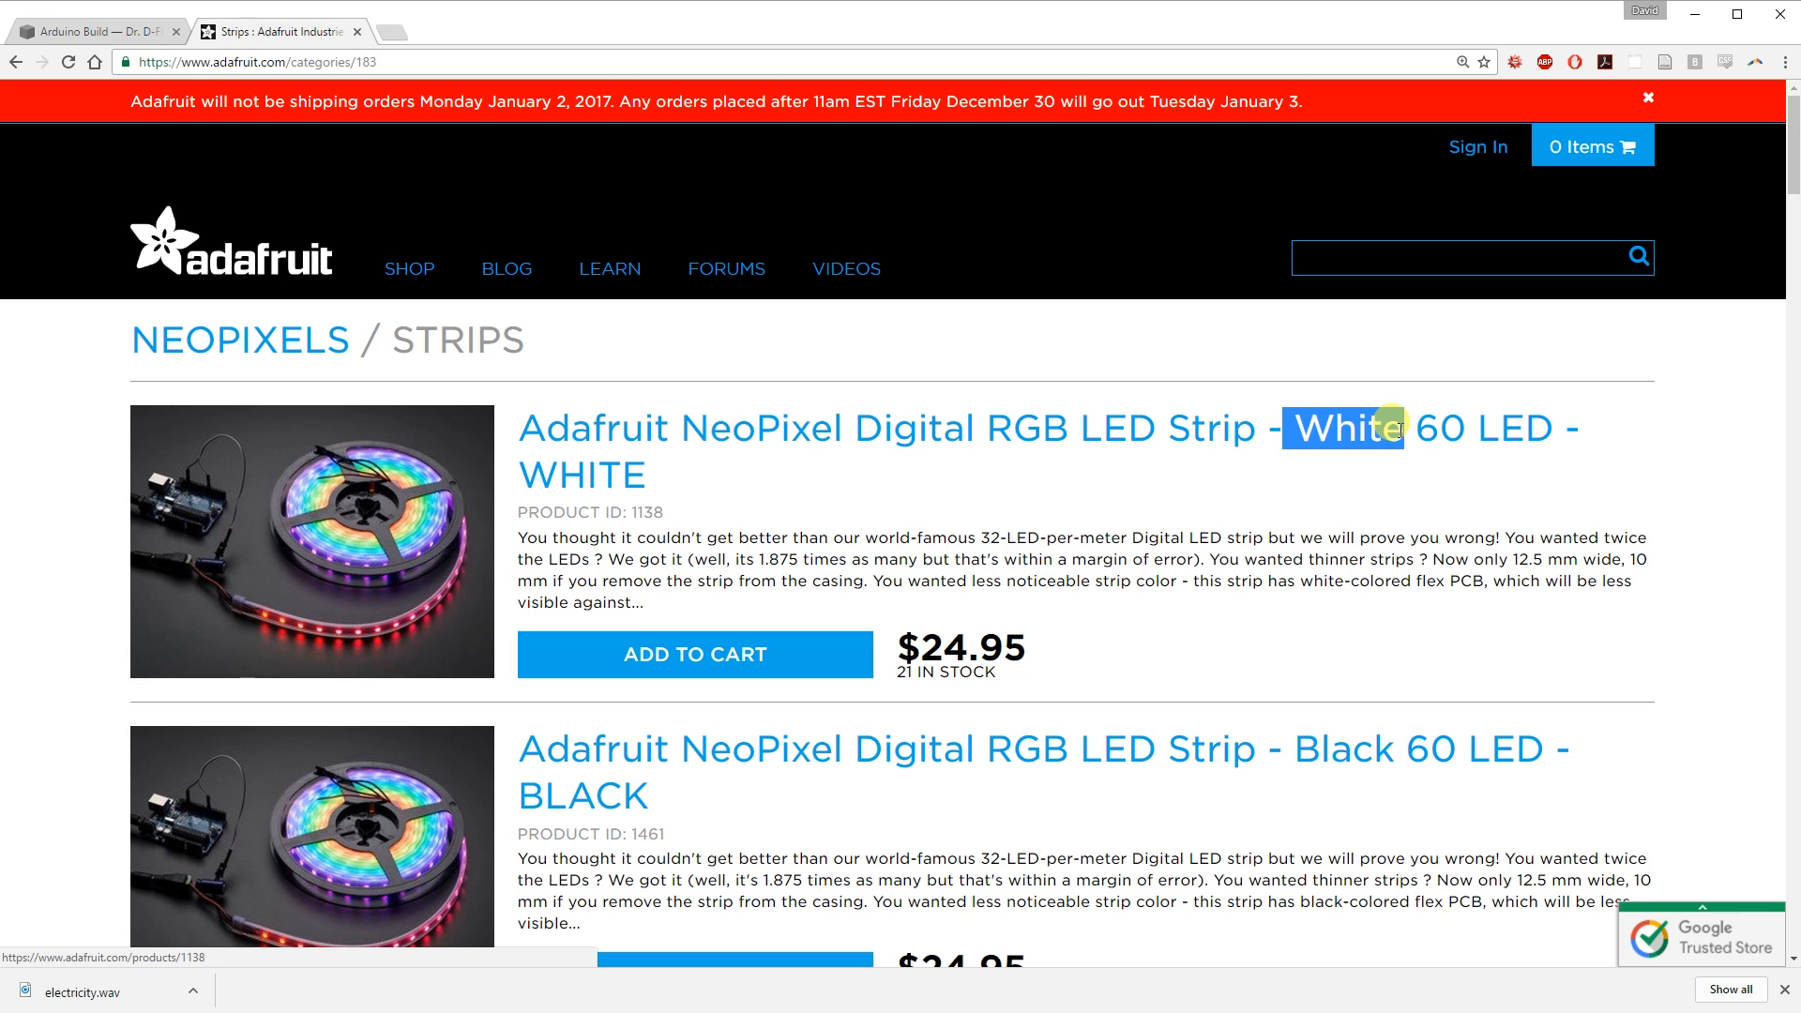
mouse_move(459, 644)
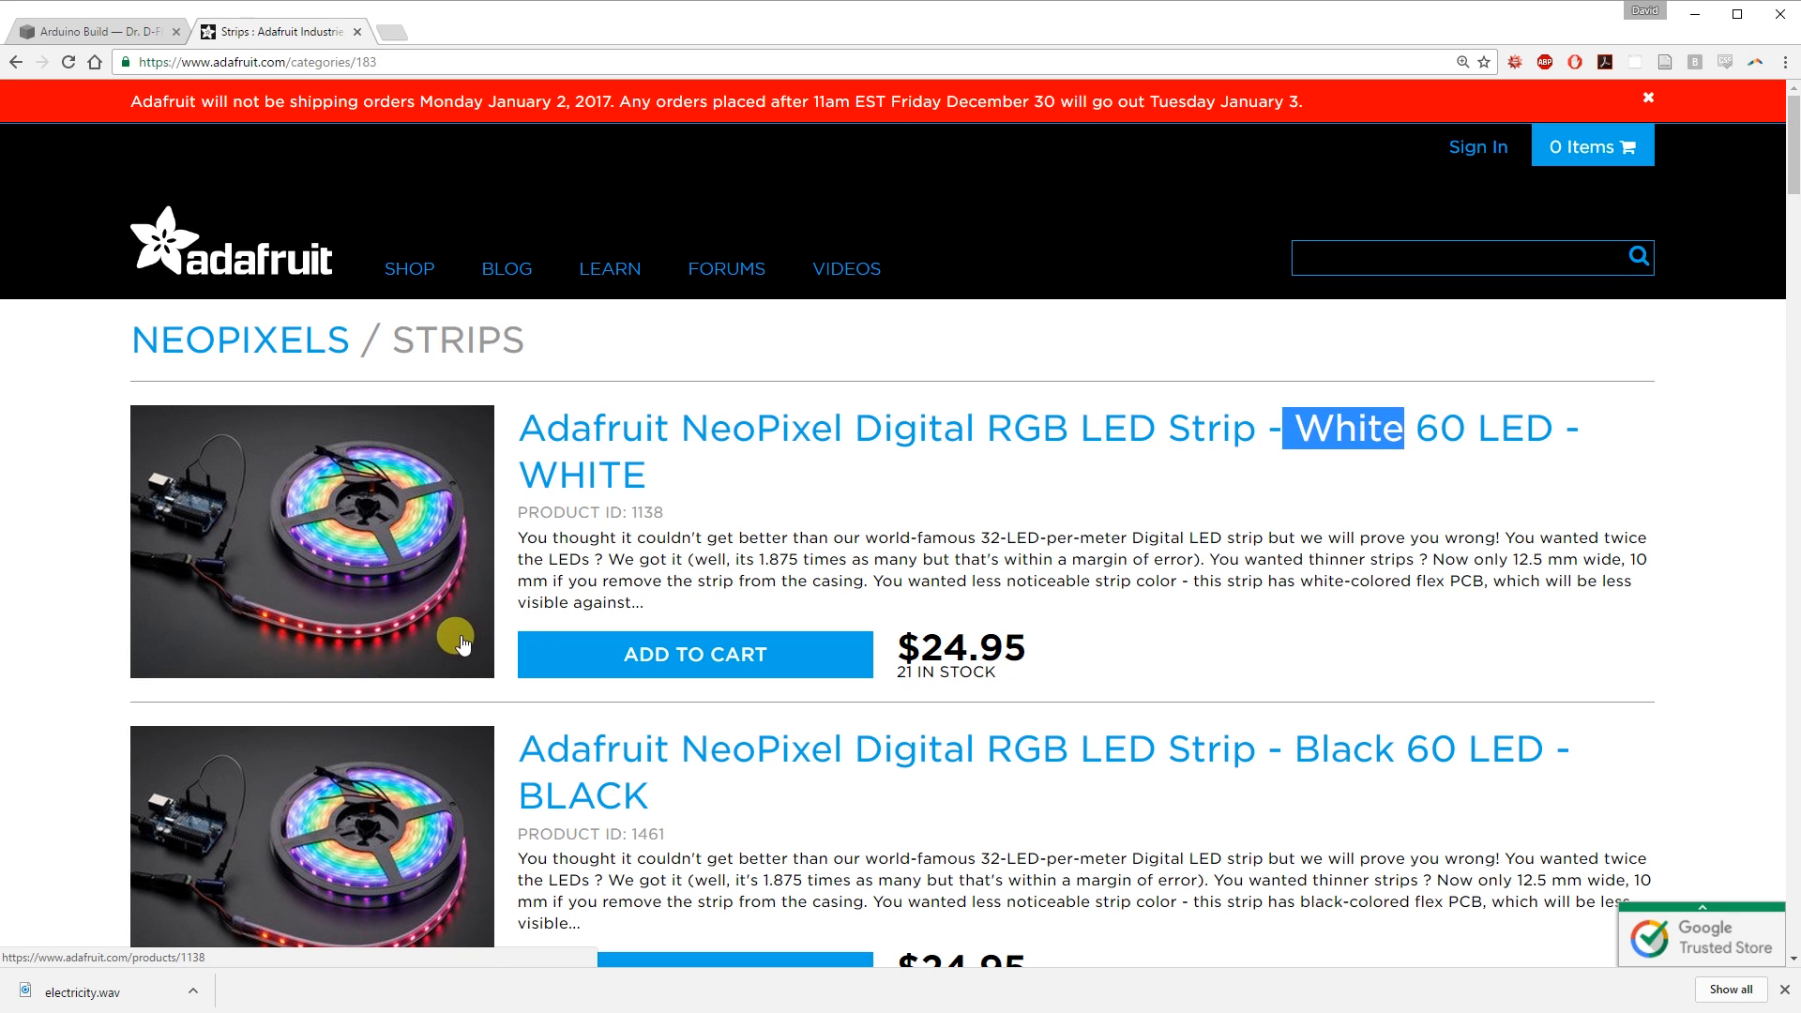
mouse_move(1171, 467)
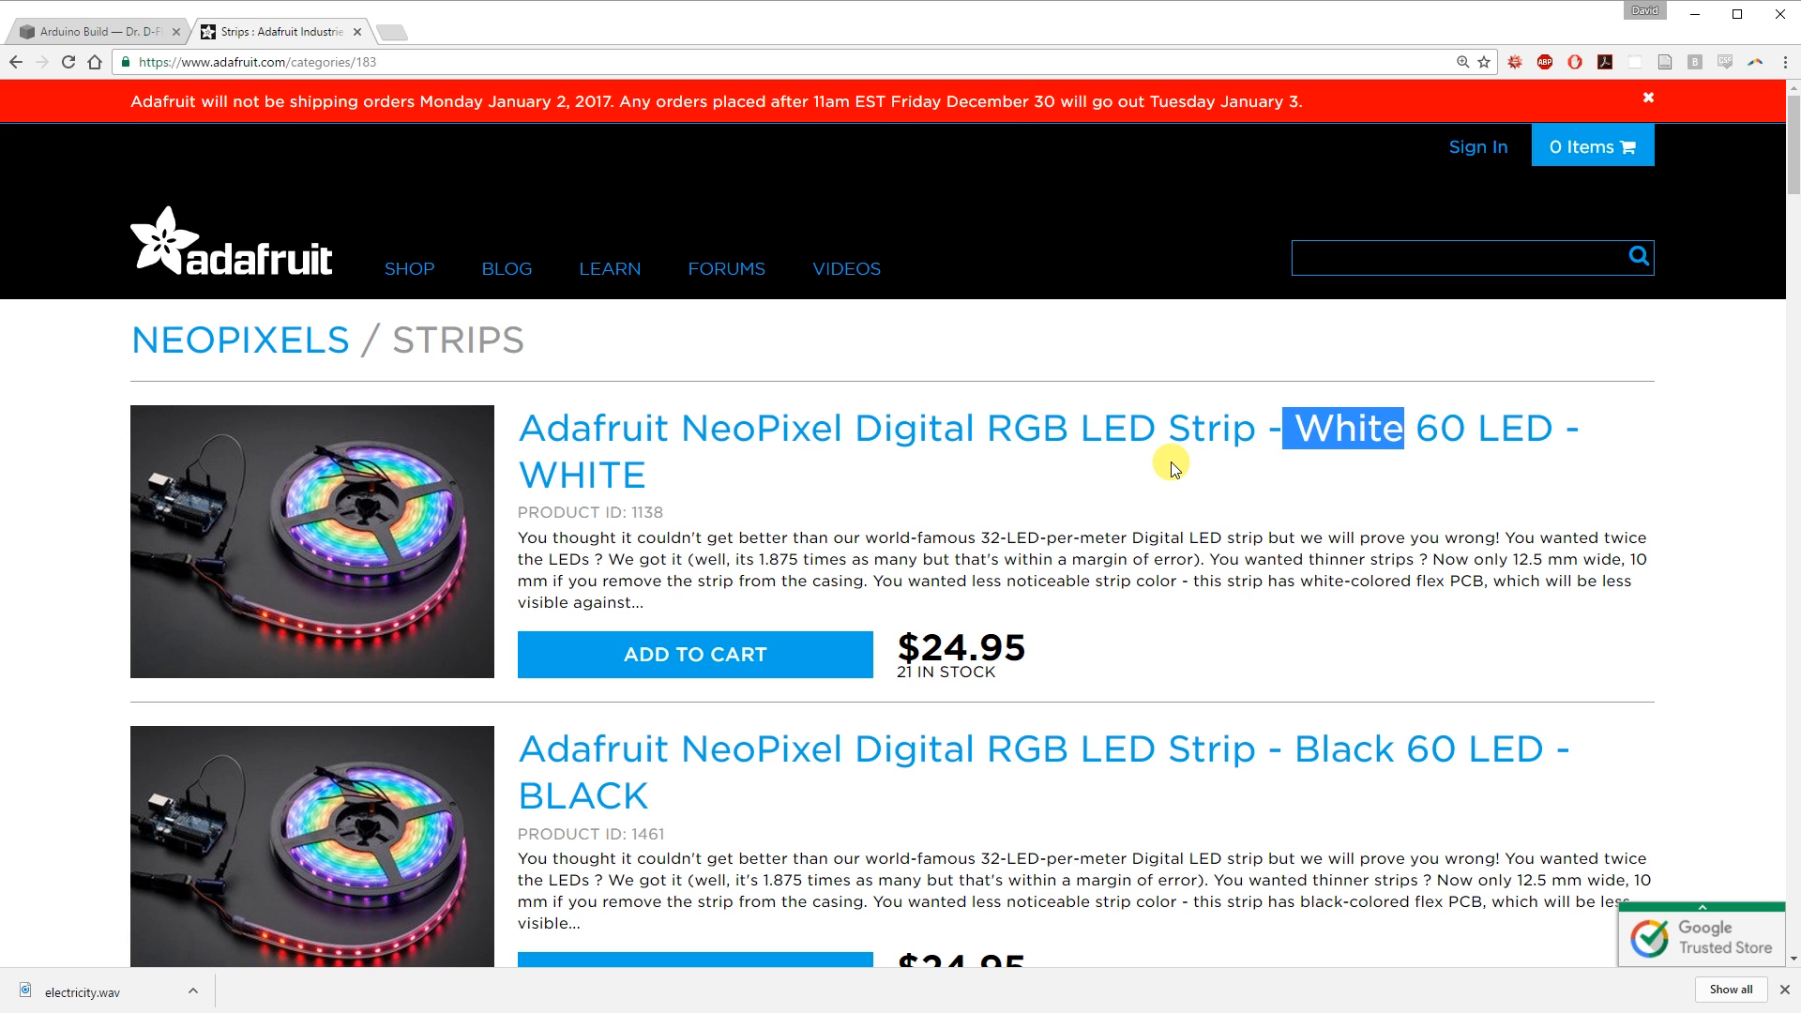
scroll(down, 3)
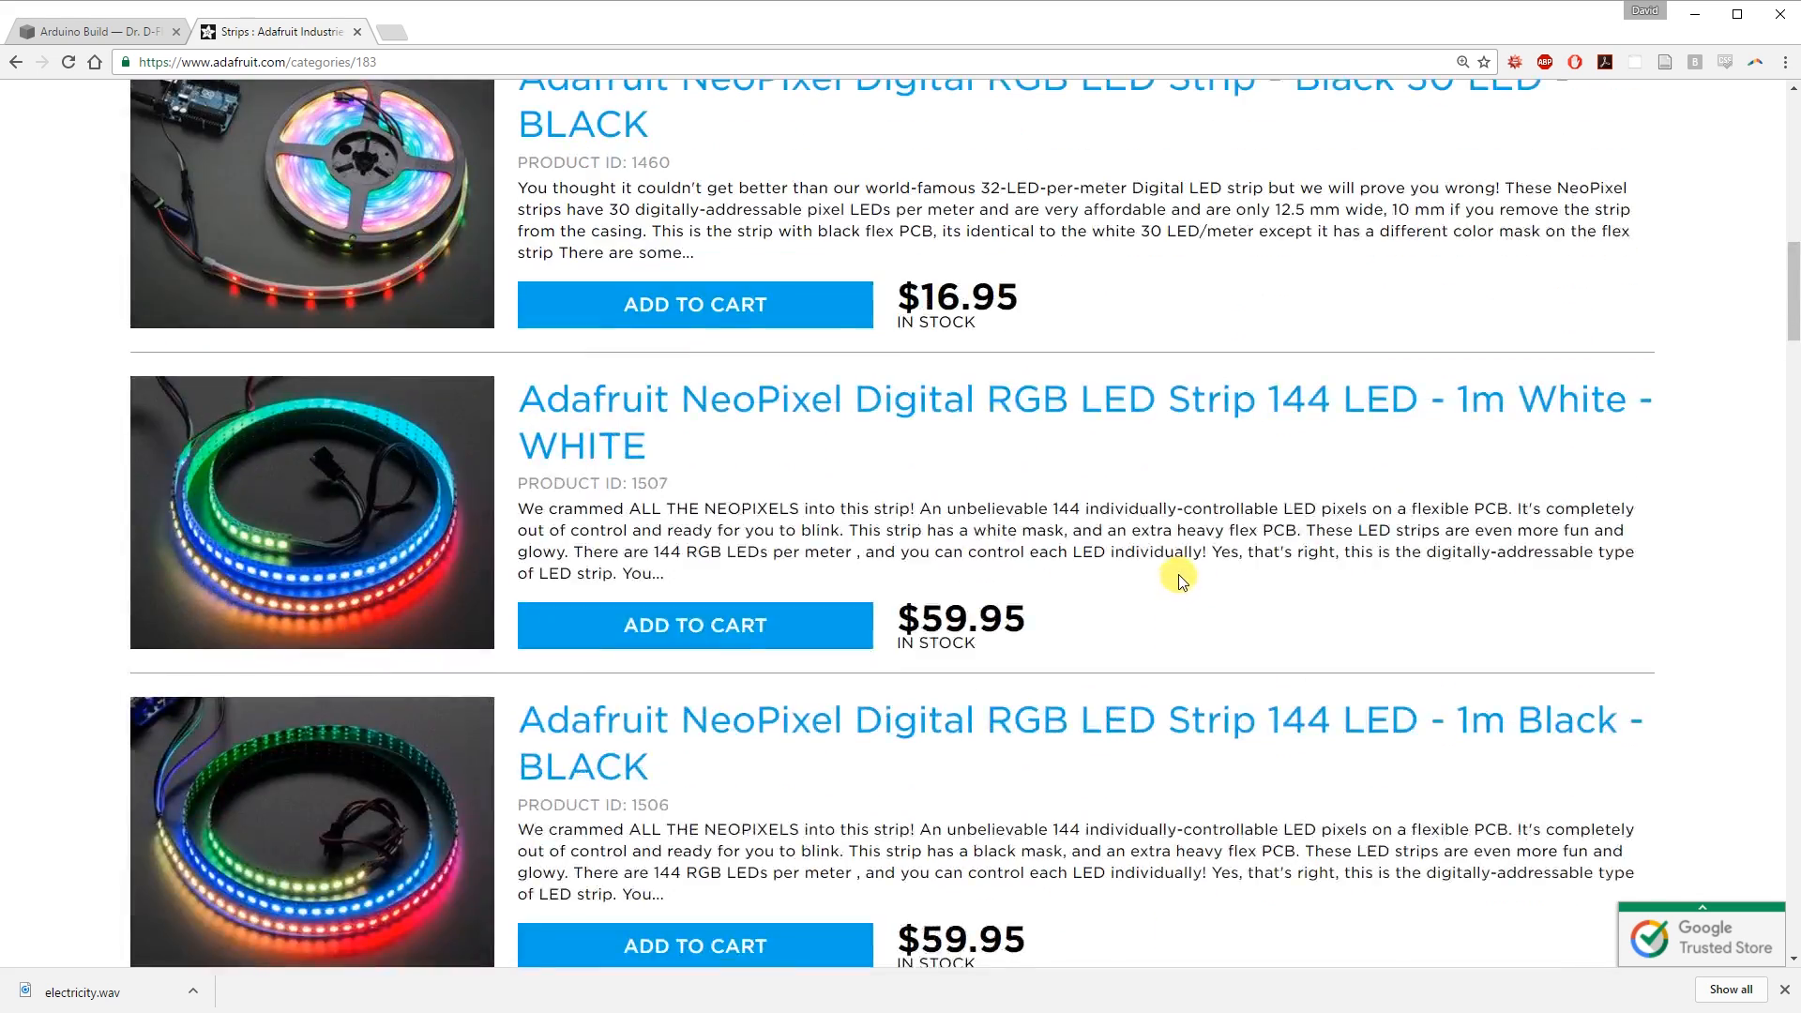
click(92, 31)
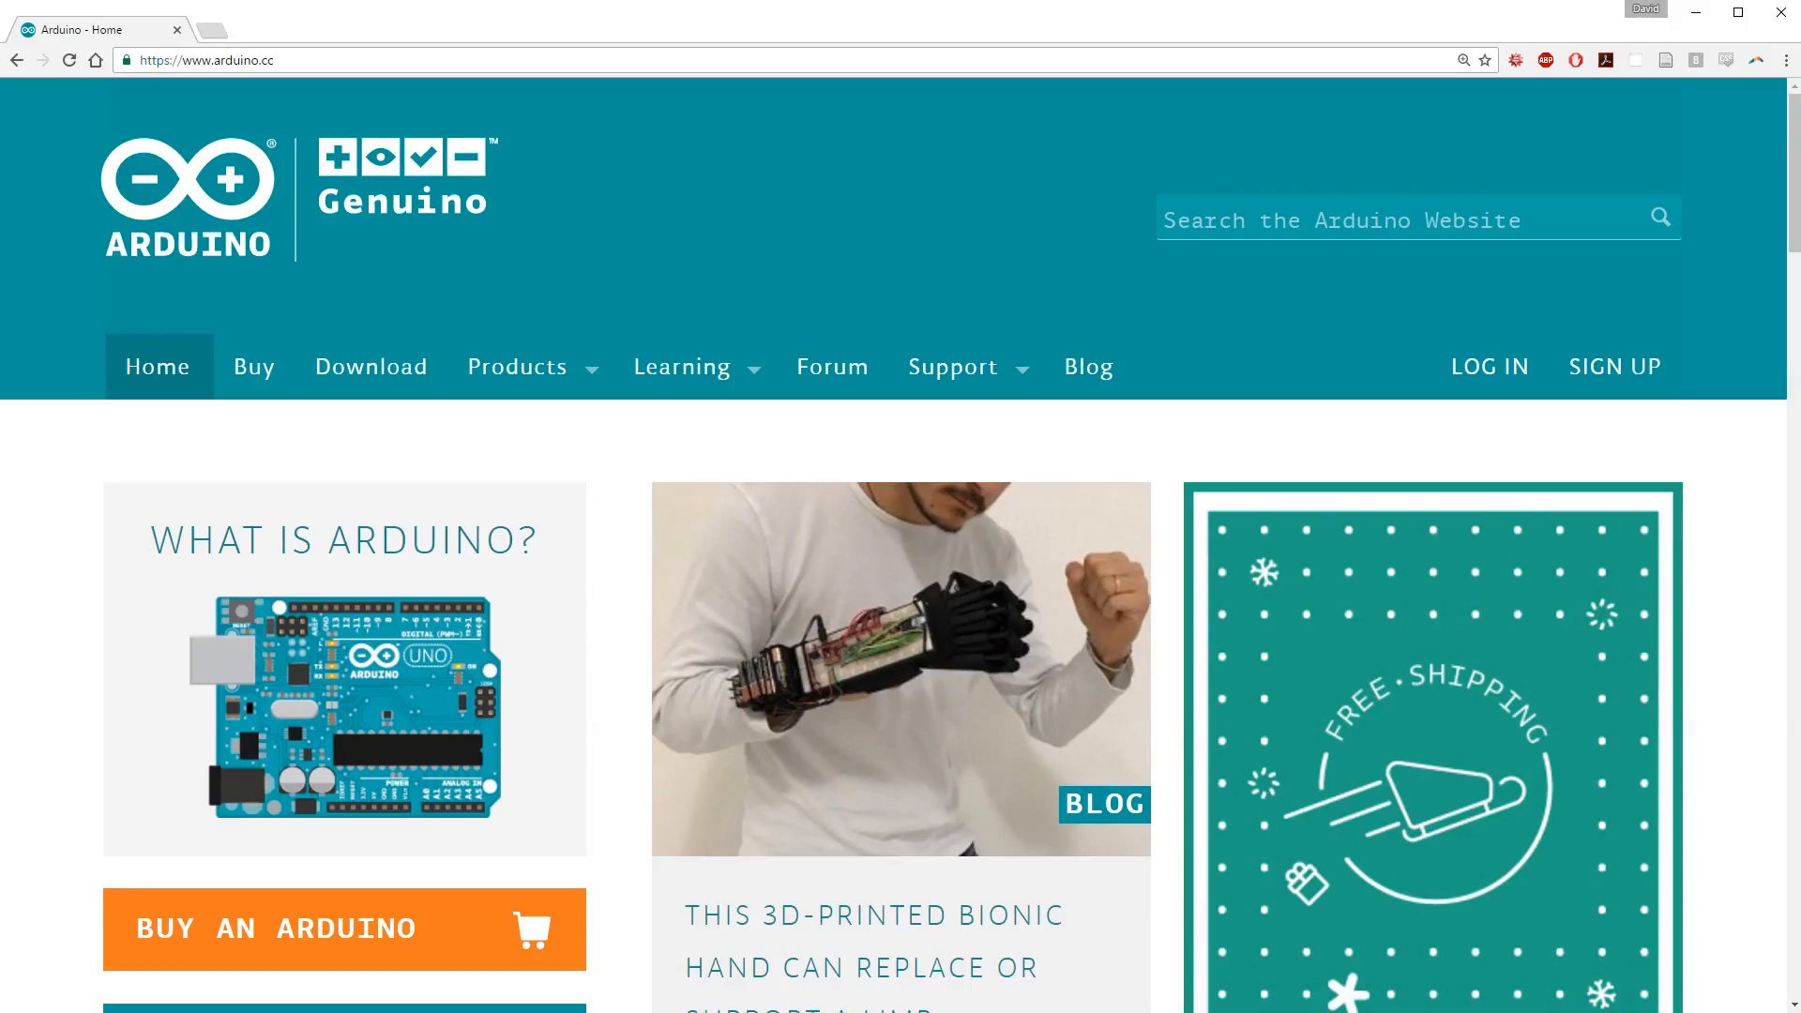
Step: Go to the Arduino Software download page and request the Windows Installer
click(517, 367)
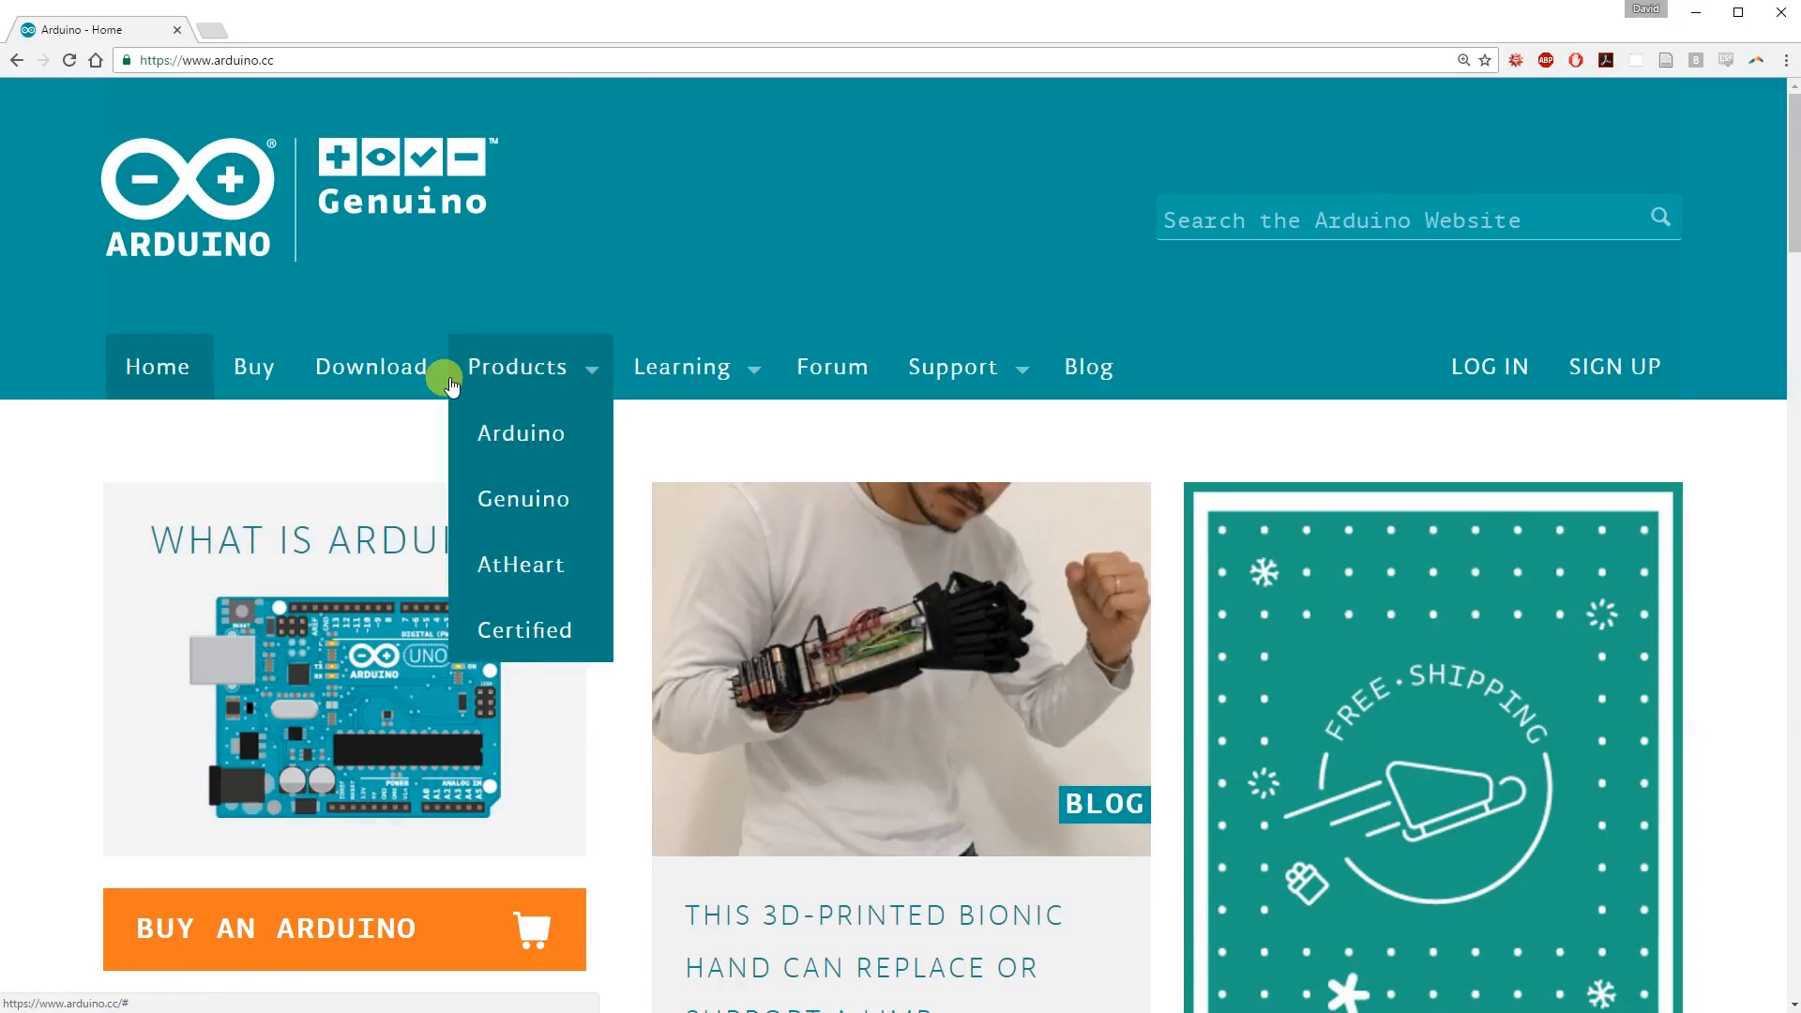
click(369, 367)
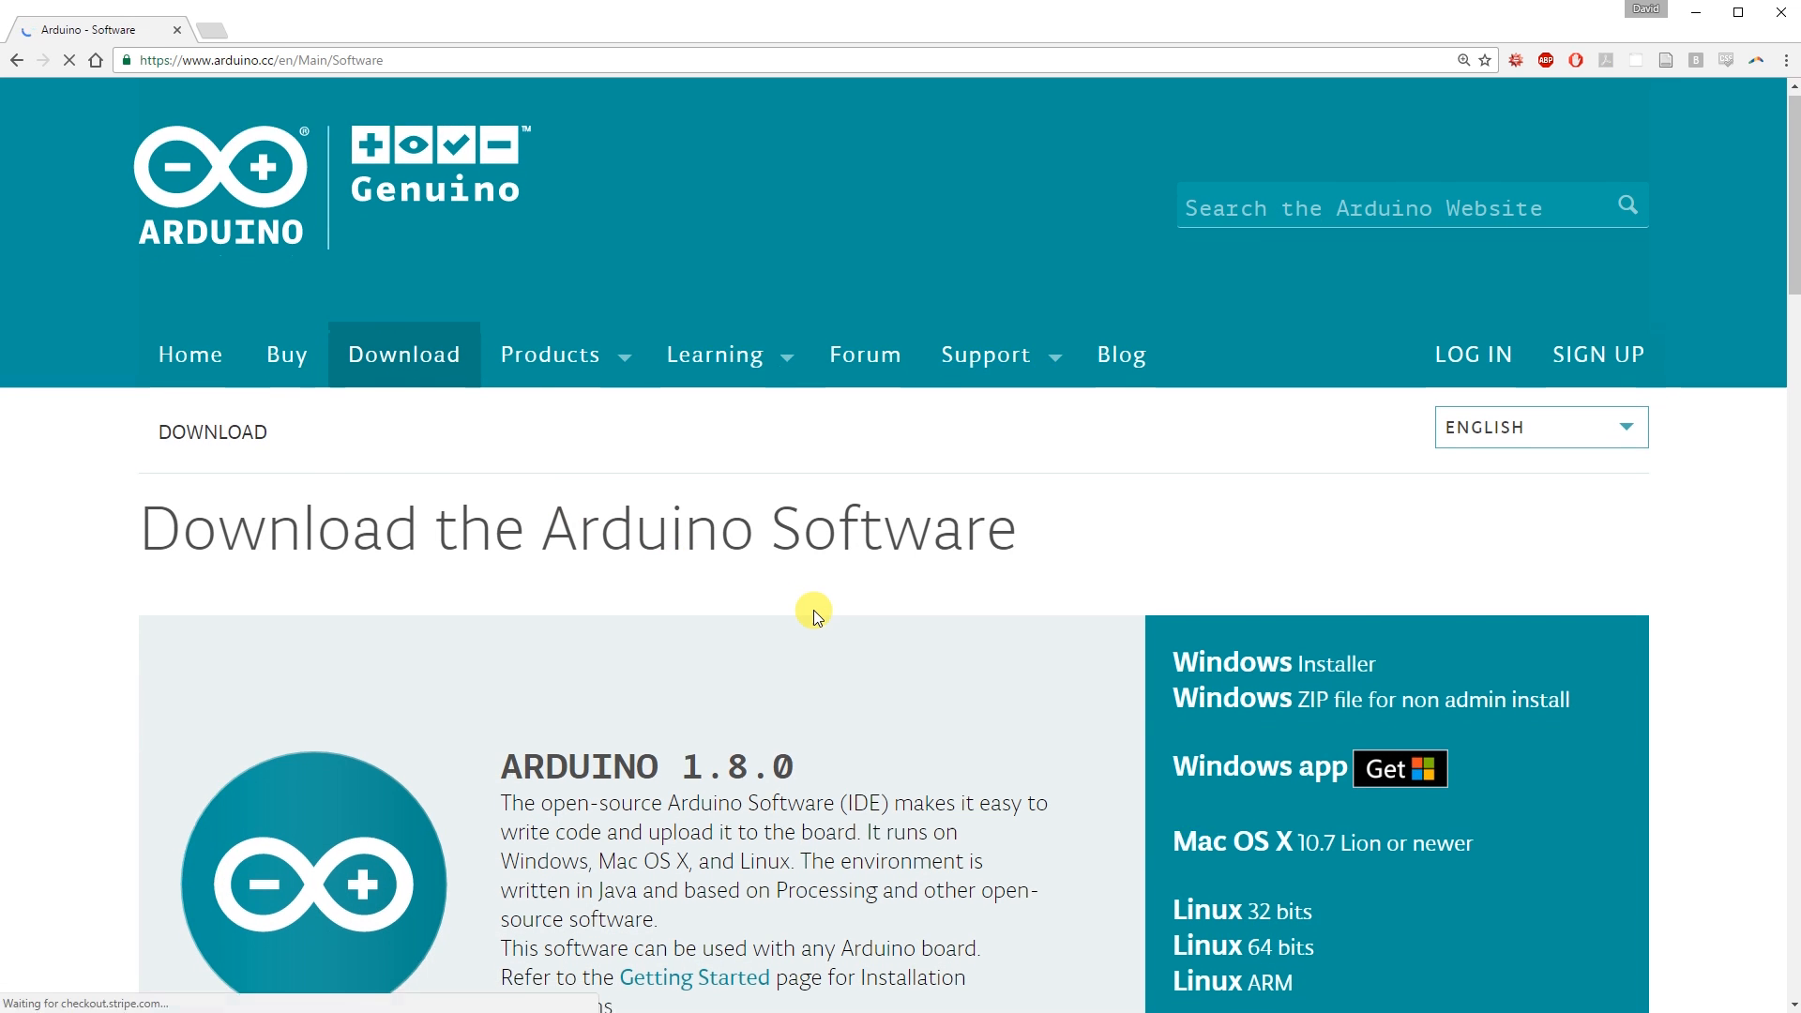
scroll(down, 3)
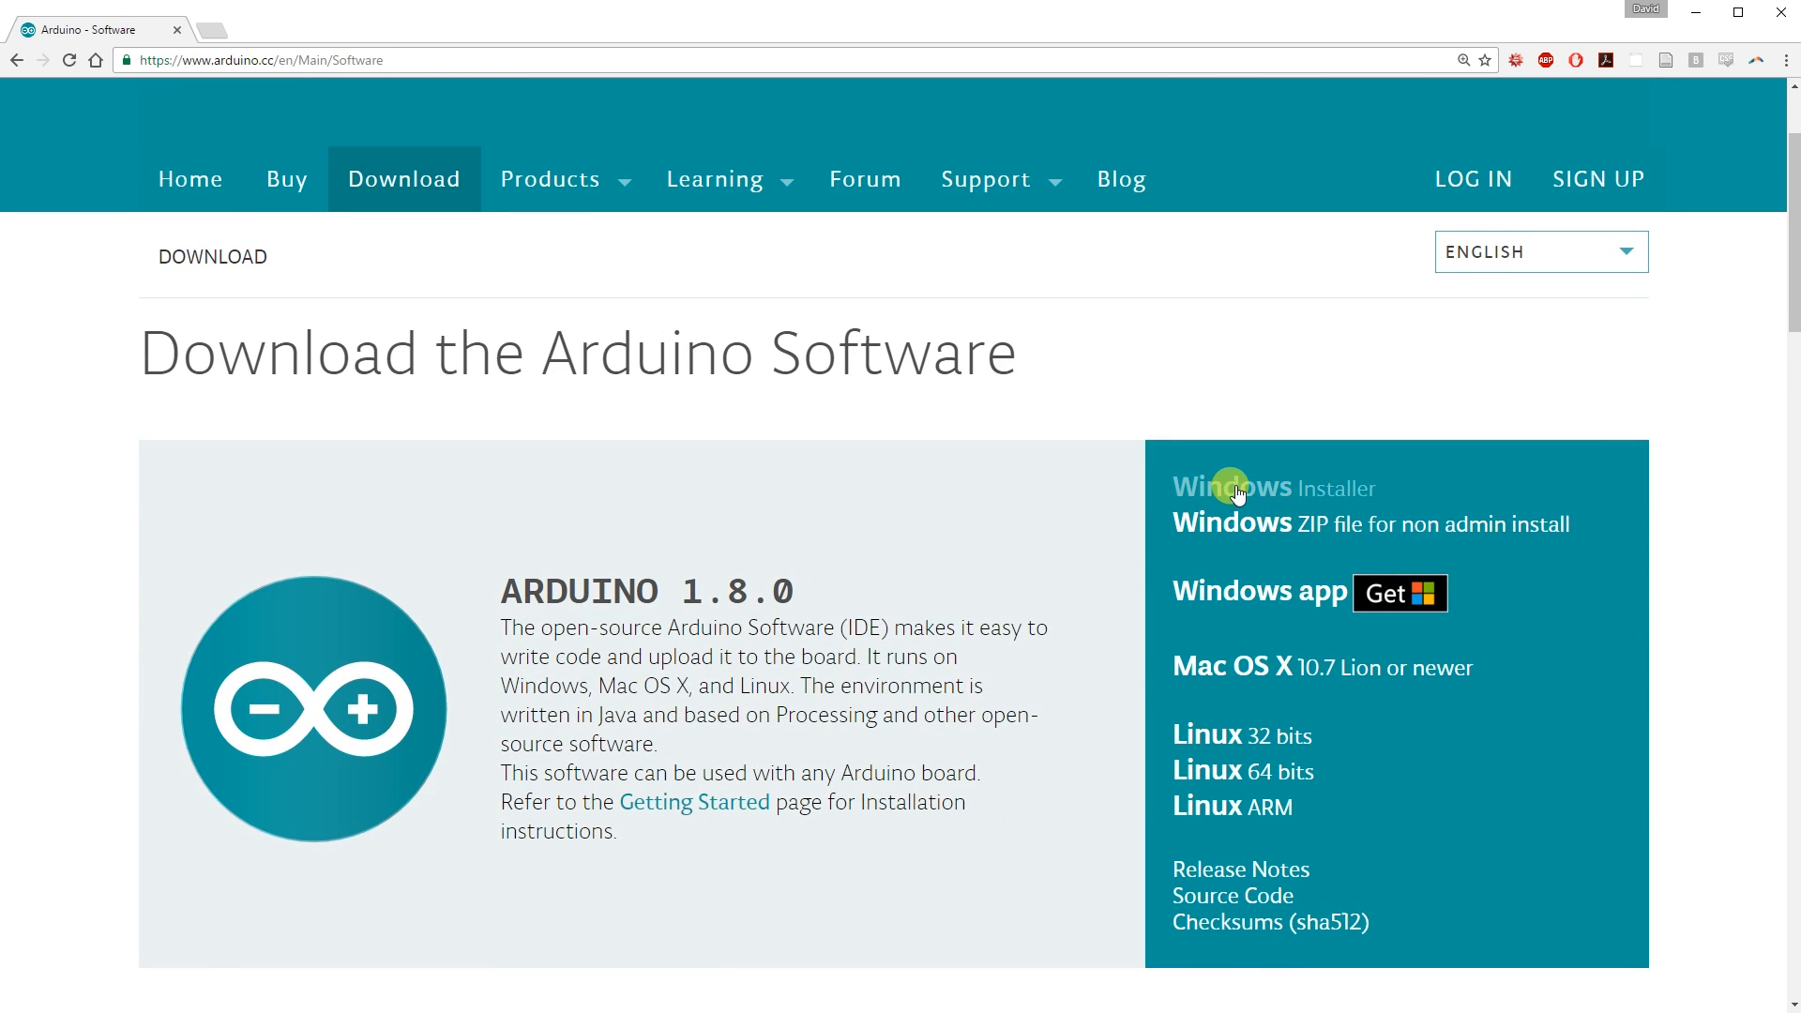
click(1230, 487)
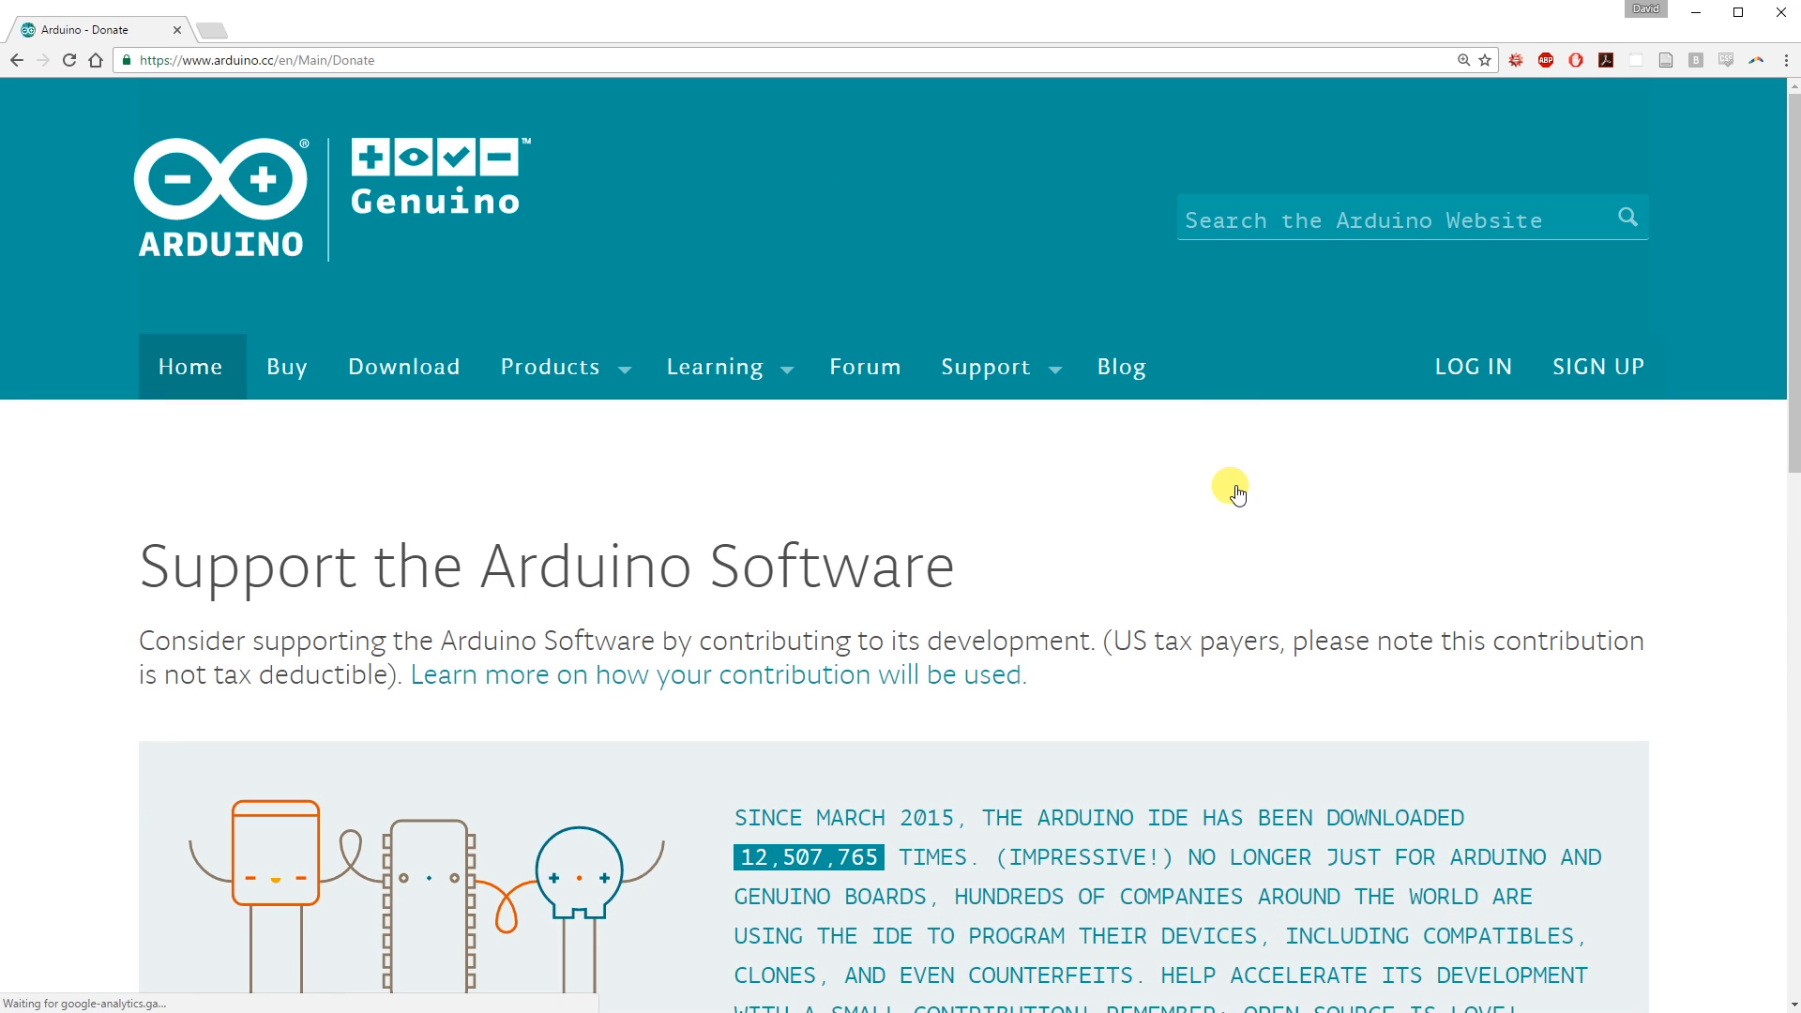
scroll(down, 3)
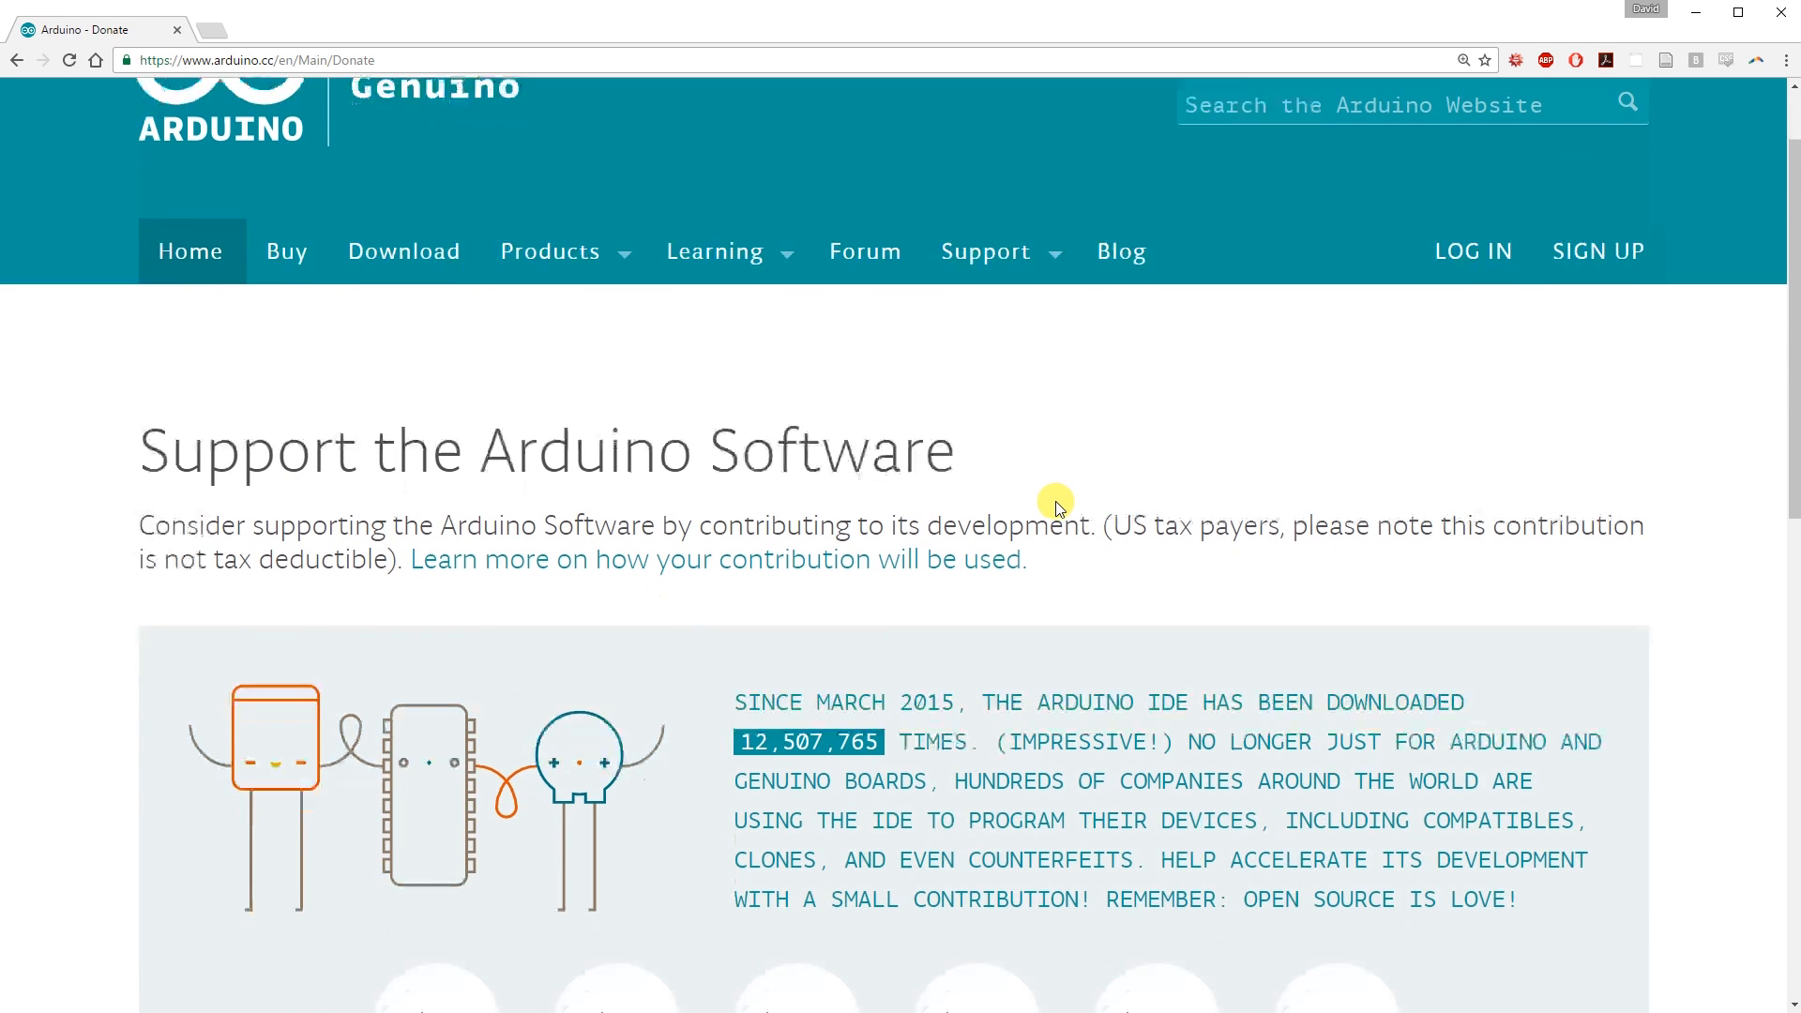
scroll(down, 3)
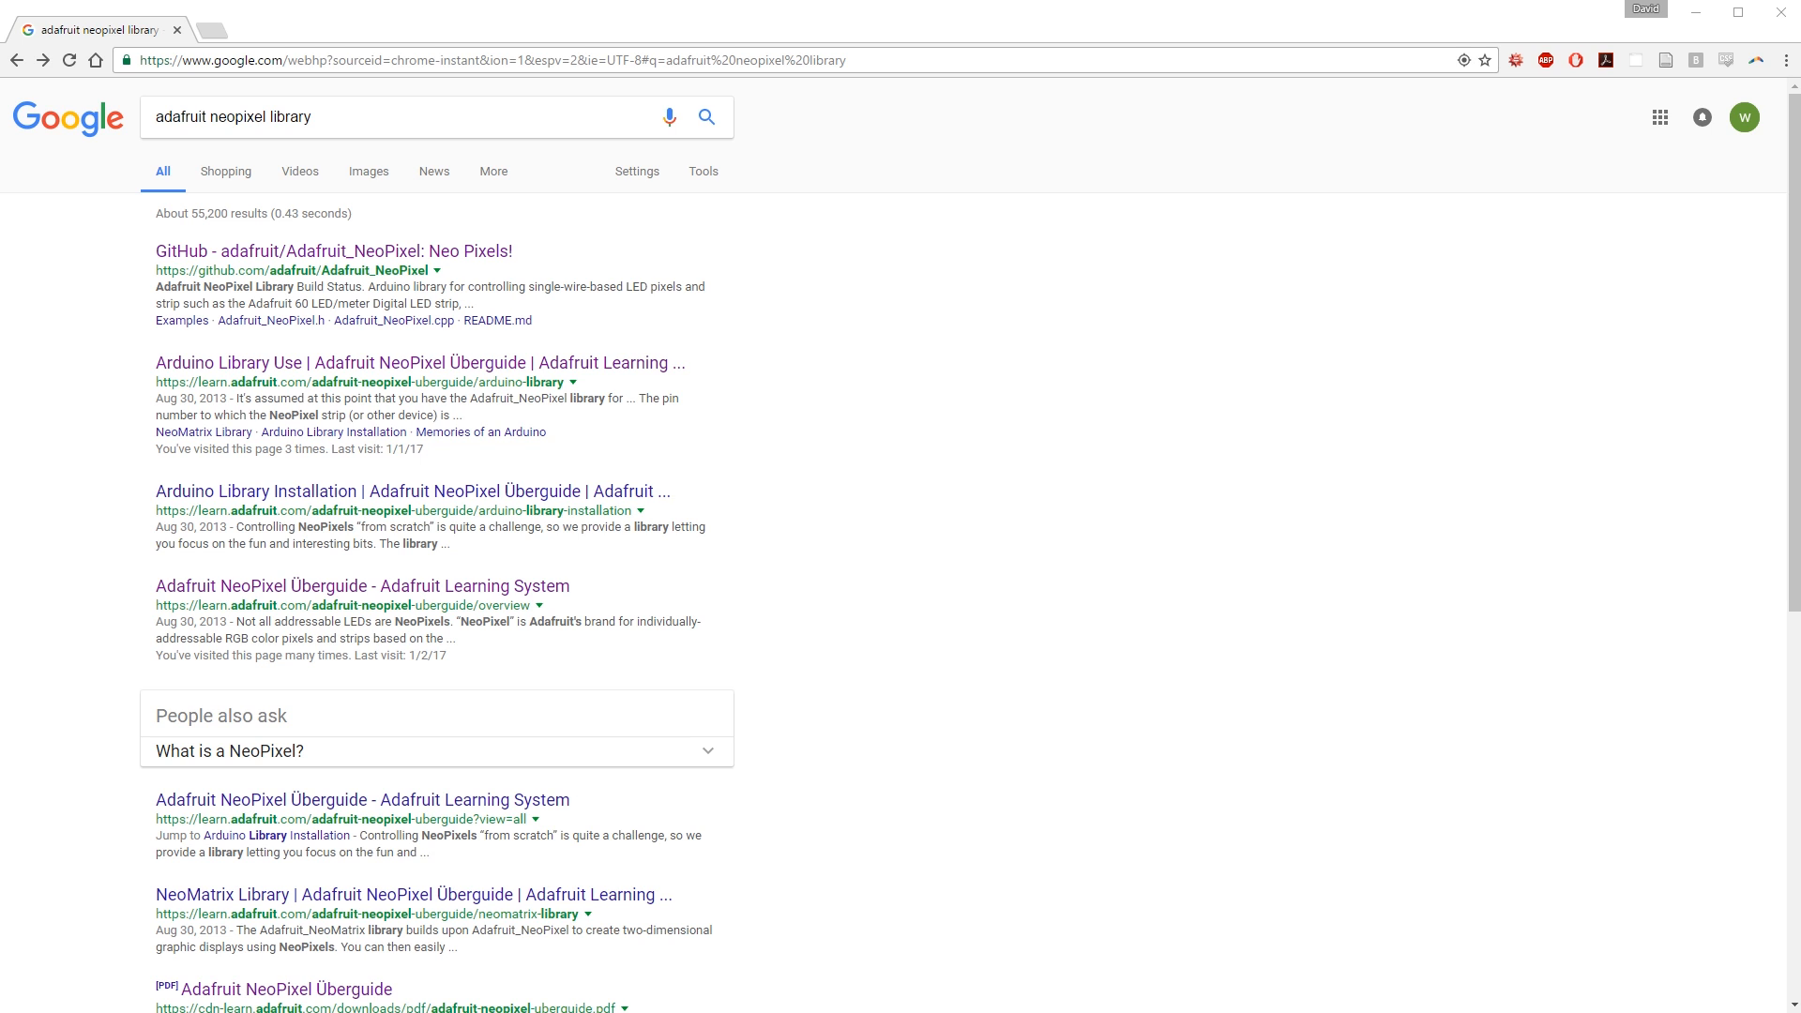
mouse_move(481, 251)
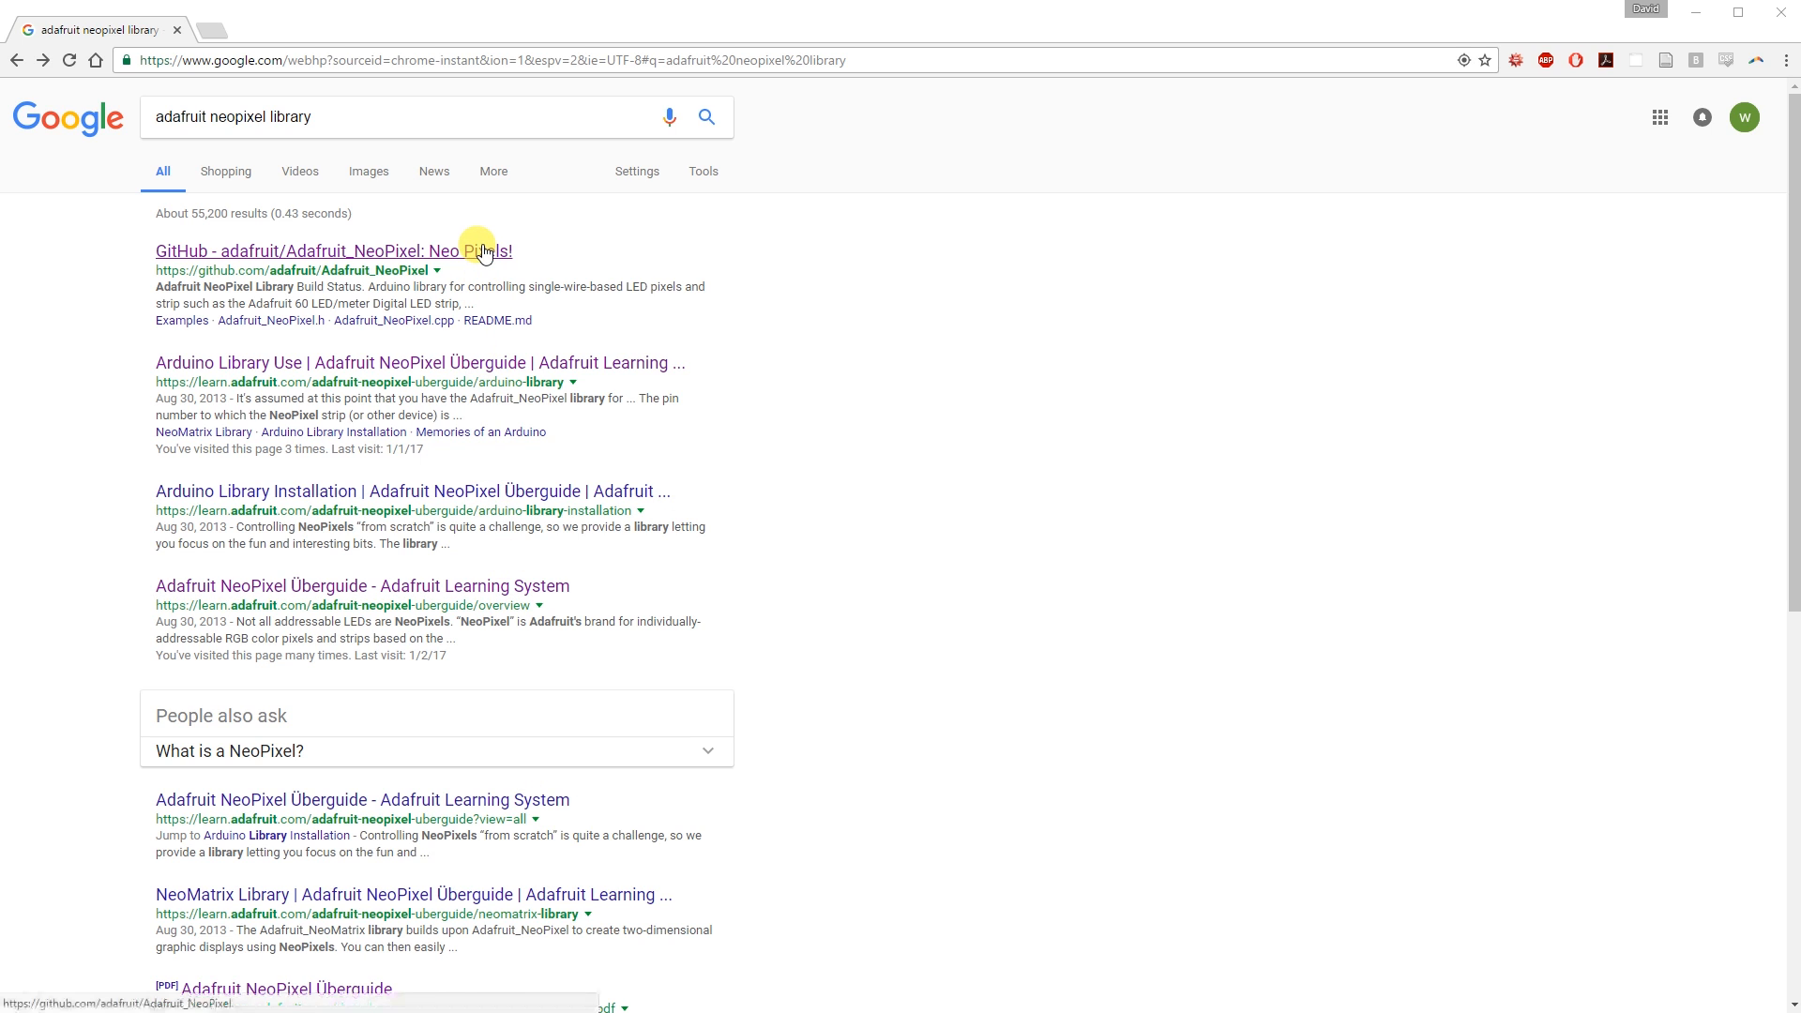
Step: Open the 'GitHub - adafruit/Adafruit_NeoPixel' result from the Google search
click(333, 250)
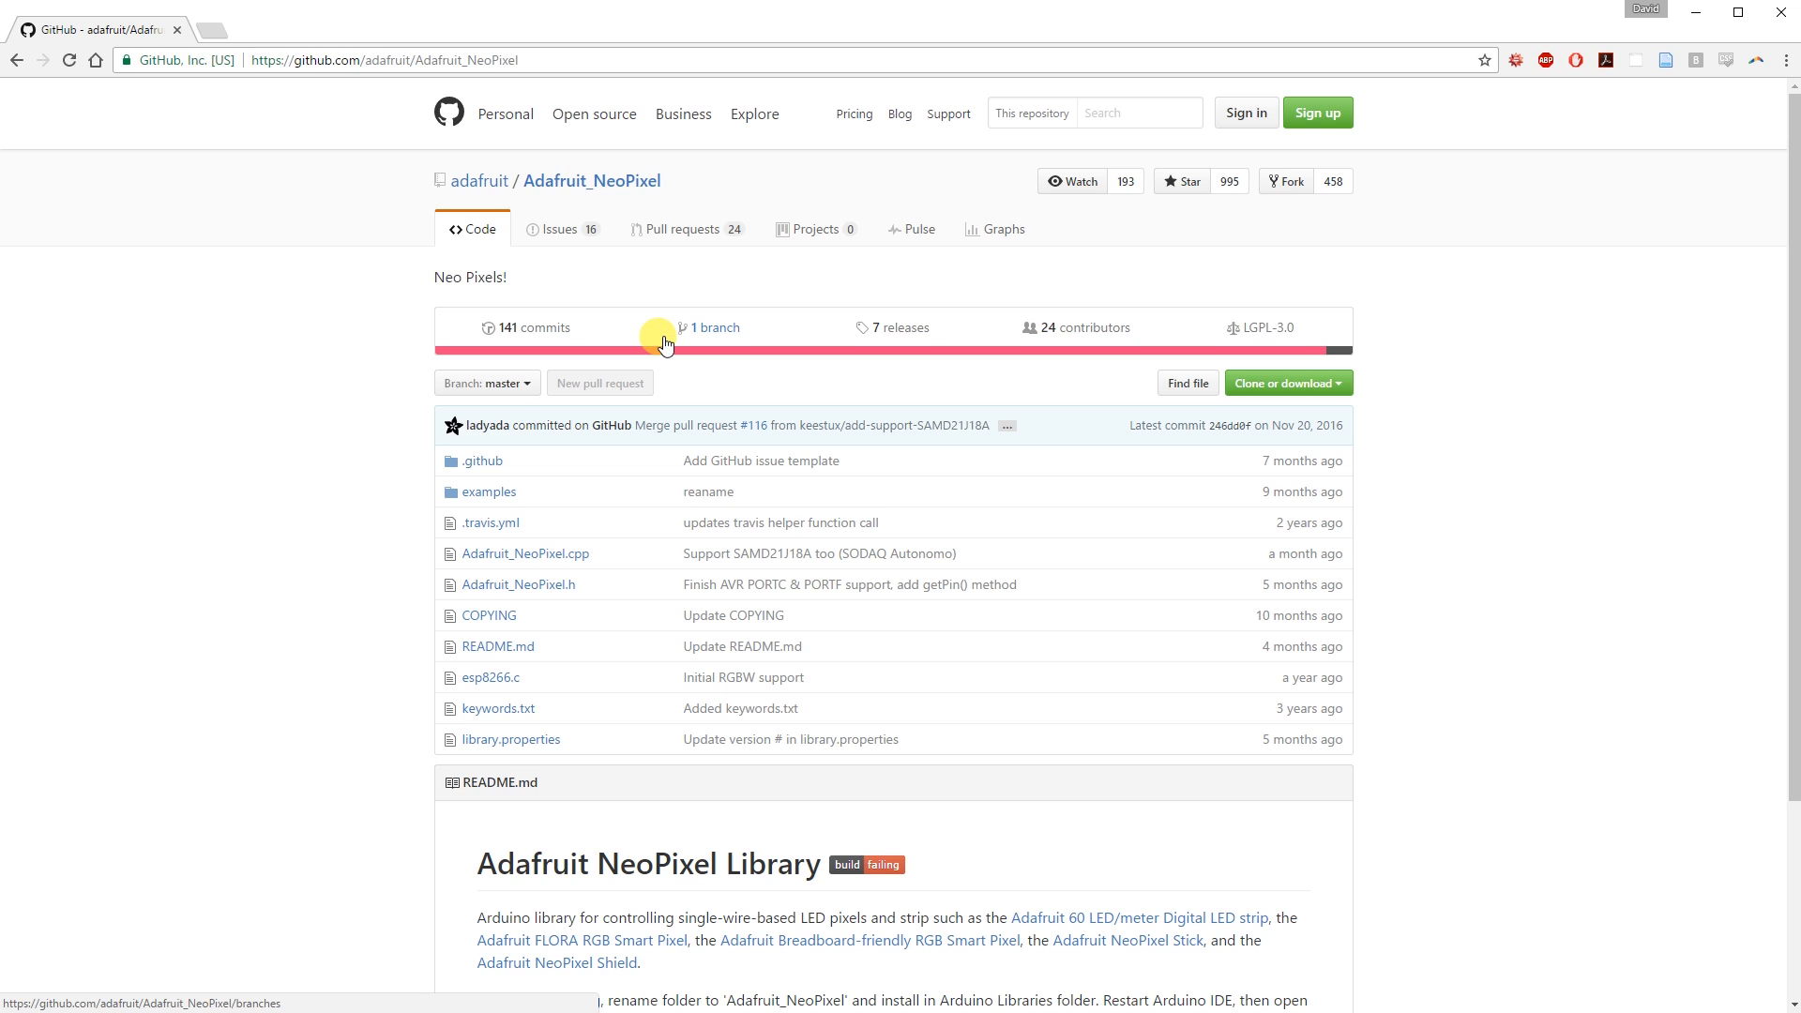
double_click(592, 180)
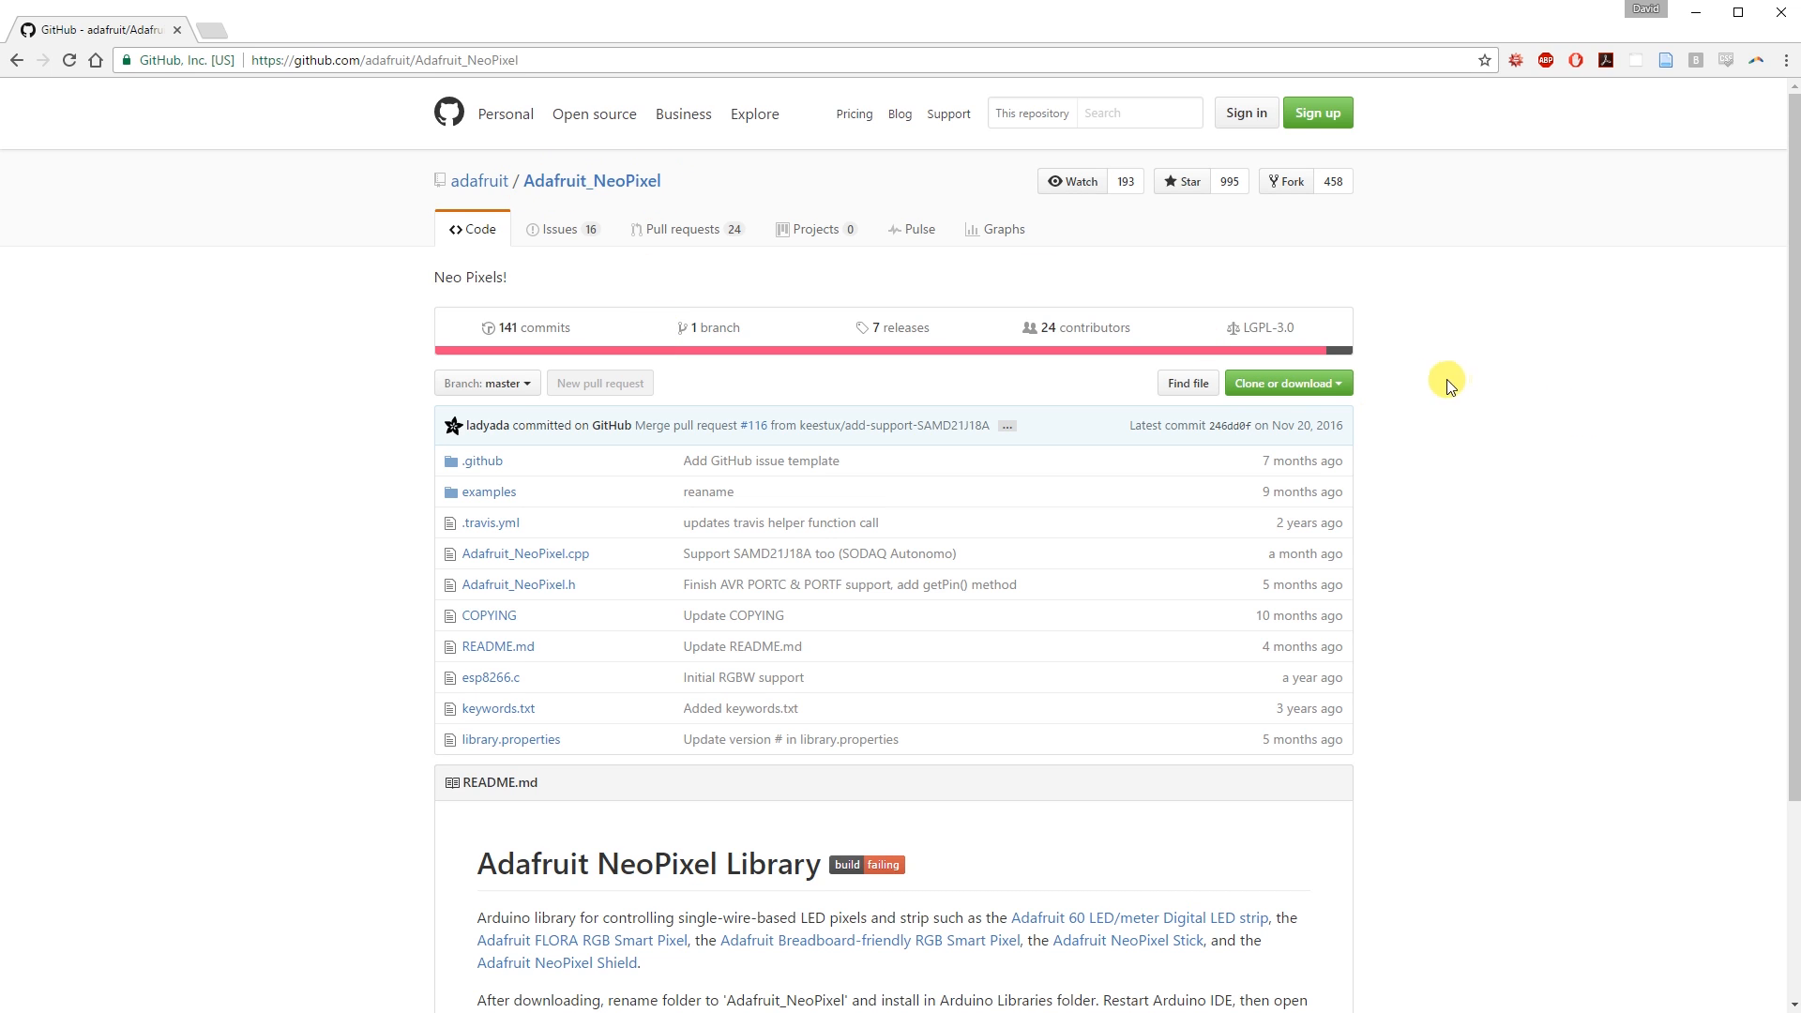
Step: Download the Adafruit_NeoPixel repository as a ZIP into Desktop\Tutorial
click(1286, 383)
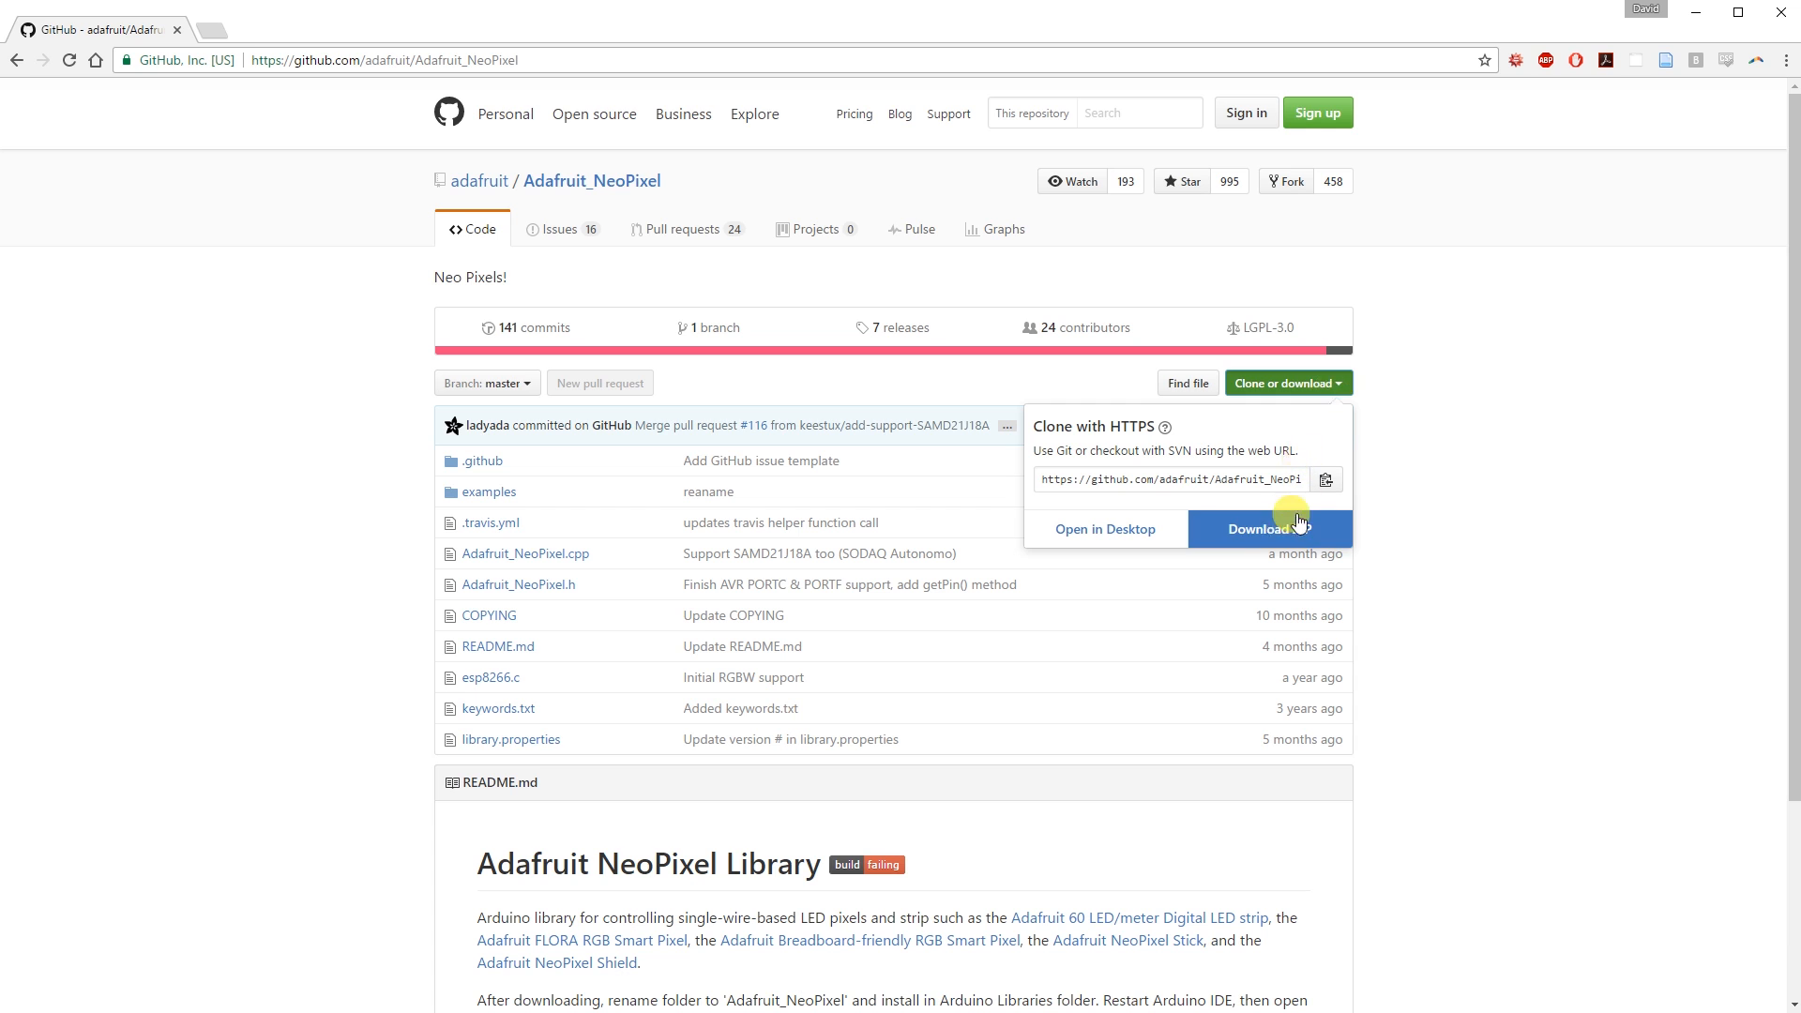
click(1258, 529)
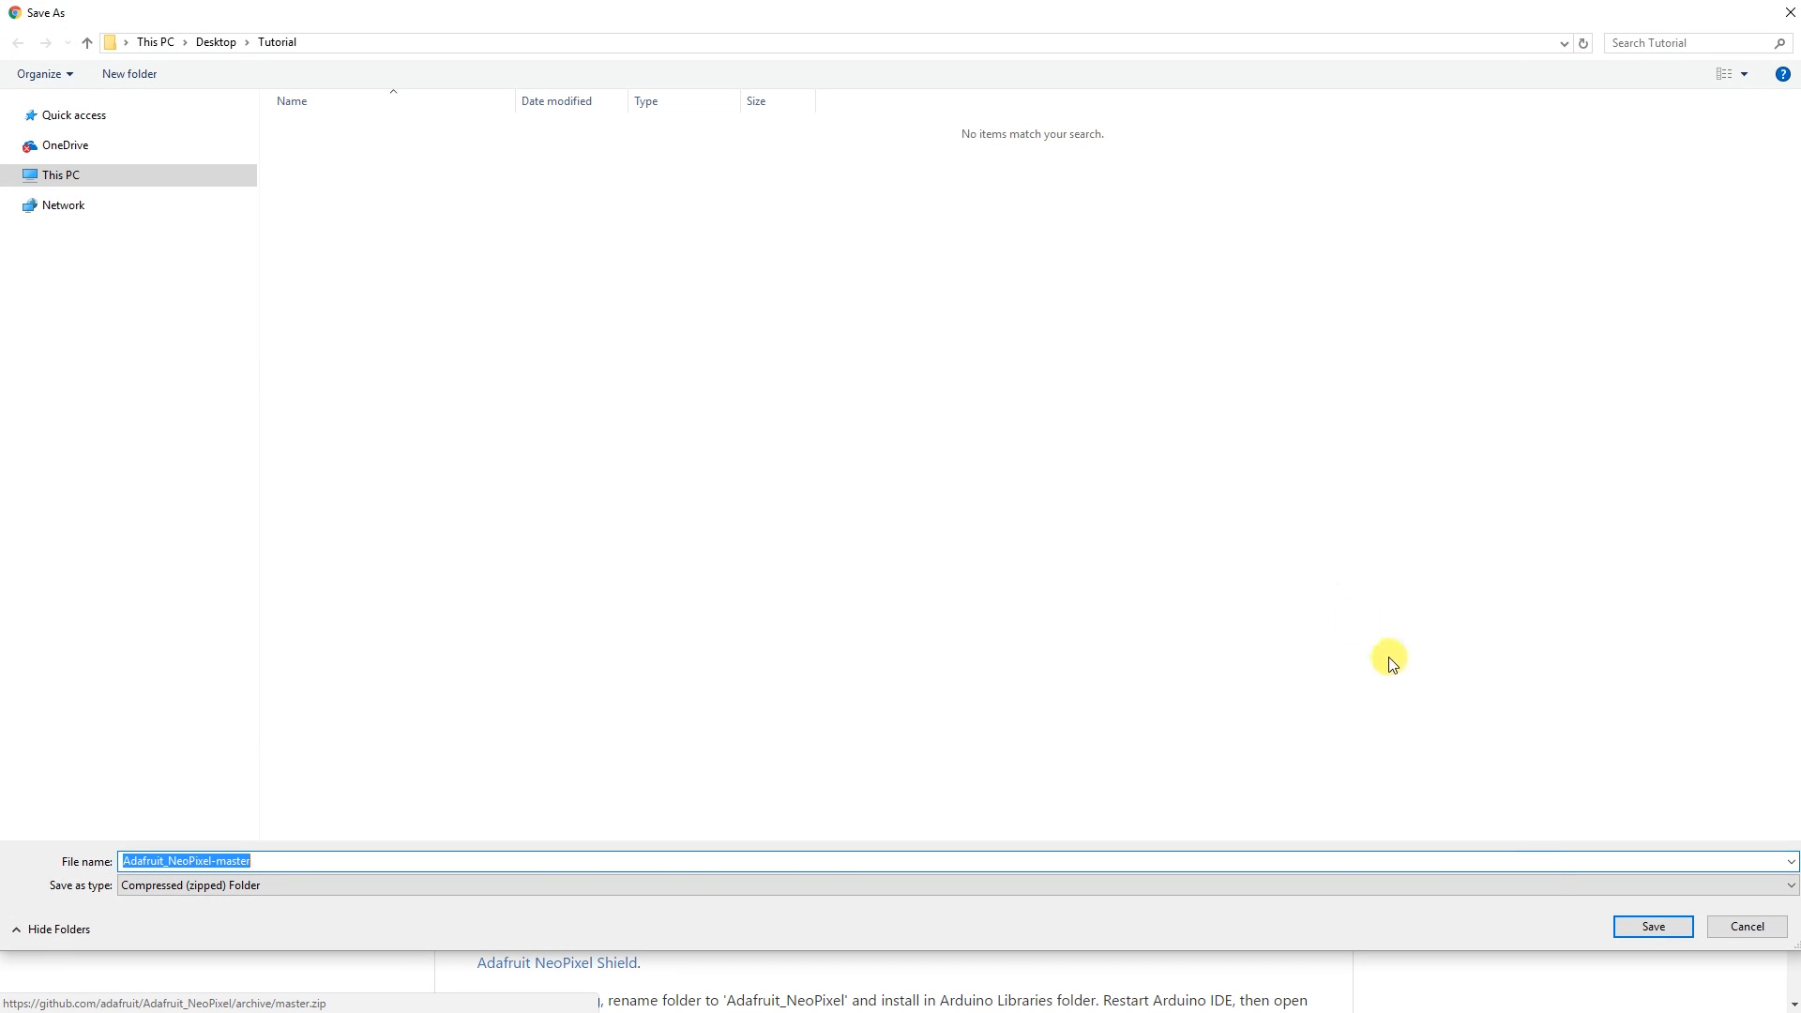
click(1652, 927)
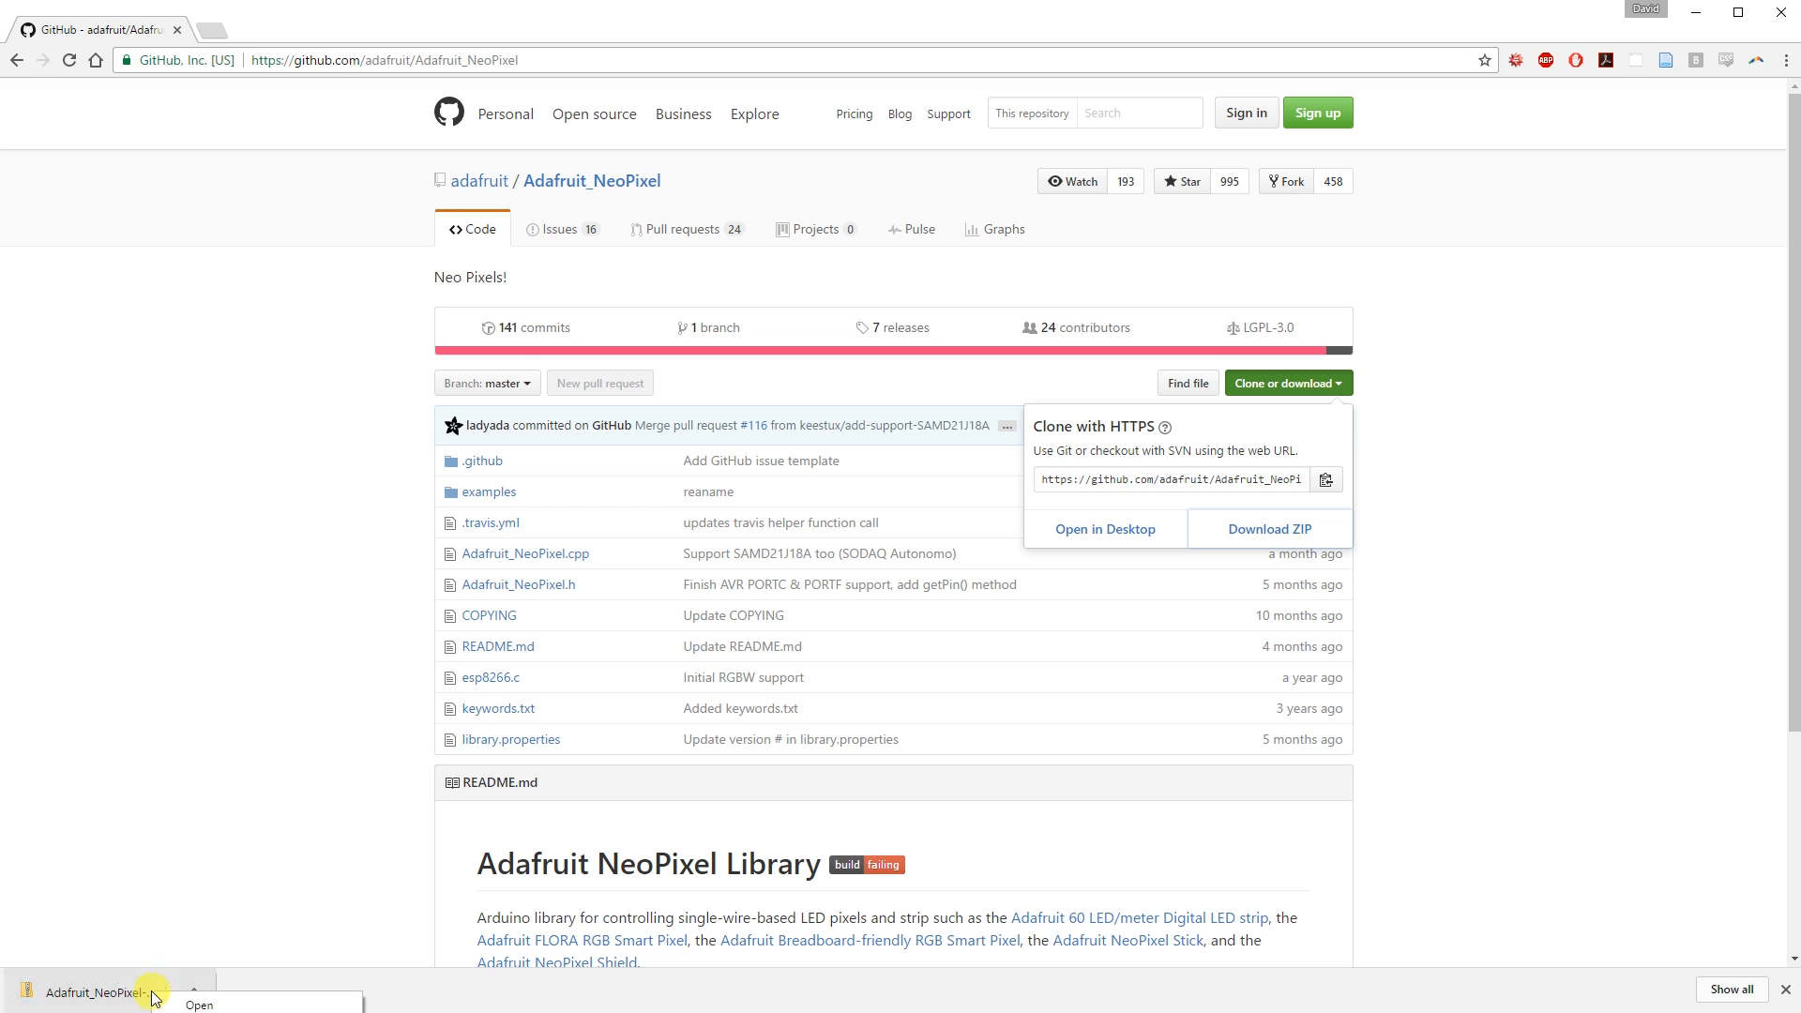
Step: Extract Adafruit_NeoPixel-master.zip into the Tutorial folder and select the extracted folder
click(198, 1004)
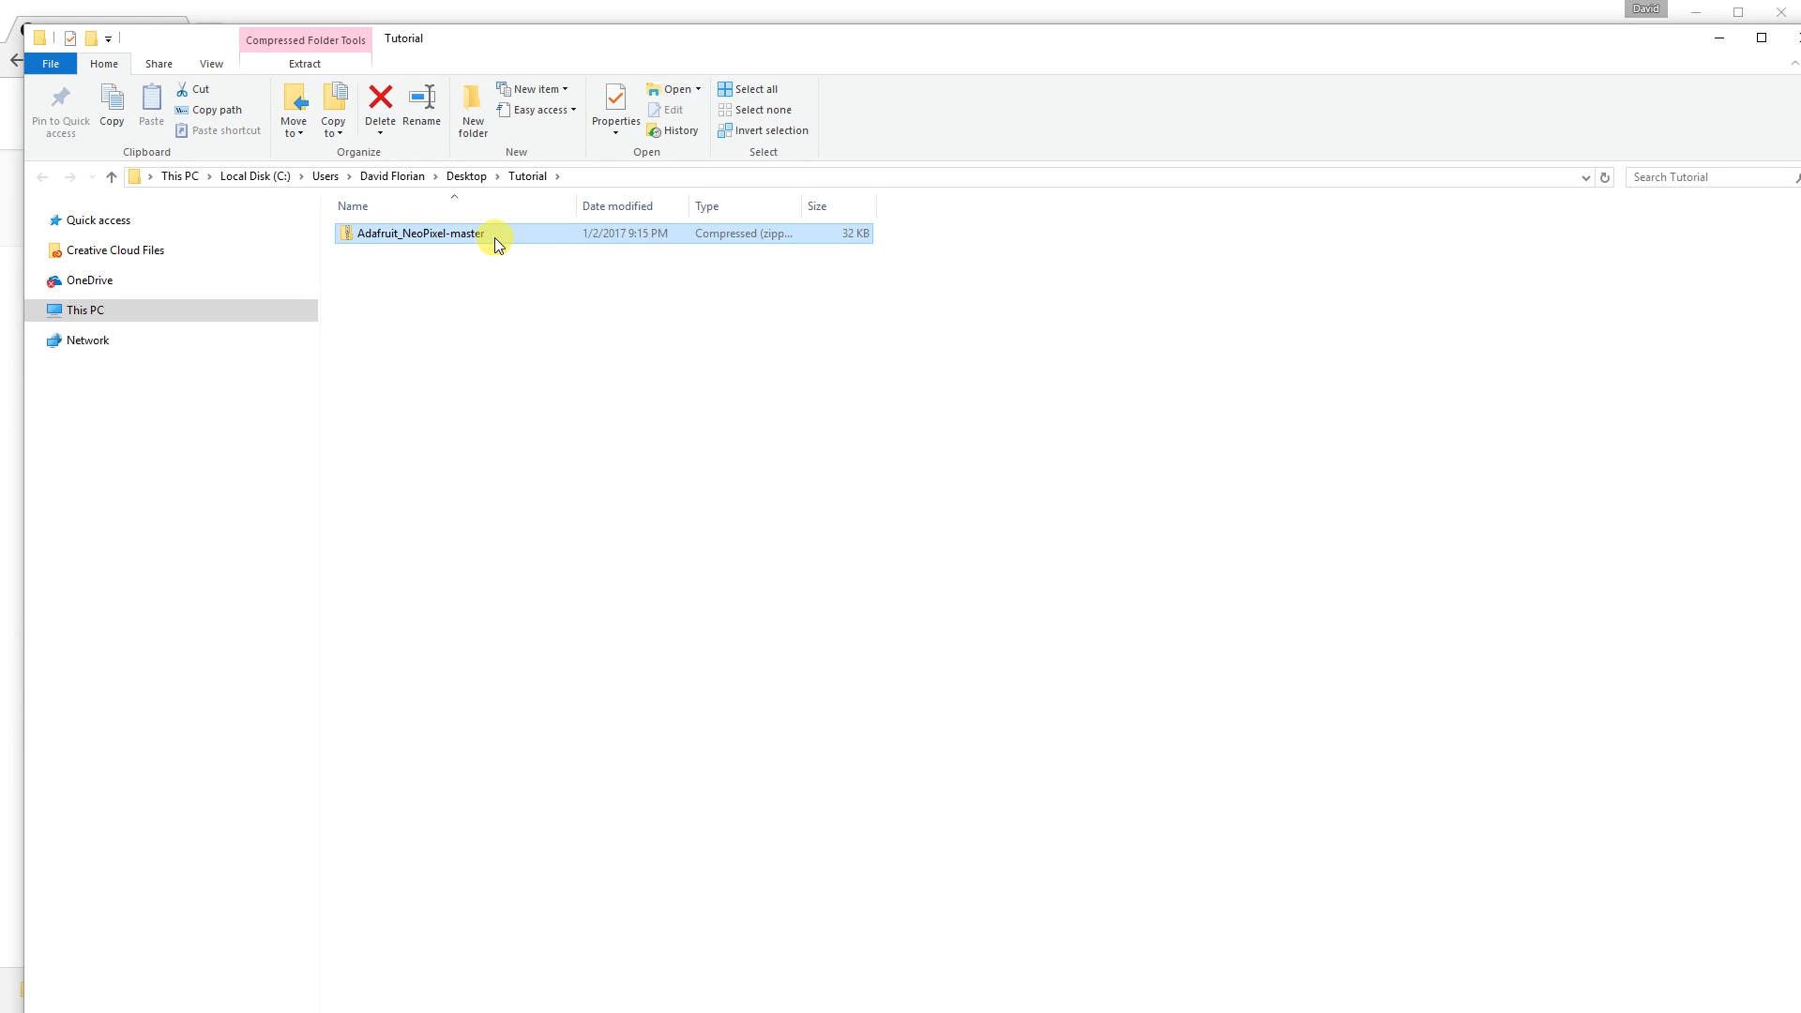
right_click(421, 234)
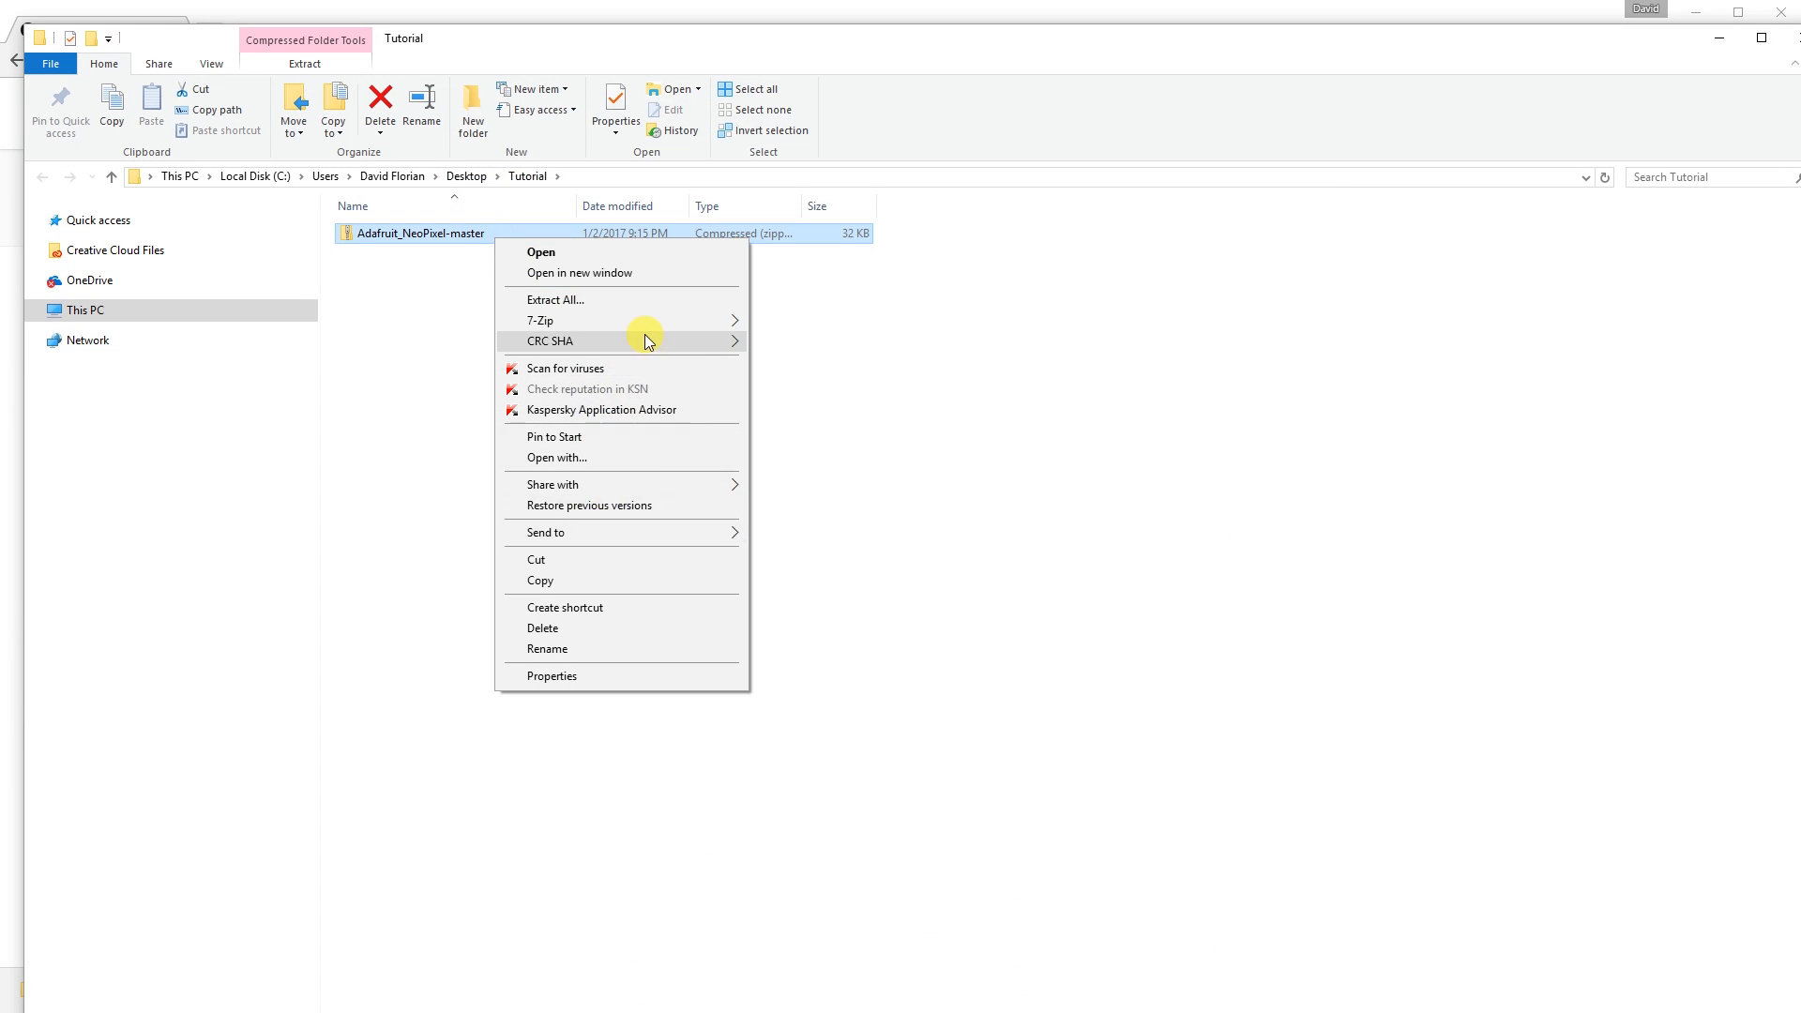
click(554, 301)
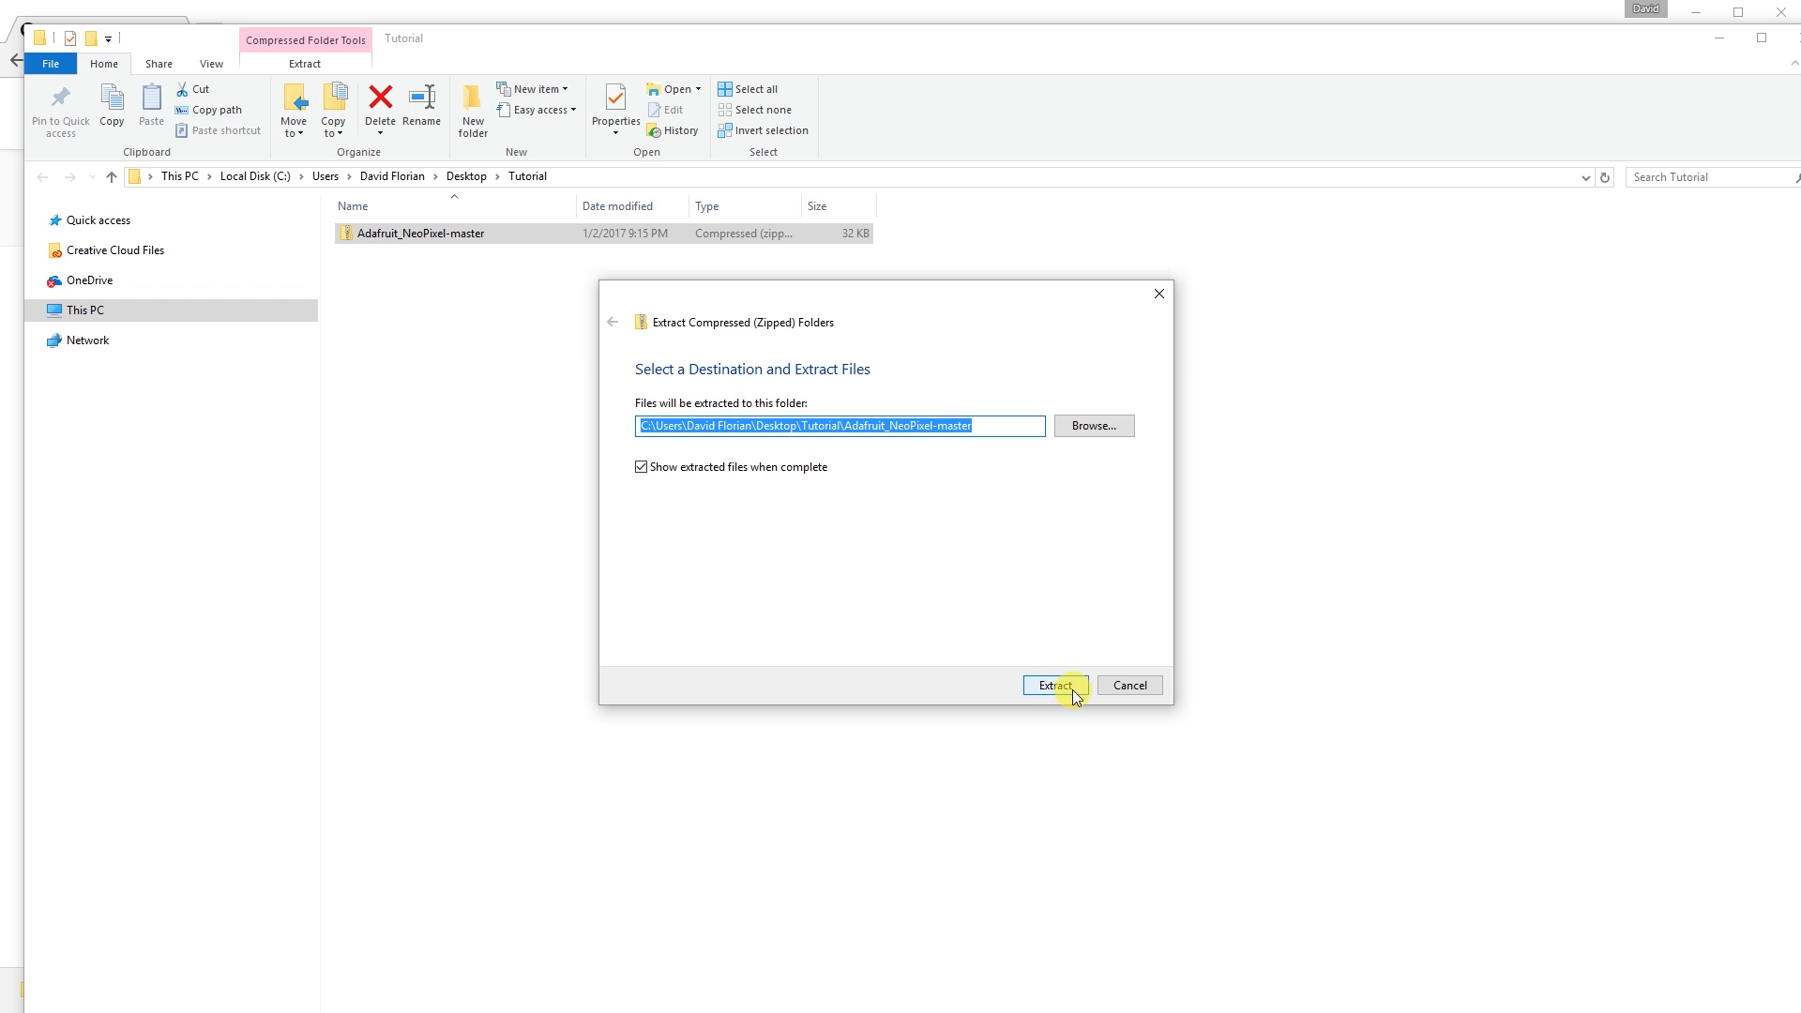
click(1053, 684)
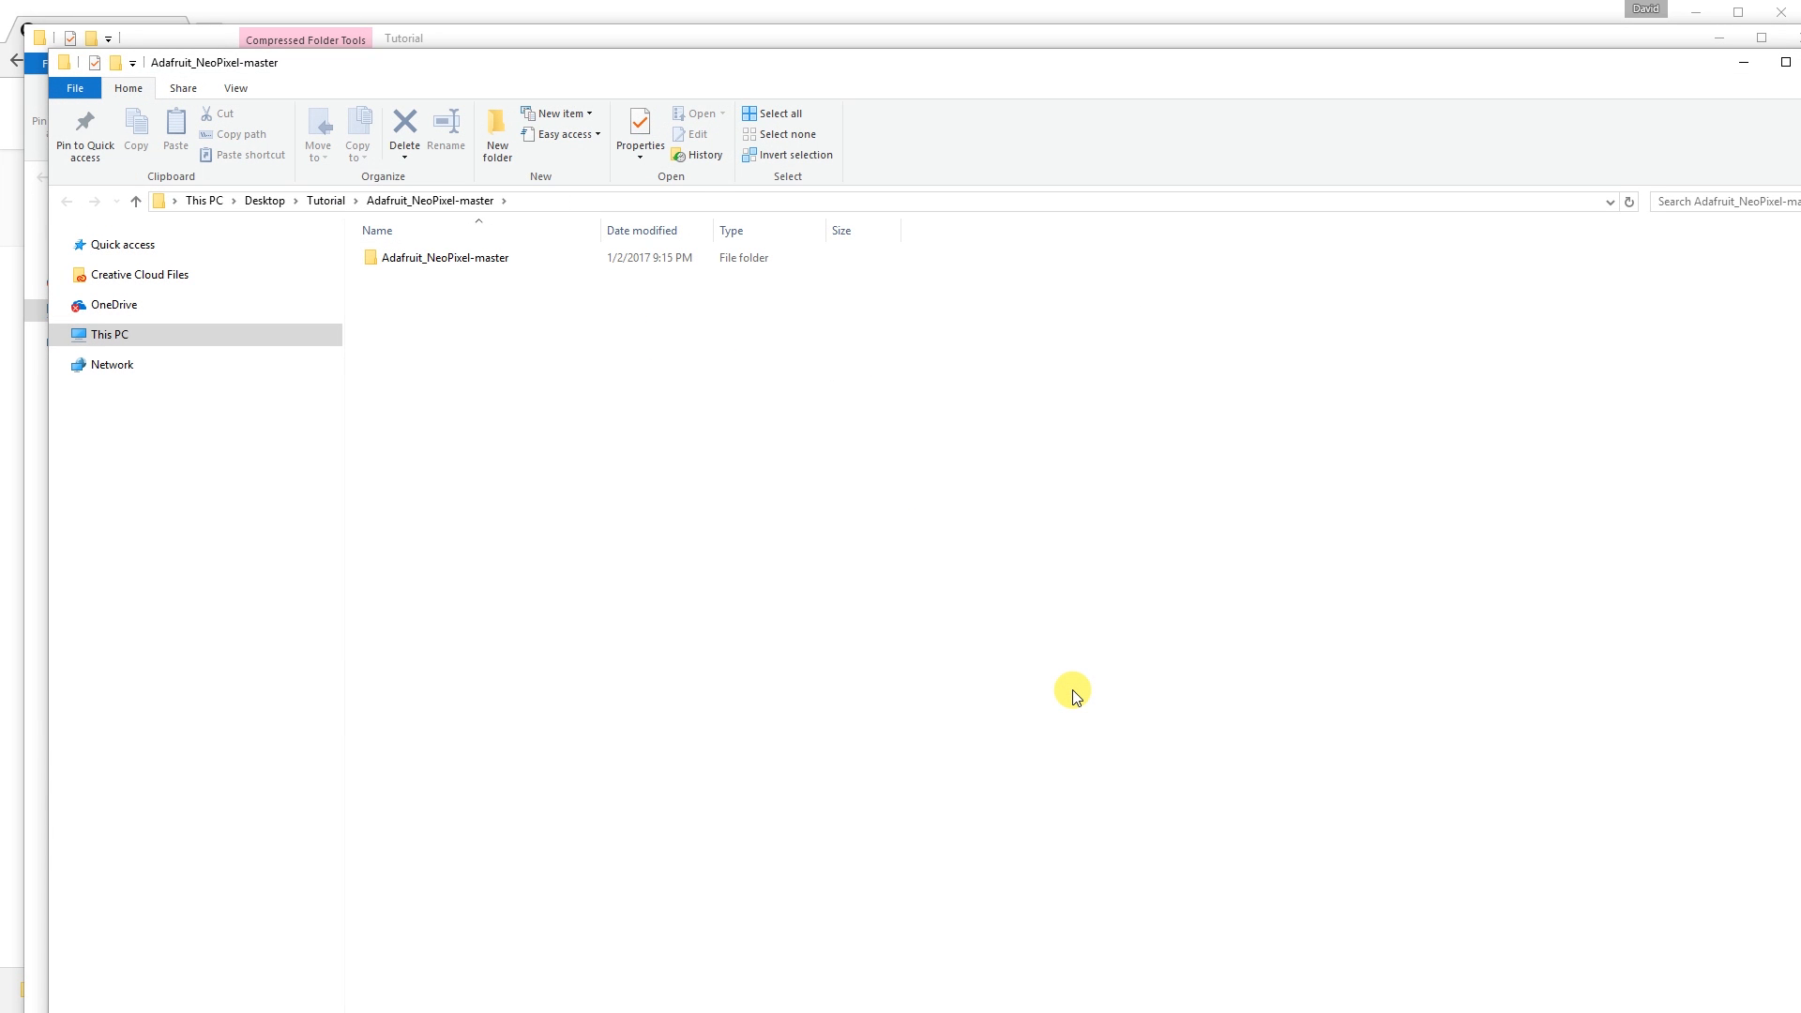
double_click(441, 257)
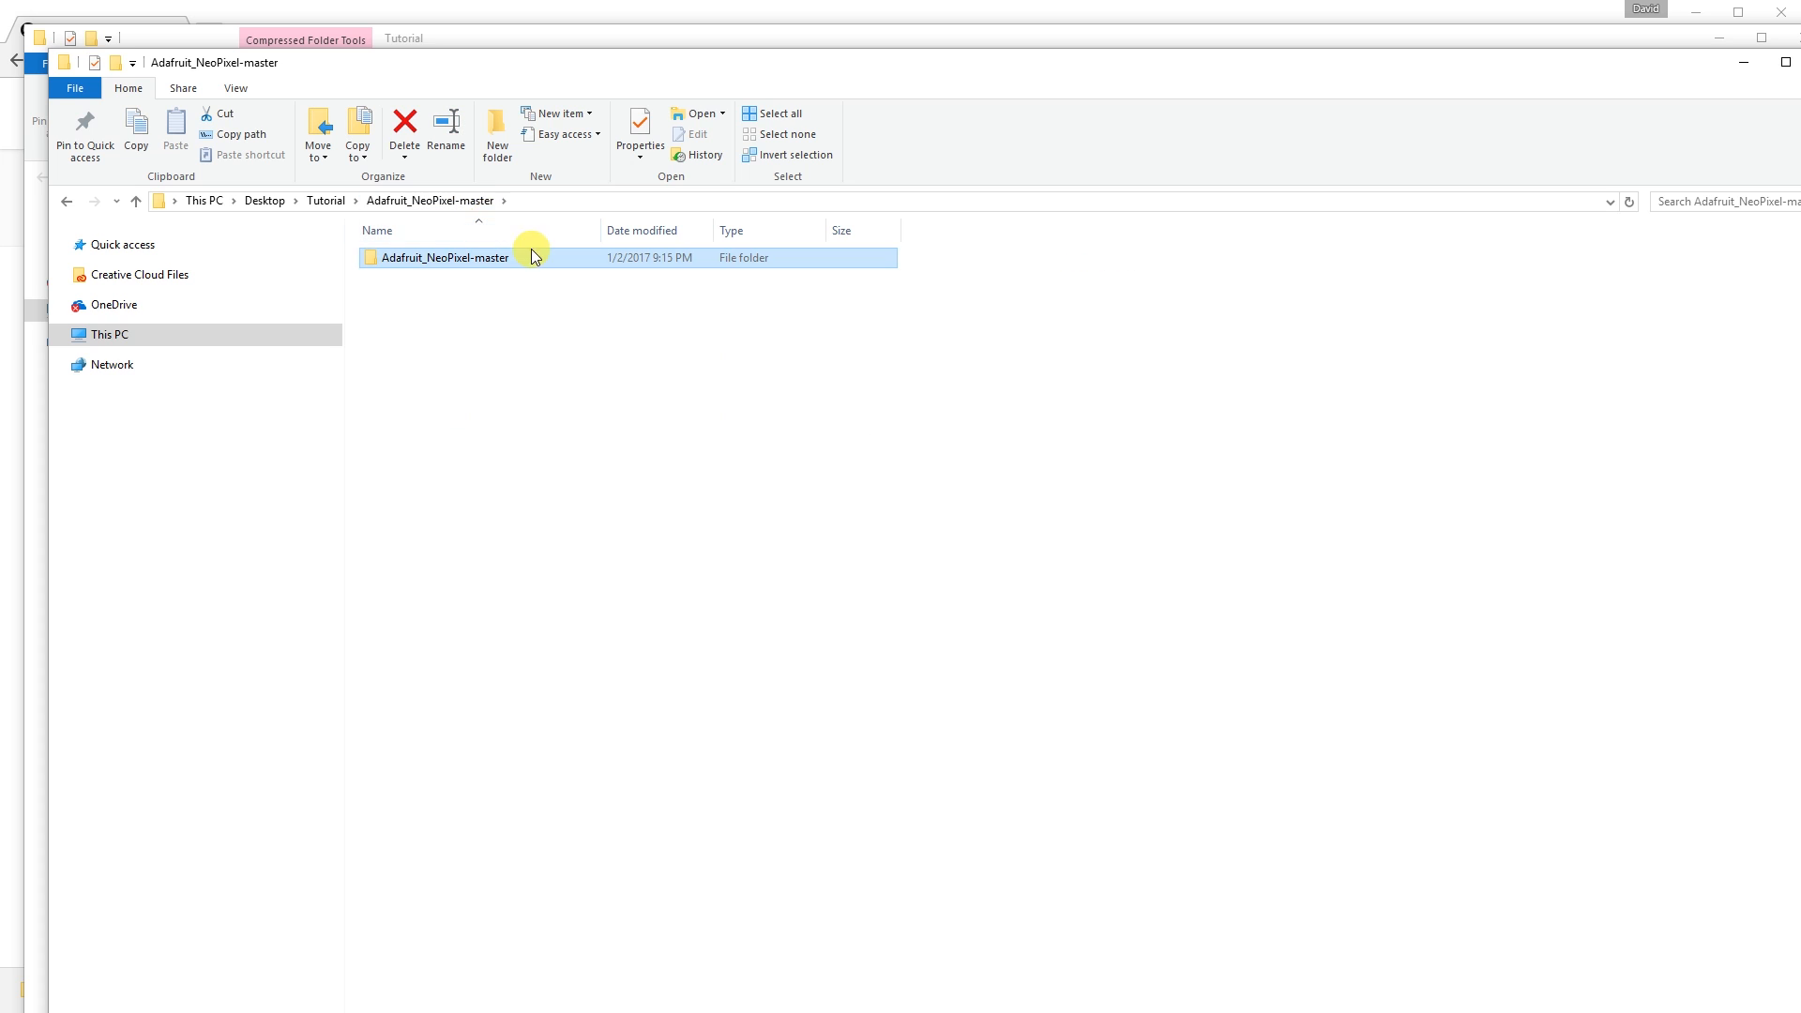
Step: Rename the extracted folder and paste it into C:\Program Files (x86)\Arduino\libraries
click(446, 257)
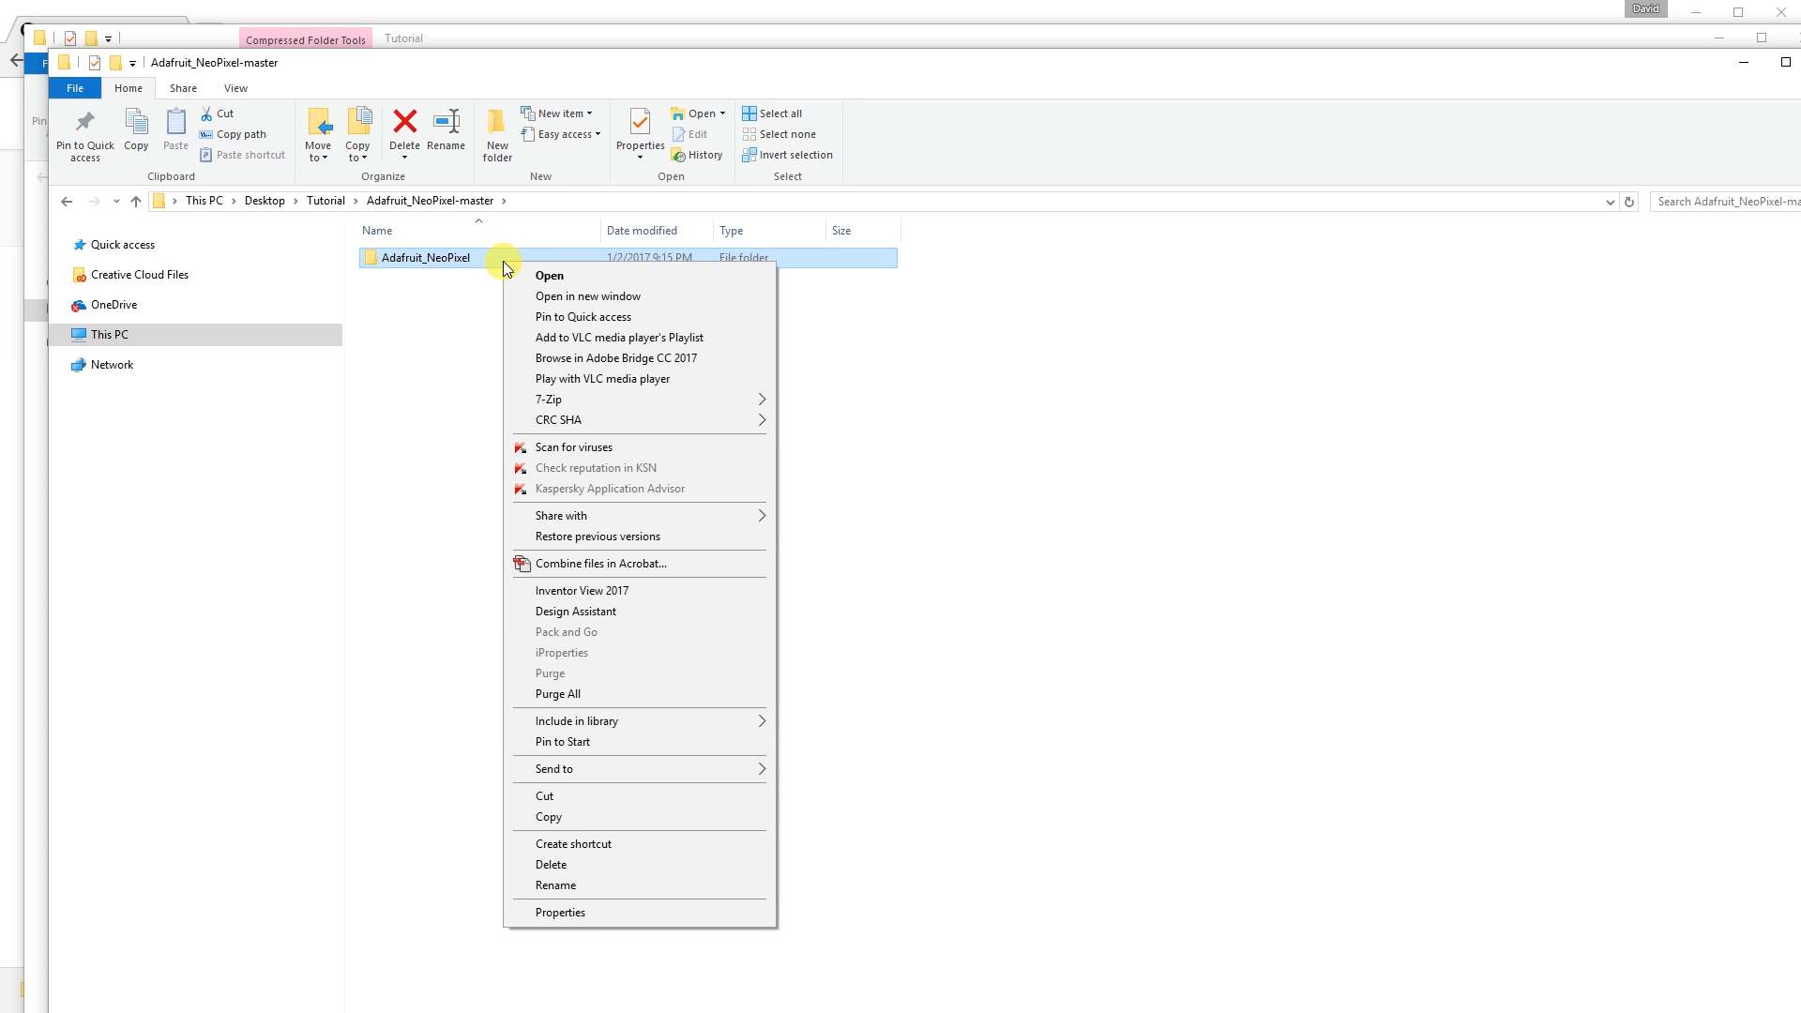
mouse_move(583, 796)
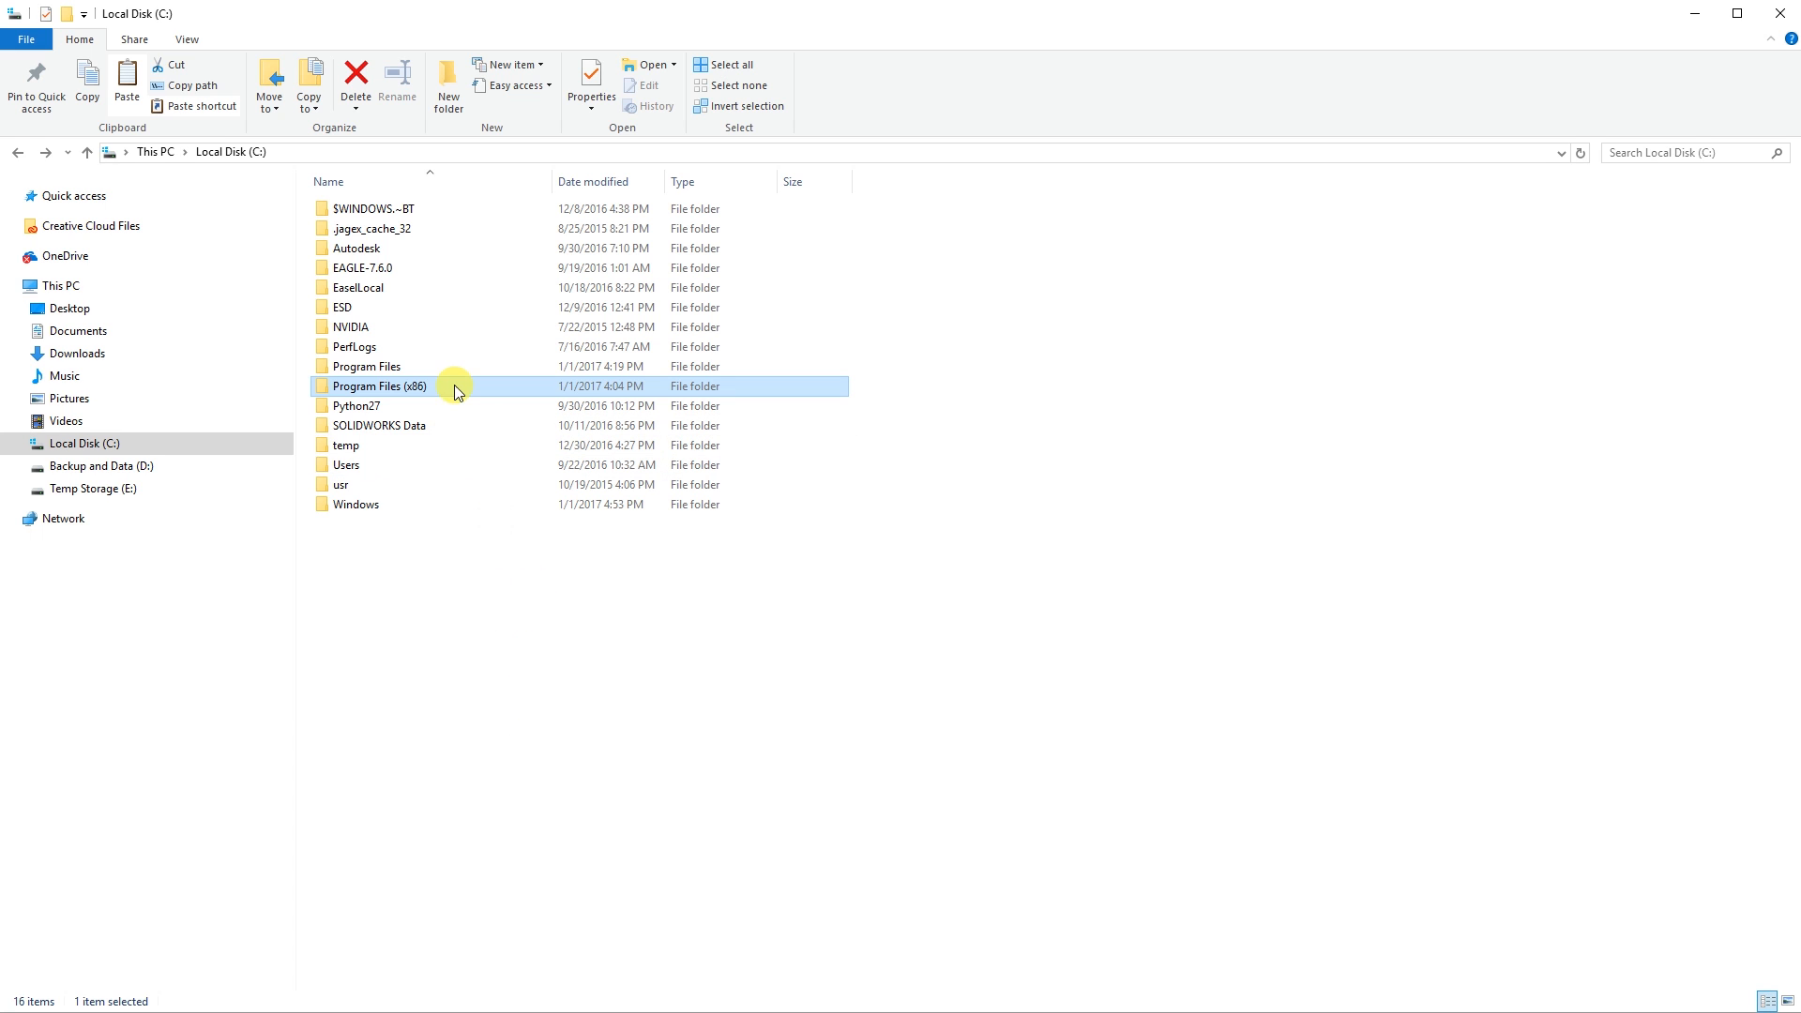
double_click(379, 386)
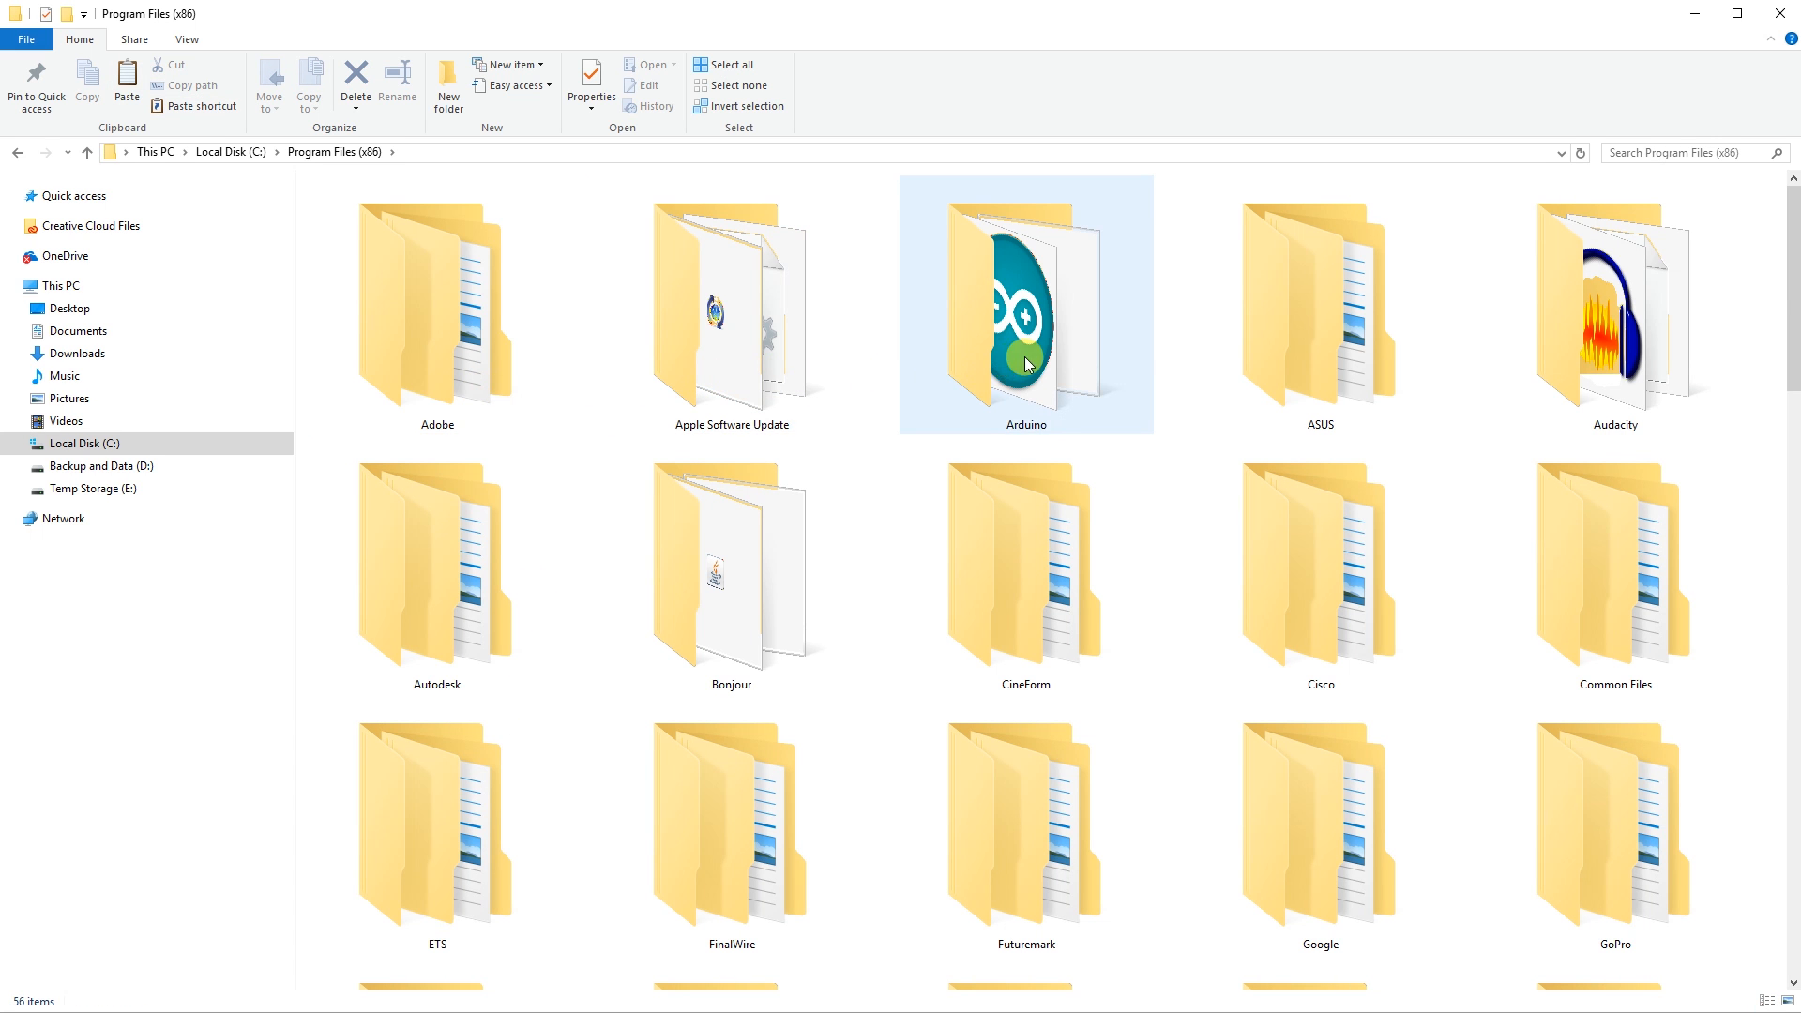
double_click(1024, 304)
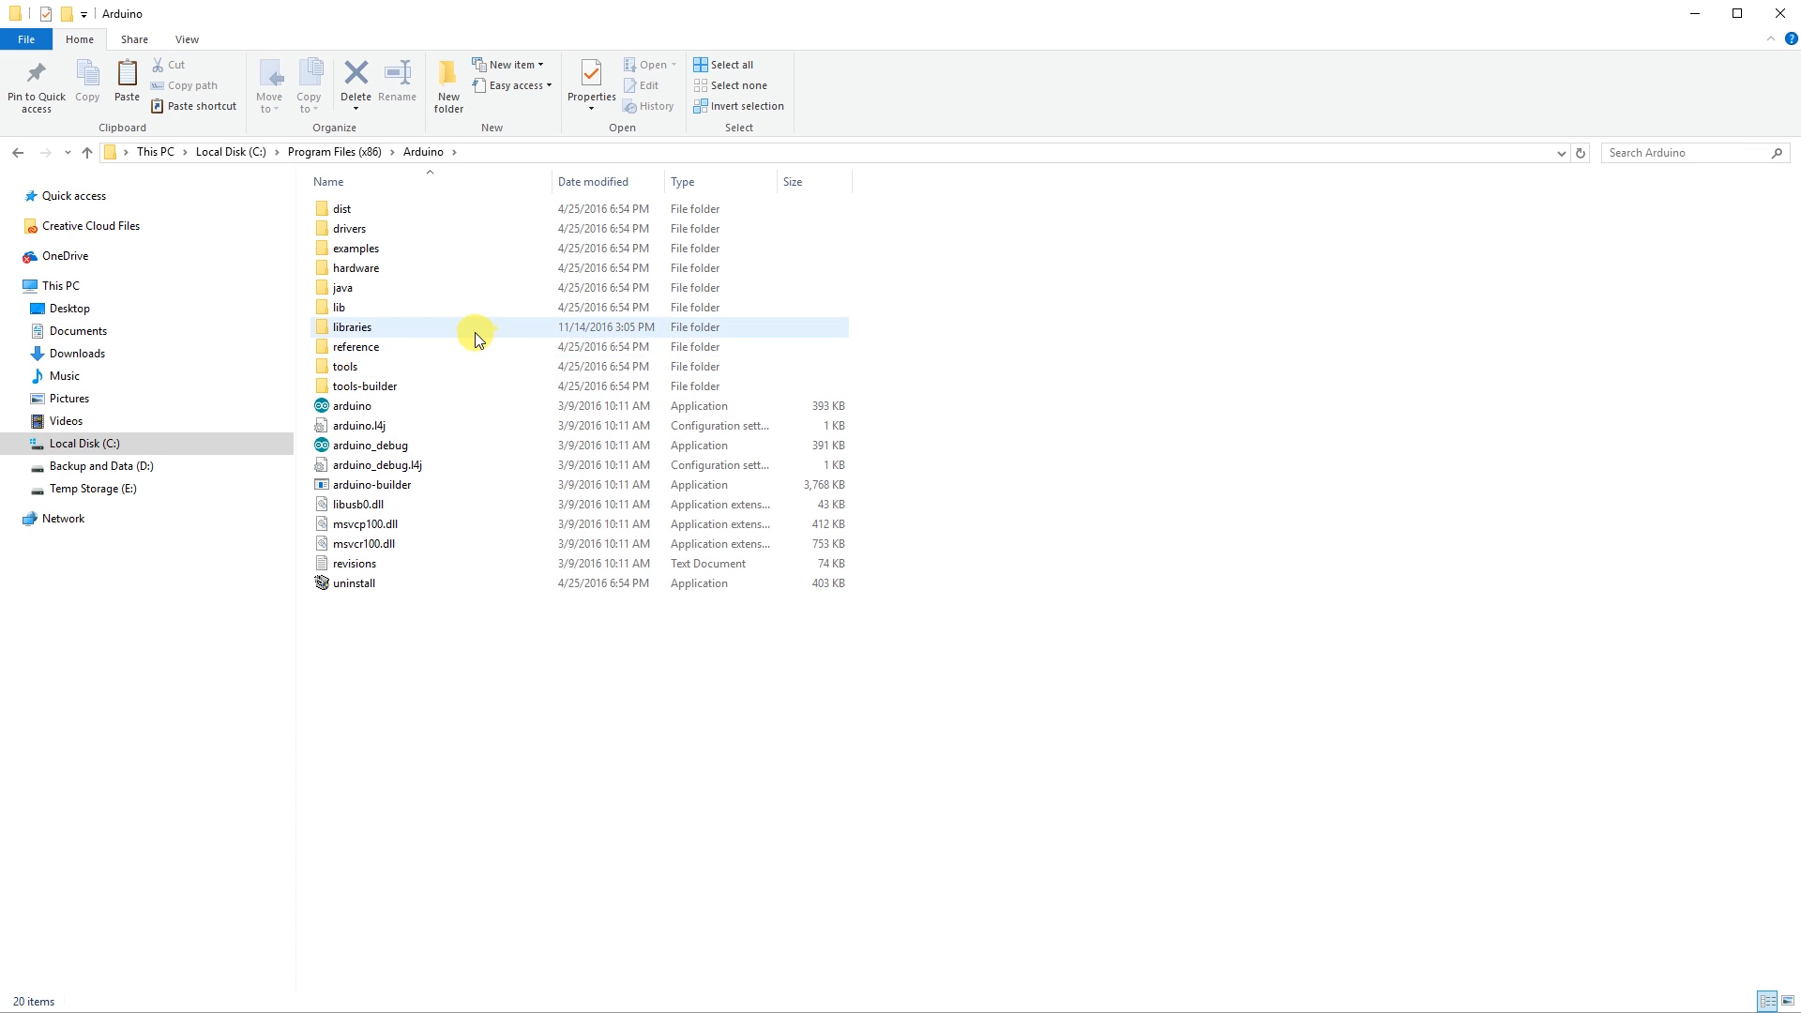
double_click(352, 327)
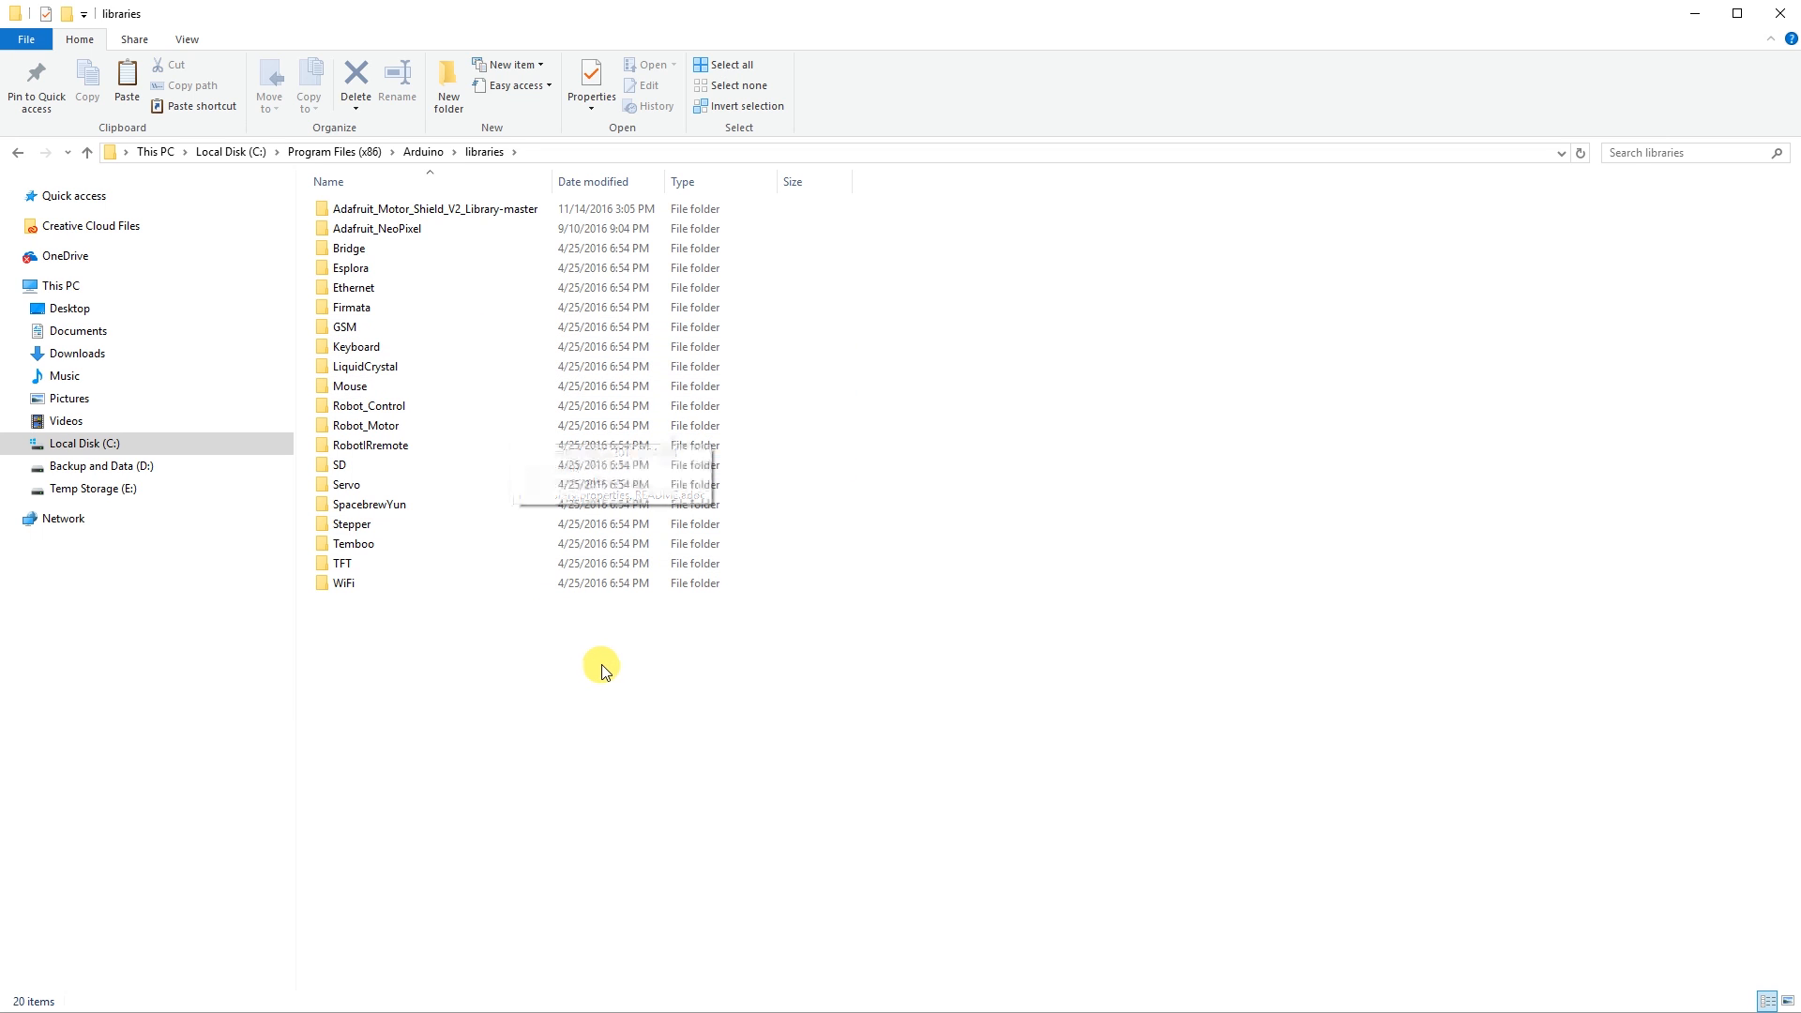
right_click(603, 667)
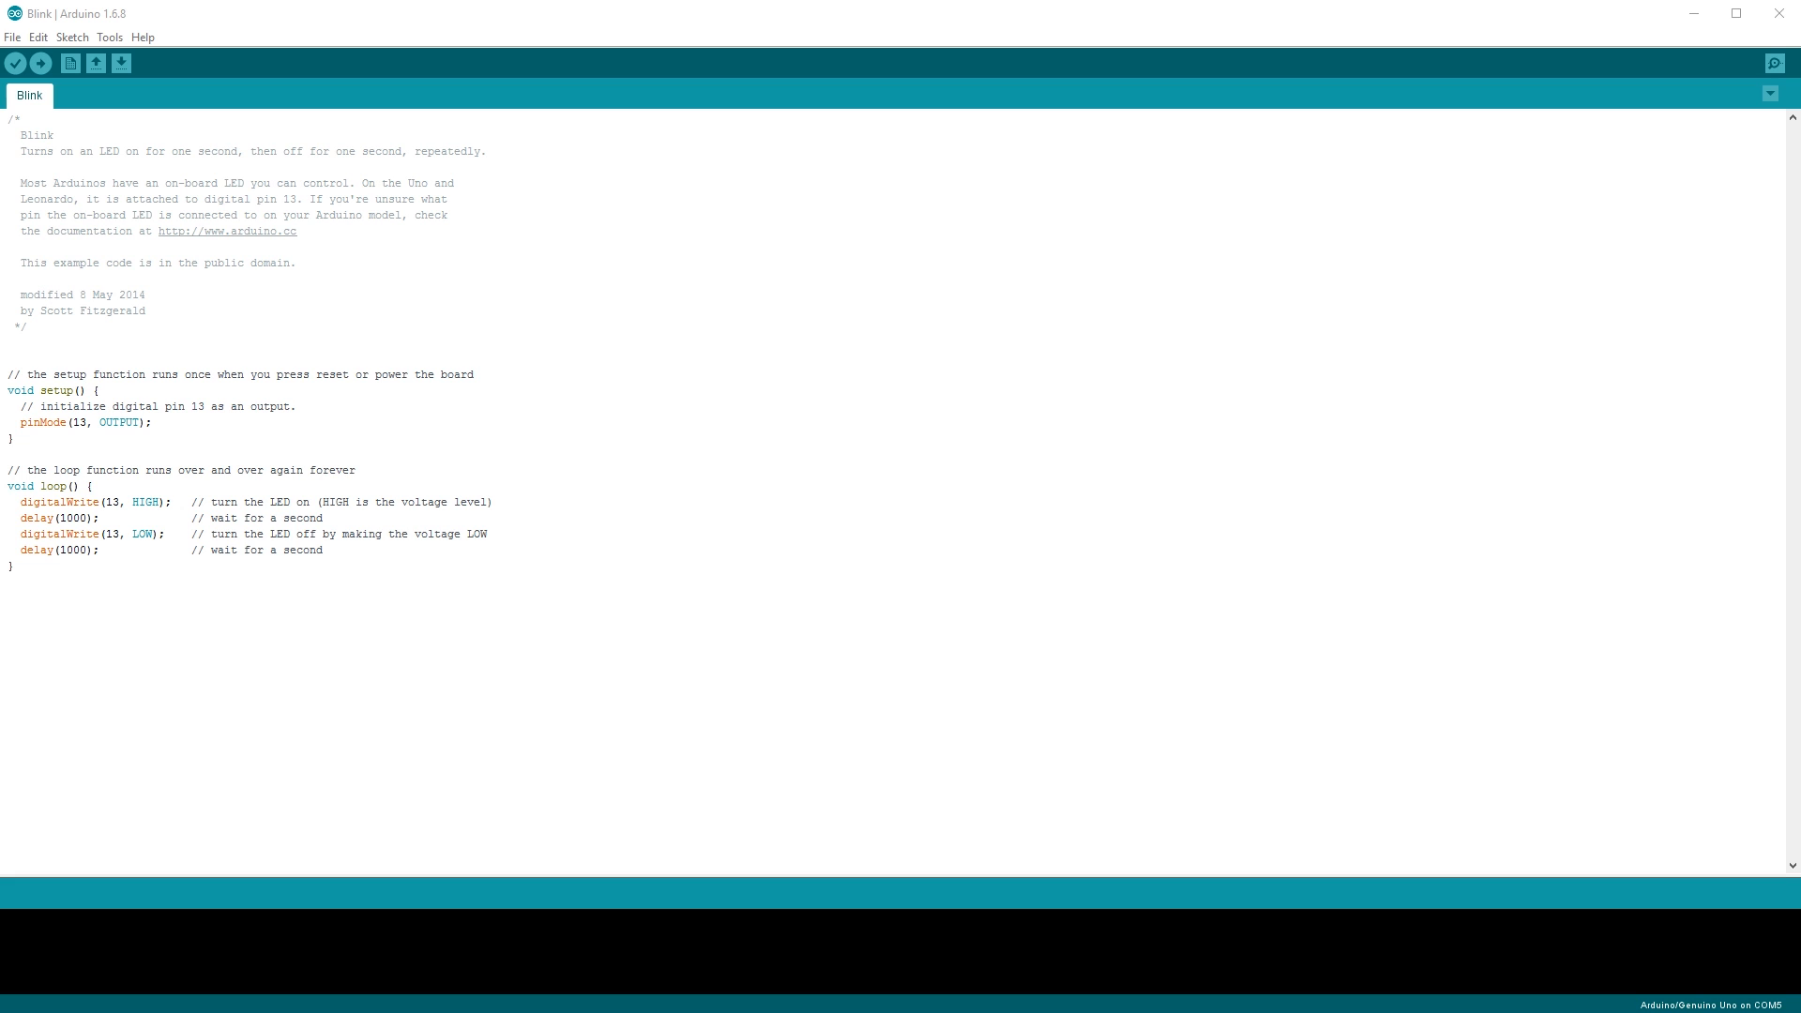
Step: Select Arduino/Genuino Uno under Tools > Board, then reopen Tools for the port setting
click(109, 36)
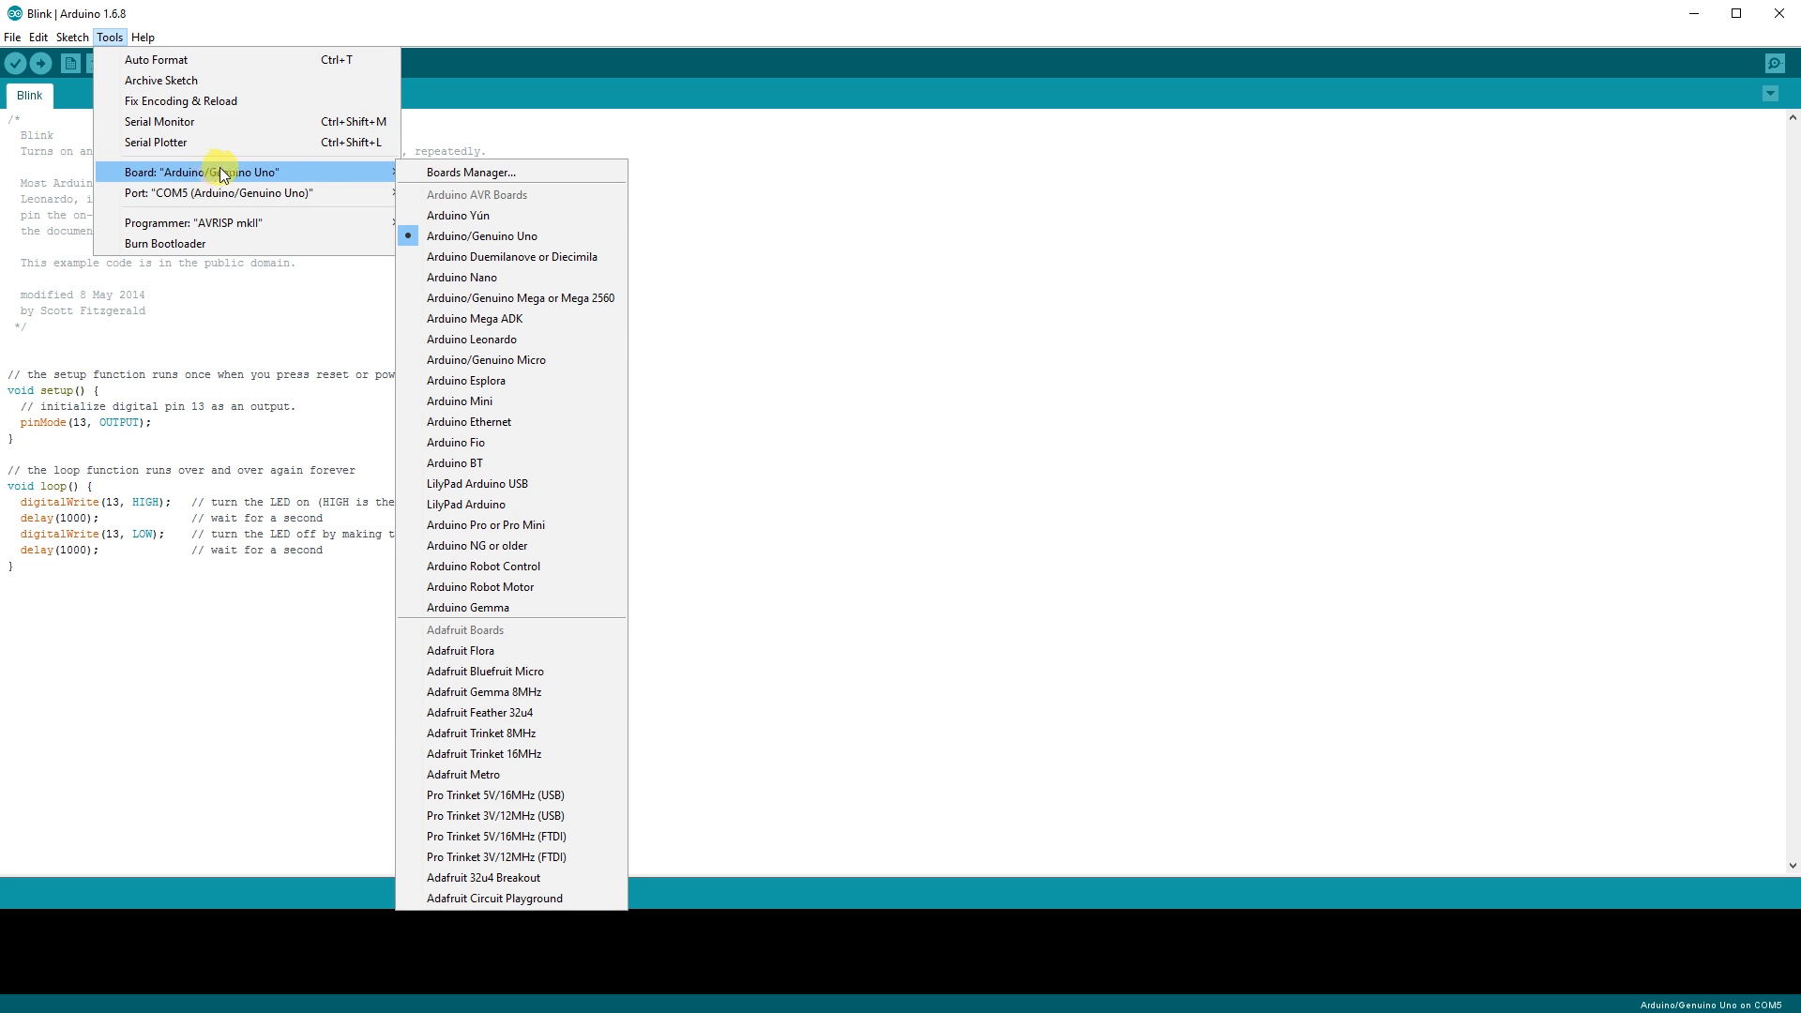
mouse_move(488, 236)
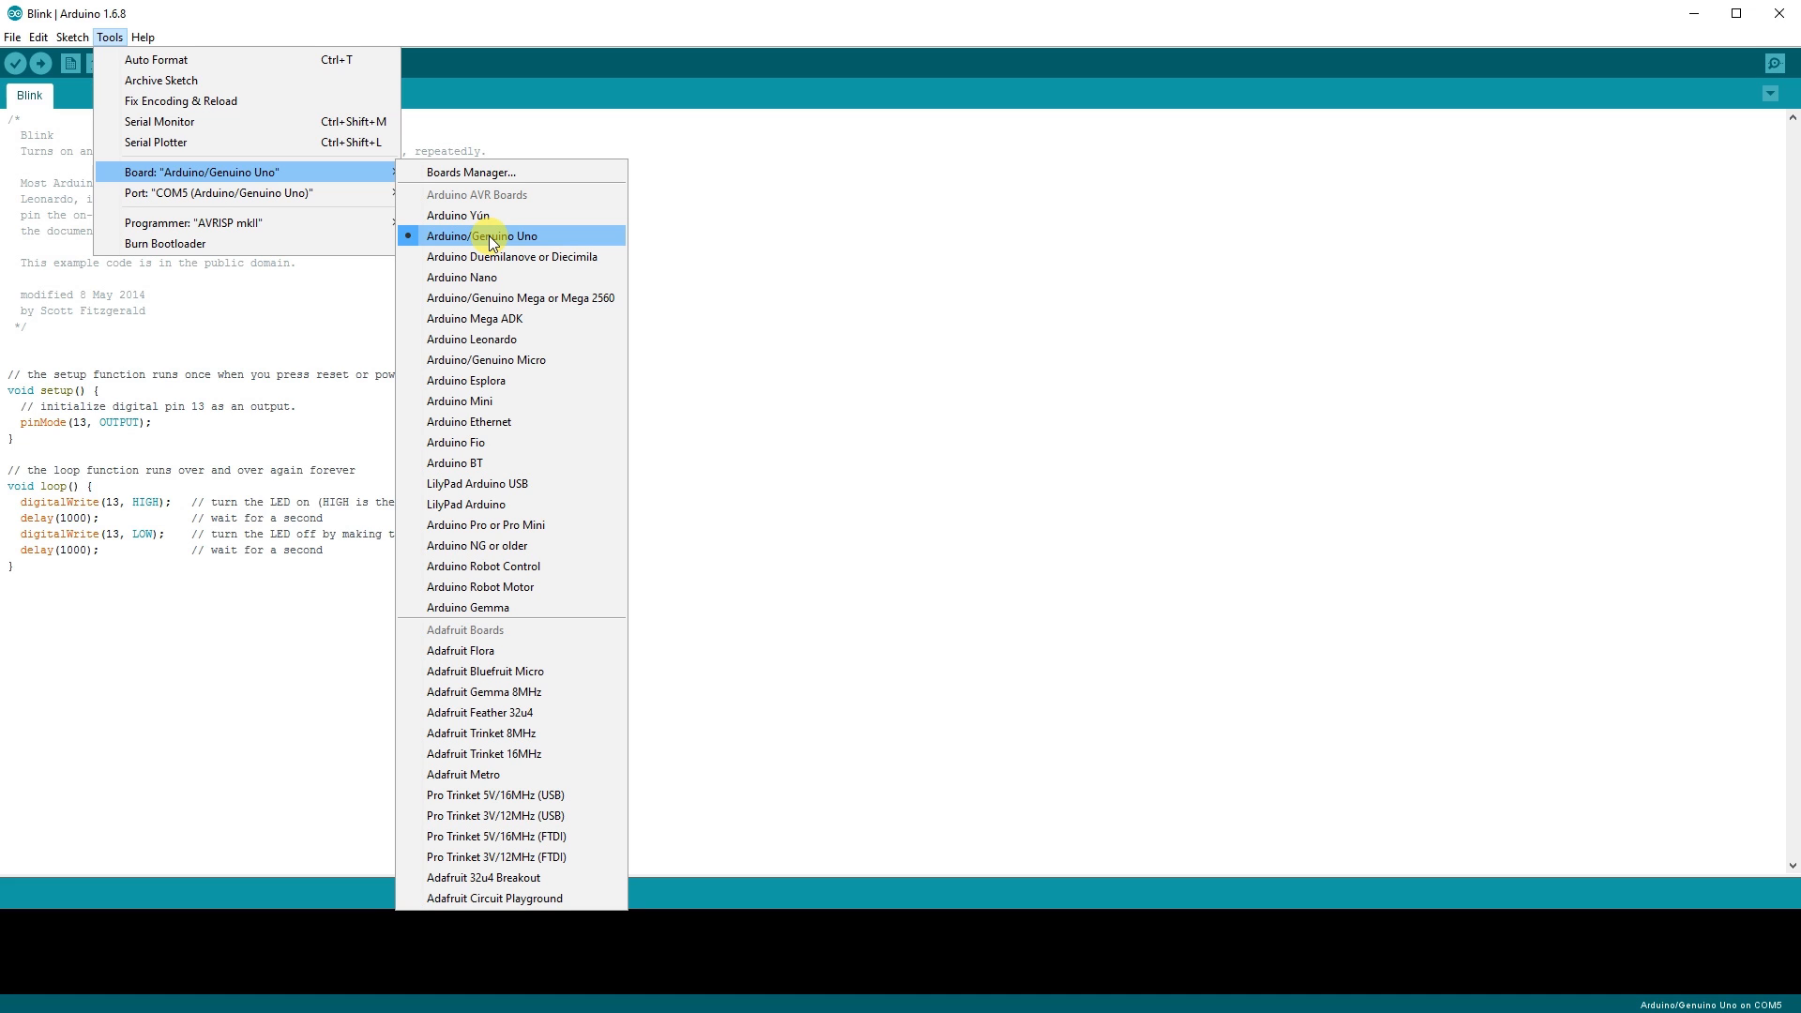
click(482, 235)
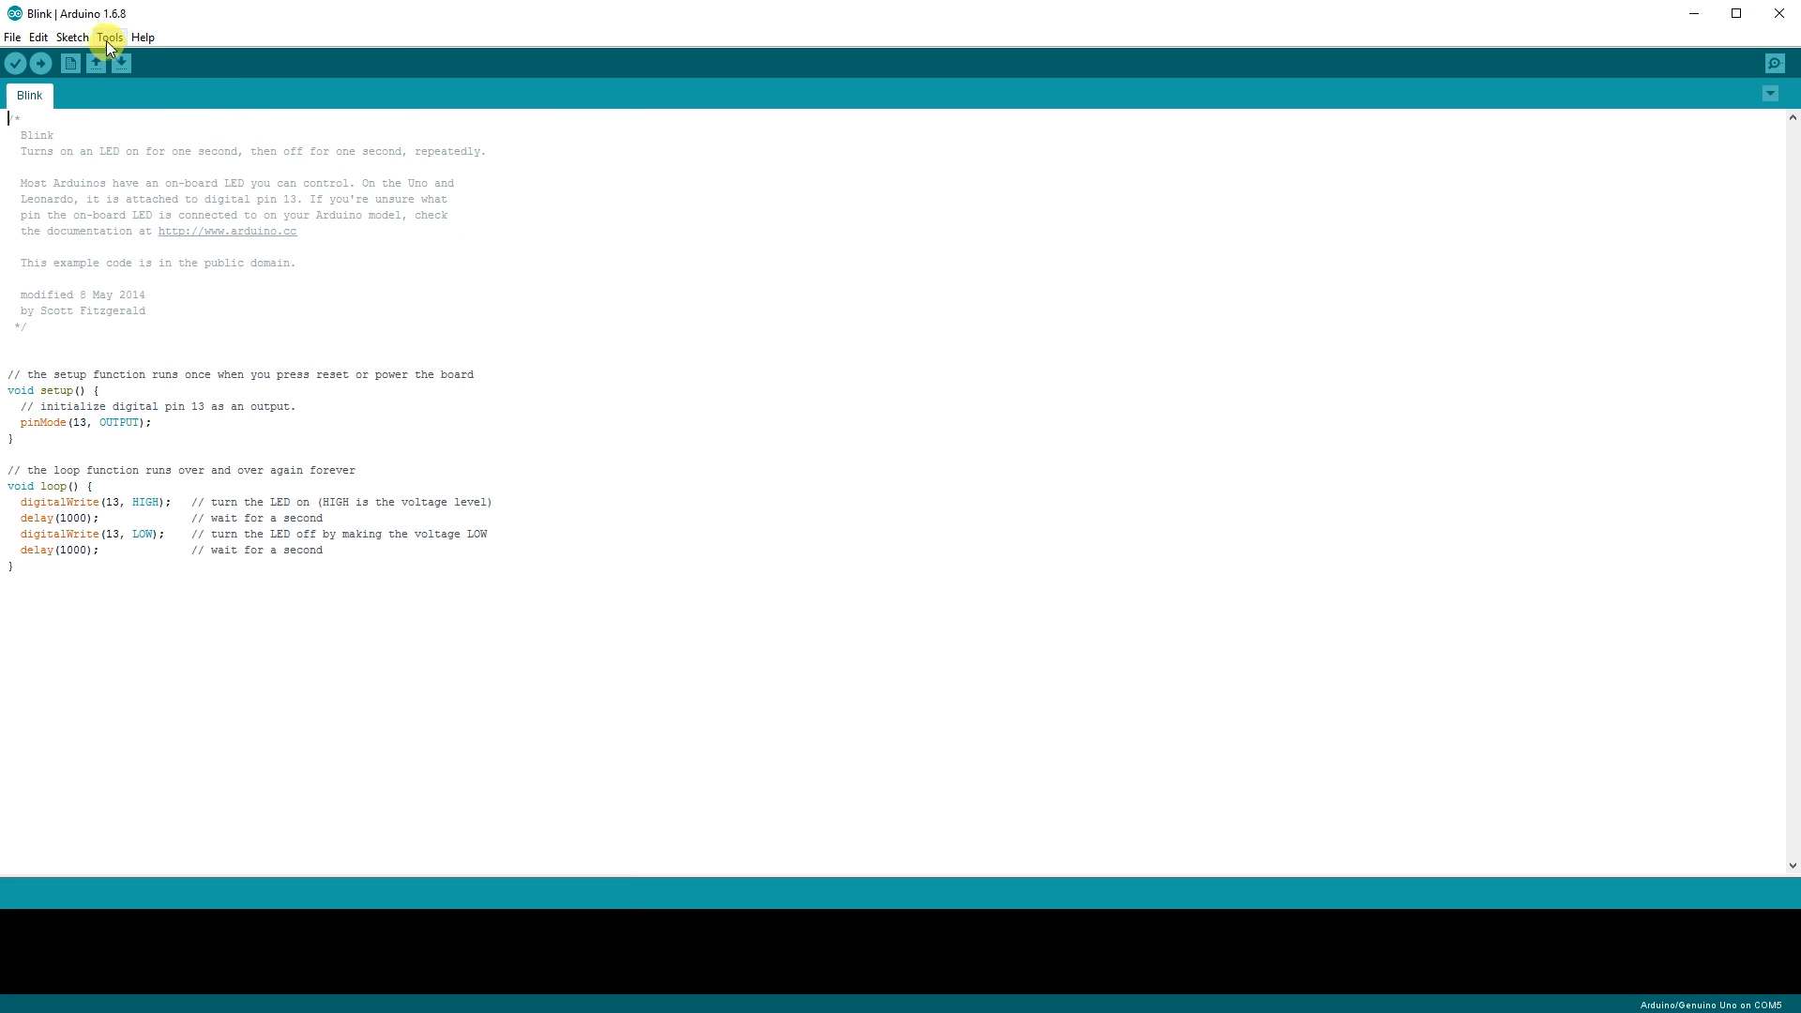
click(108, 37)
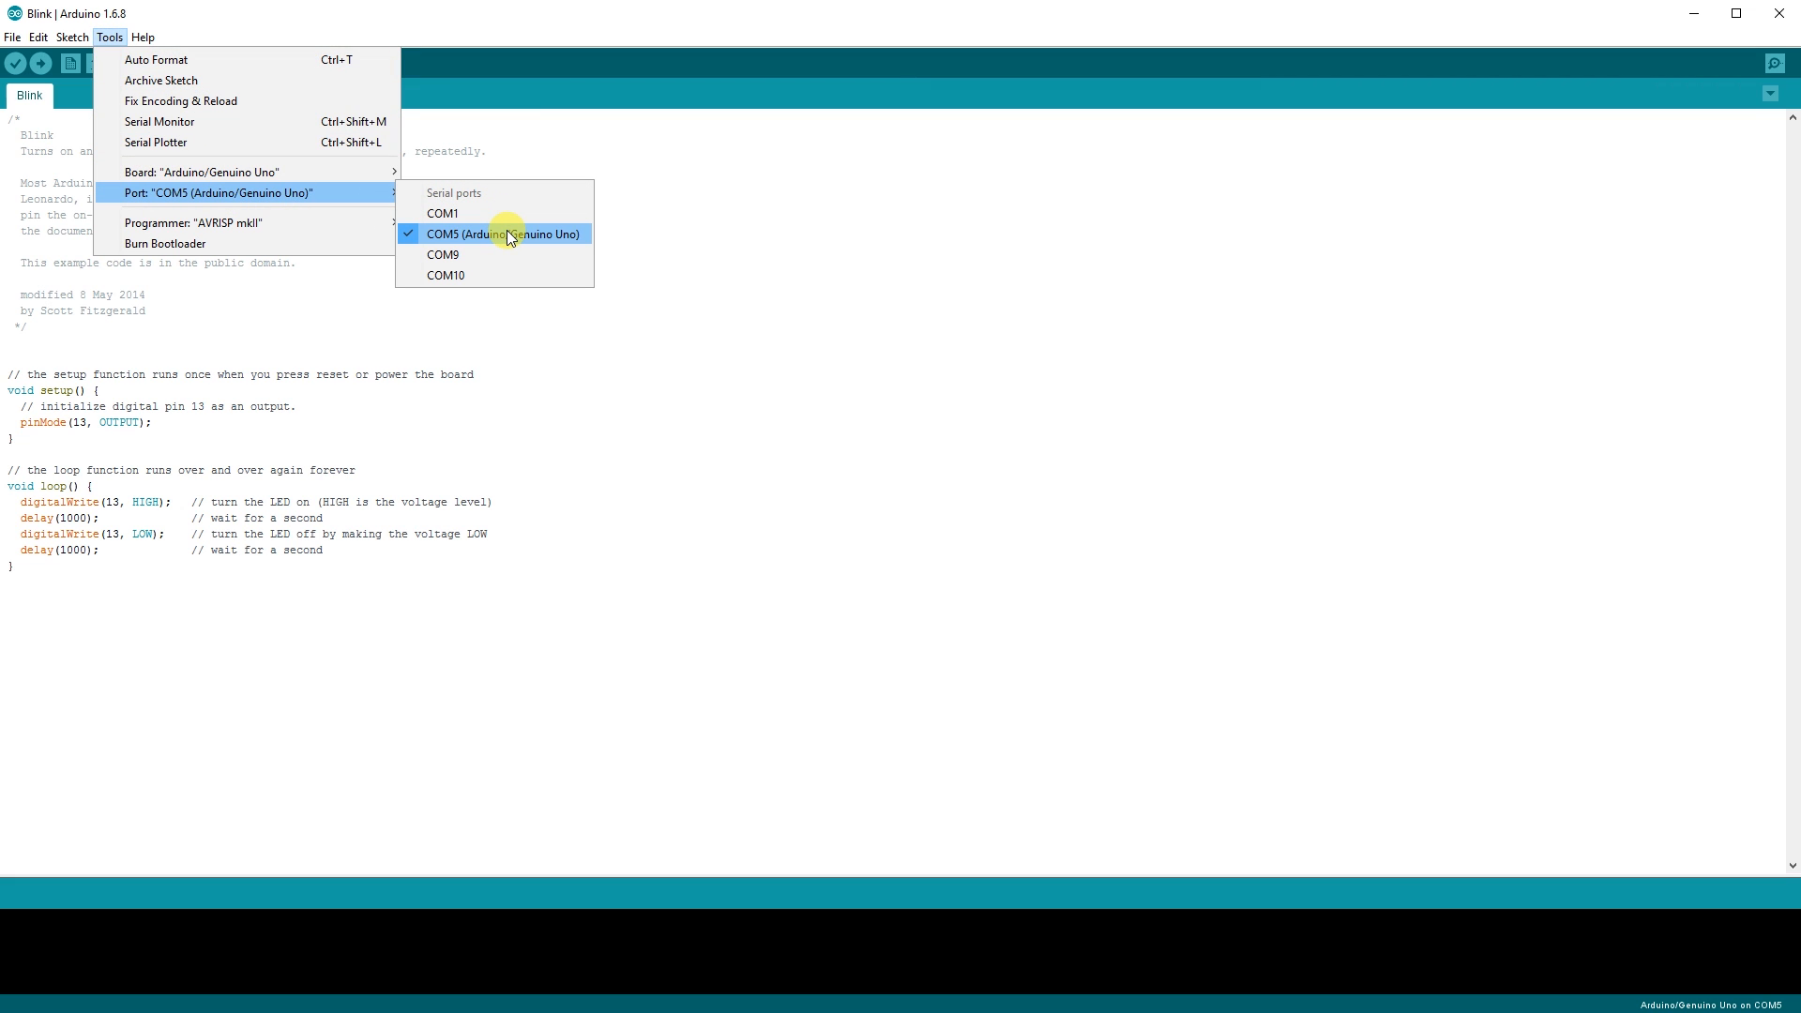
mouse_move(772, 214)
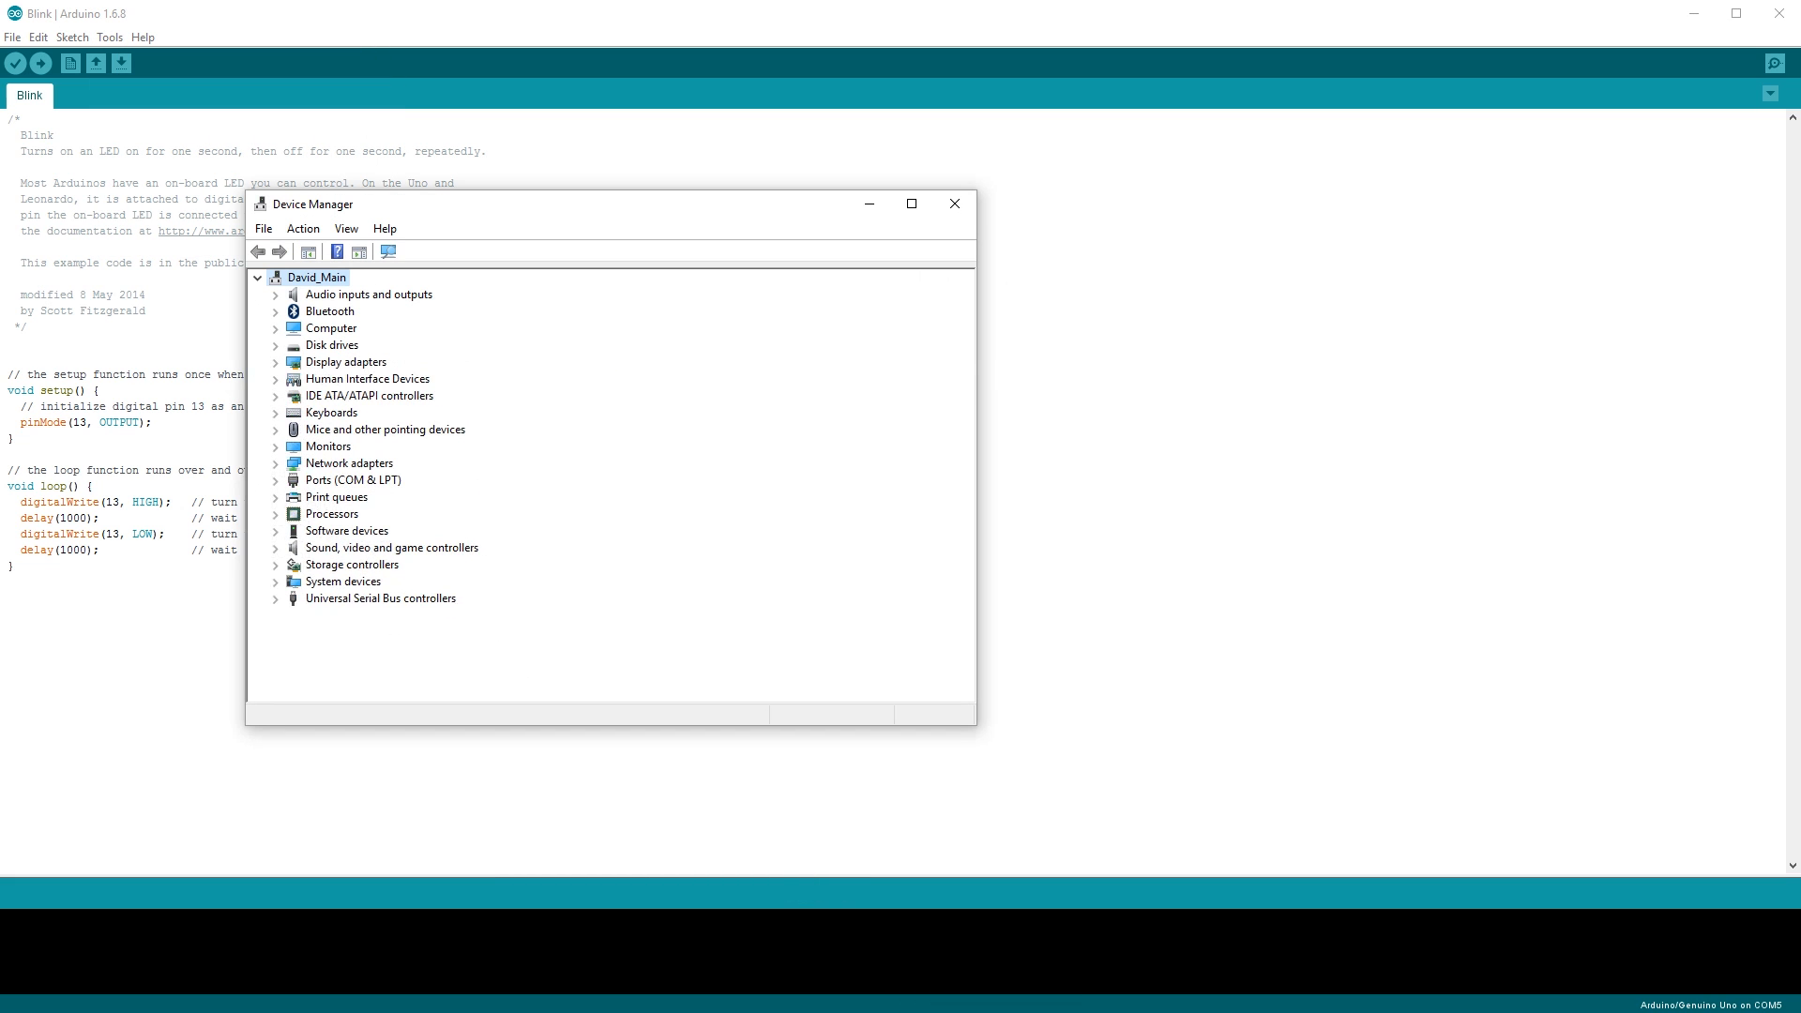
mouse_move(501, 666)
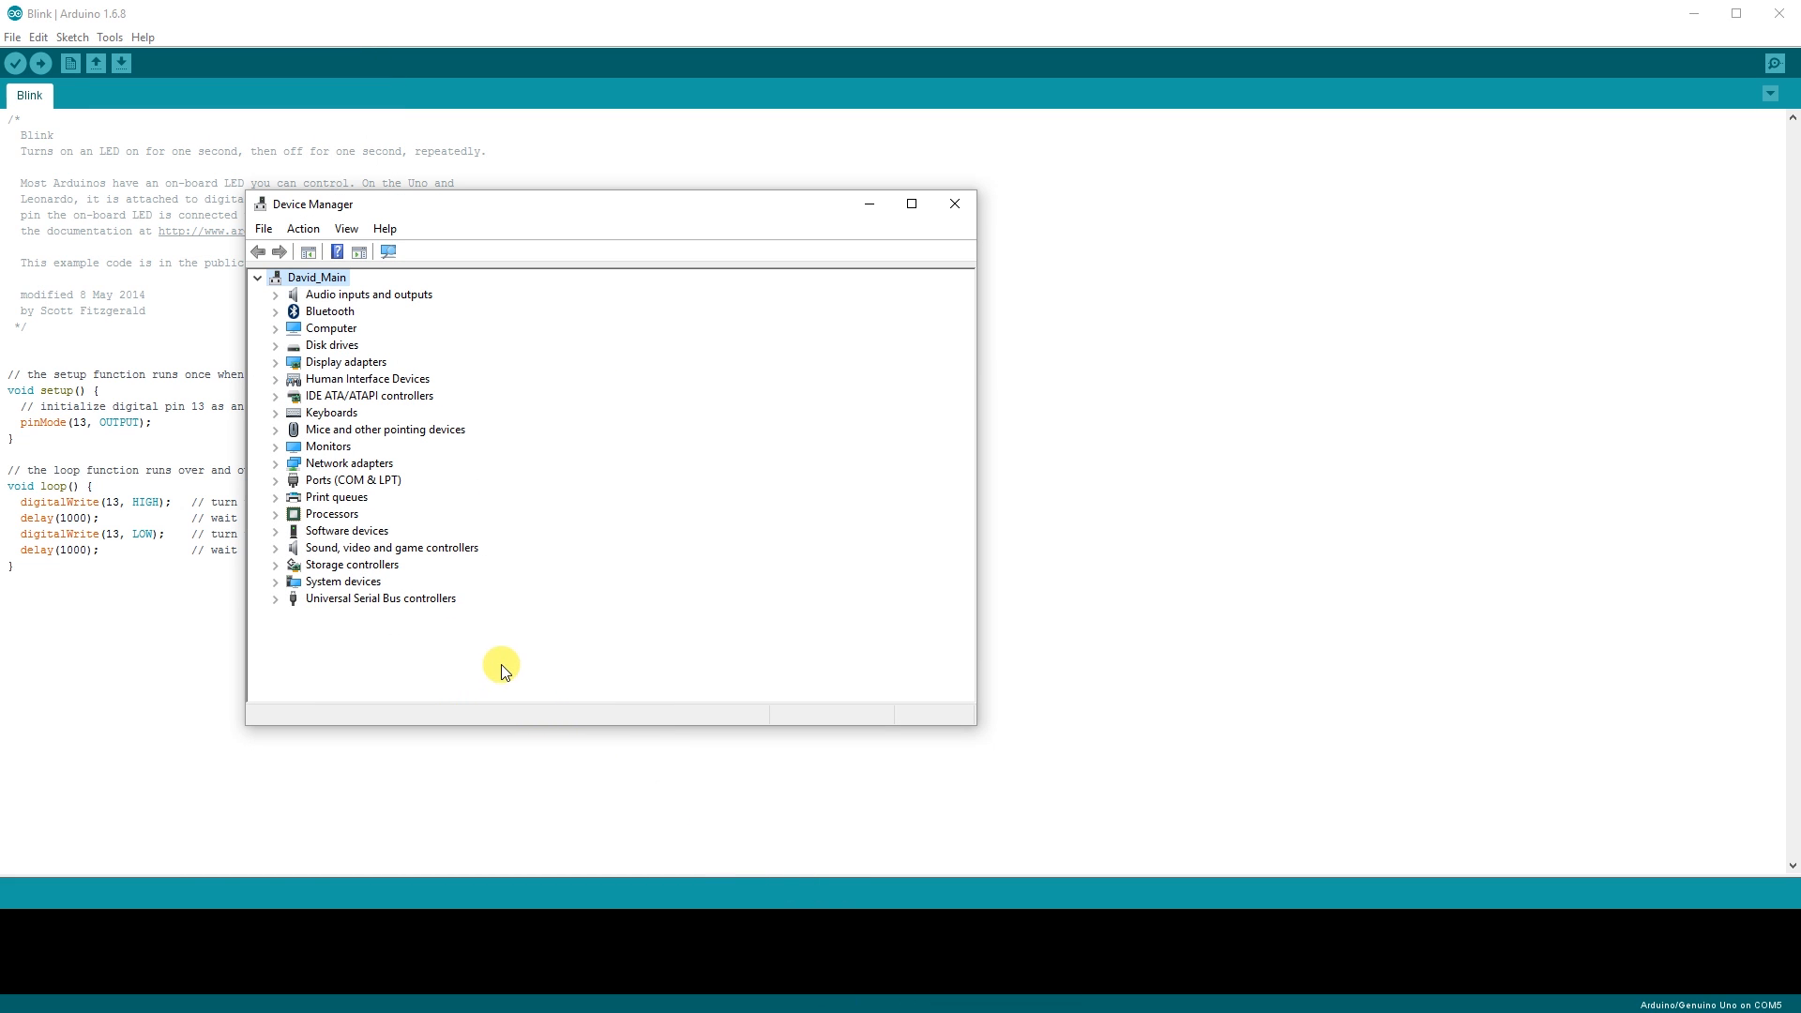
Step: Expand Ports (COM & LPT), confirm Arduino Uno on COM5, and close Device Manager
click(275, 480)
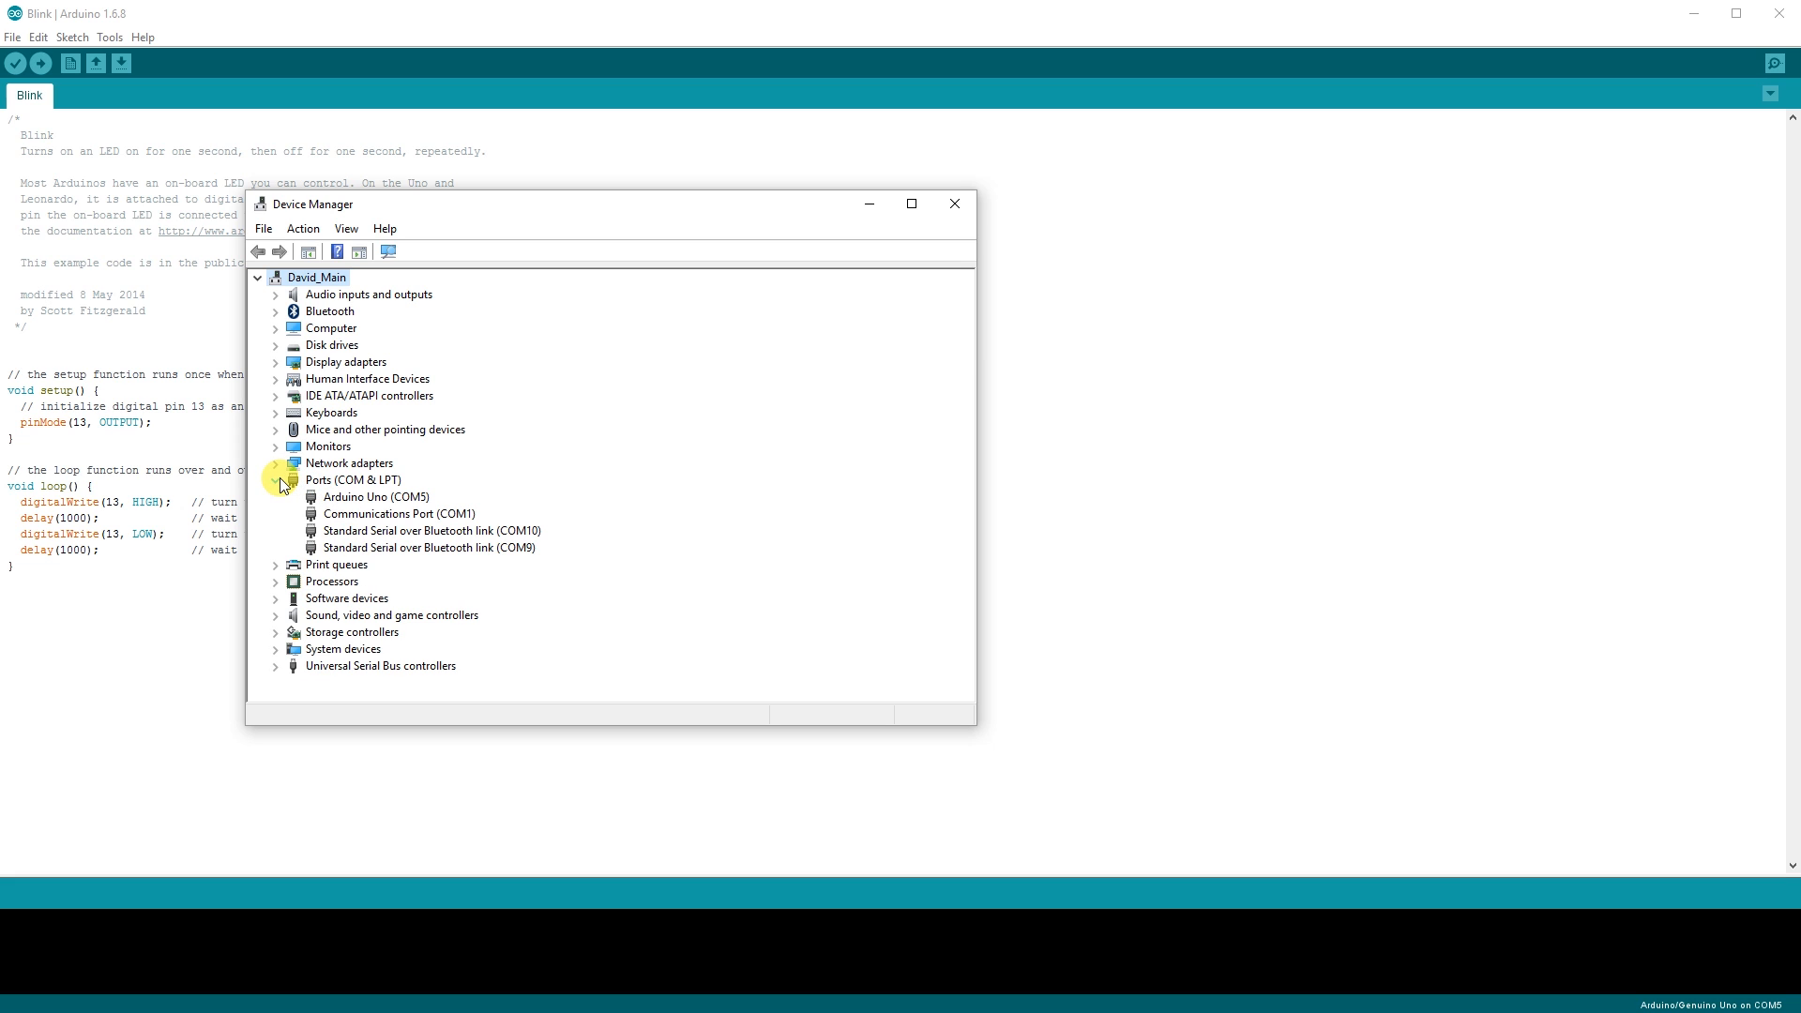
click(377, 496)
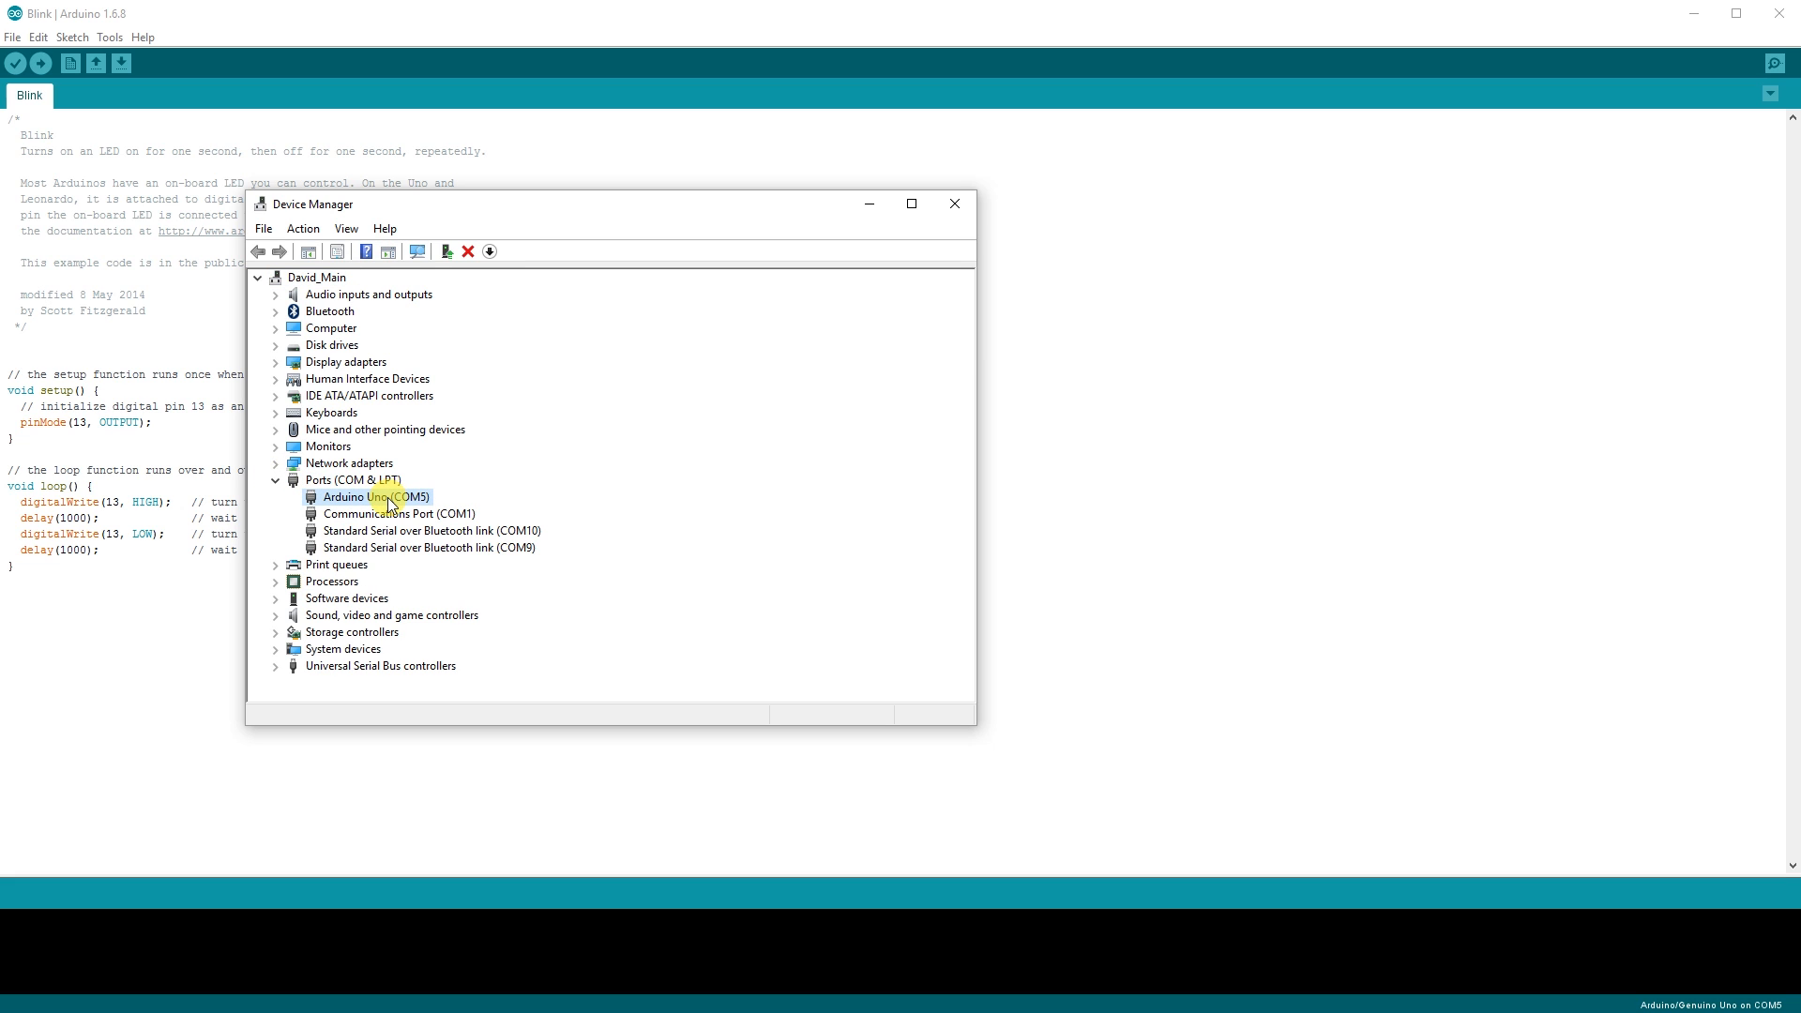
mouse_move(446, 471)
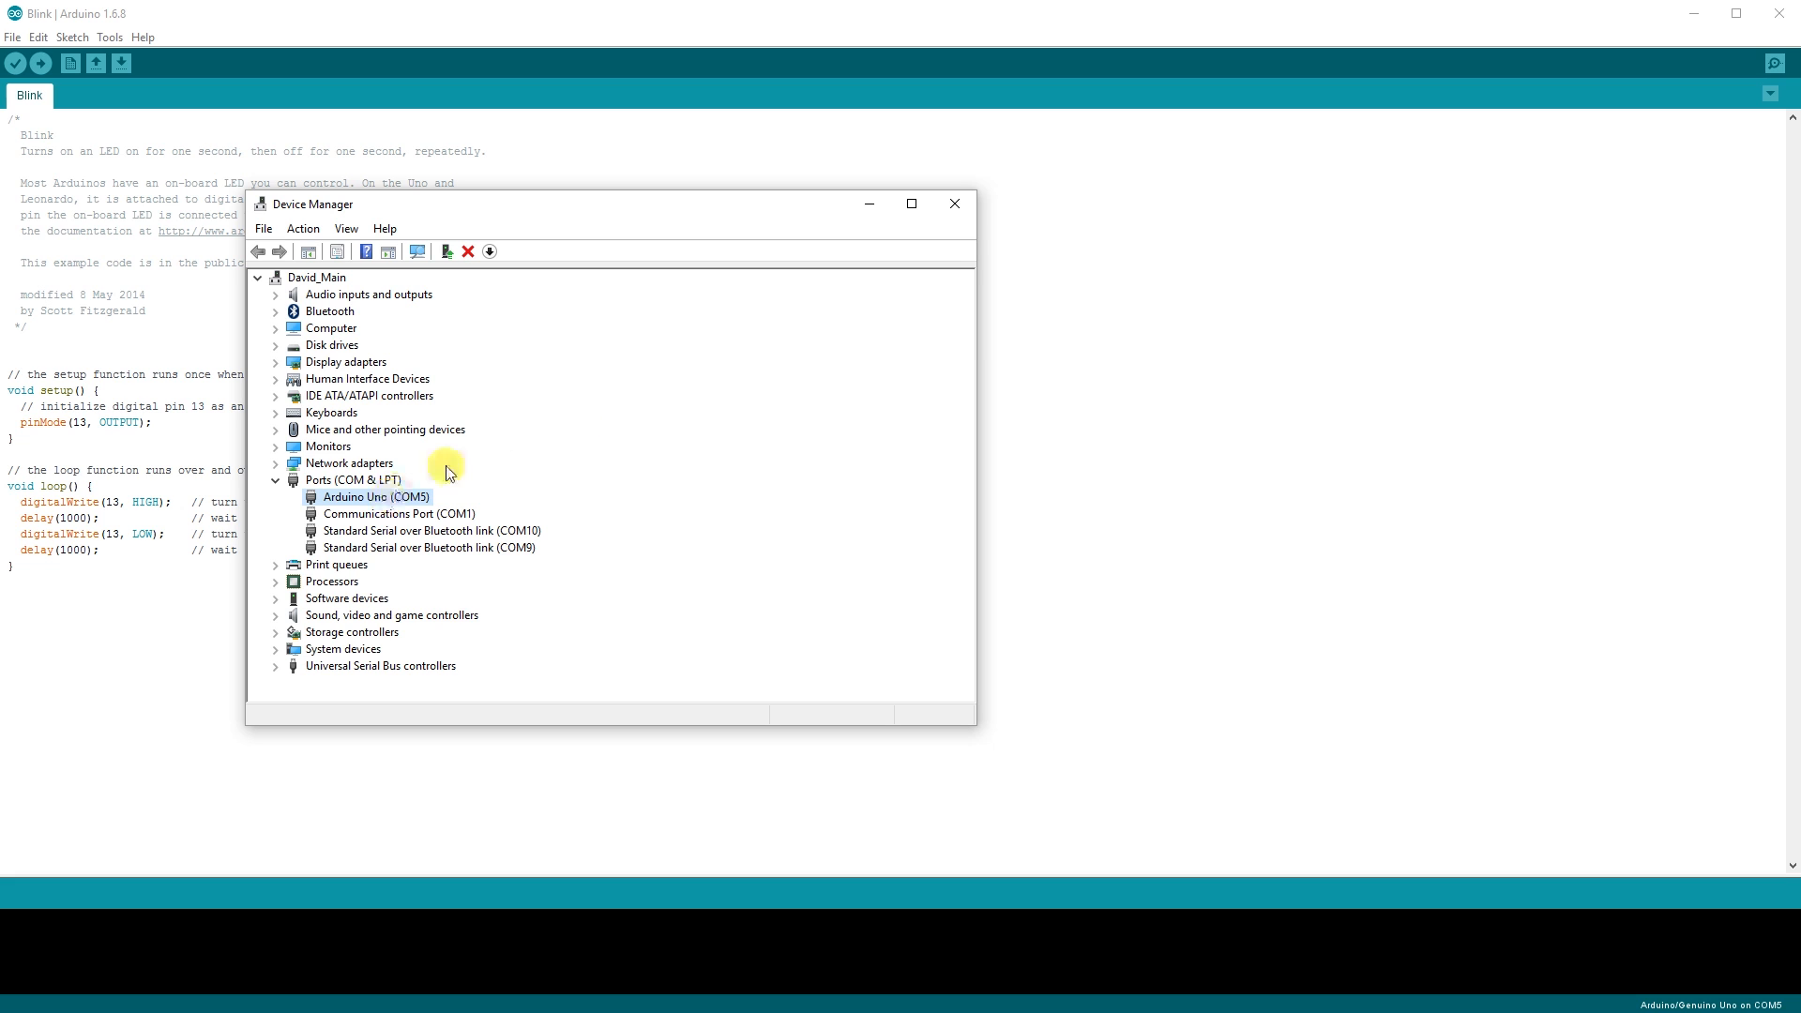
mouse_move(954, 203)
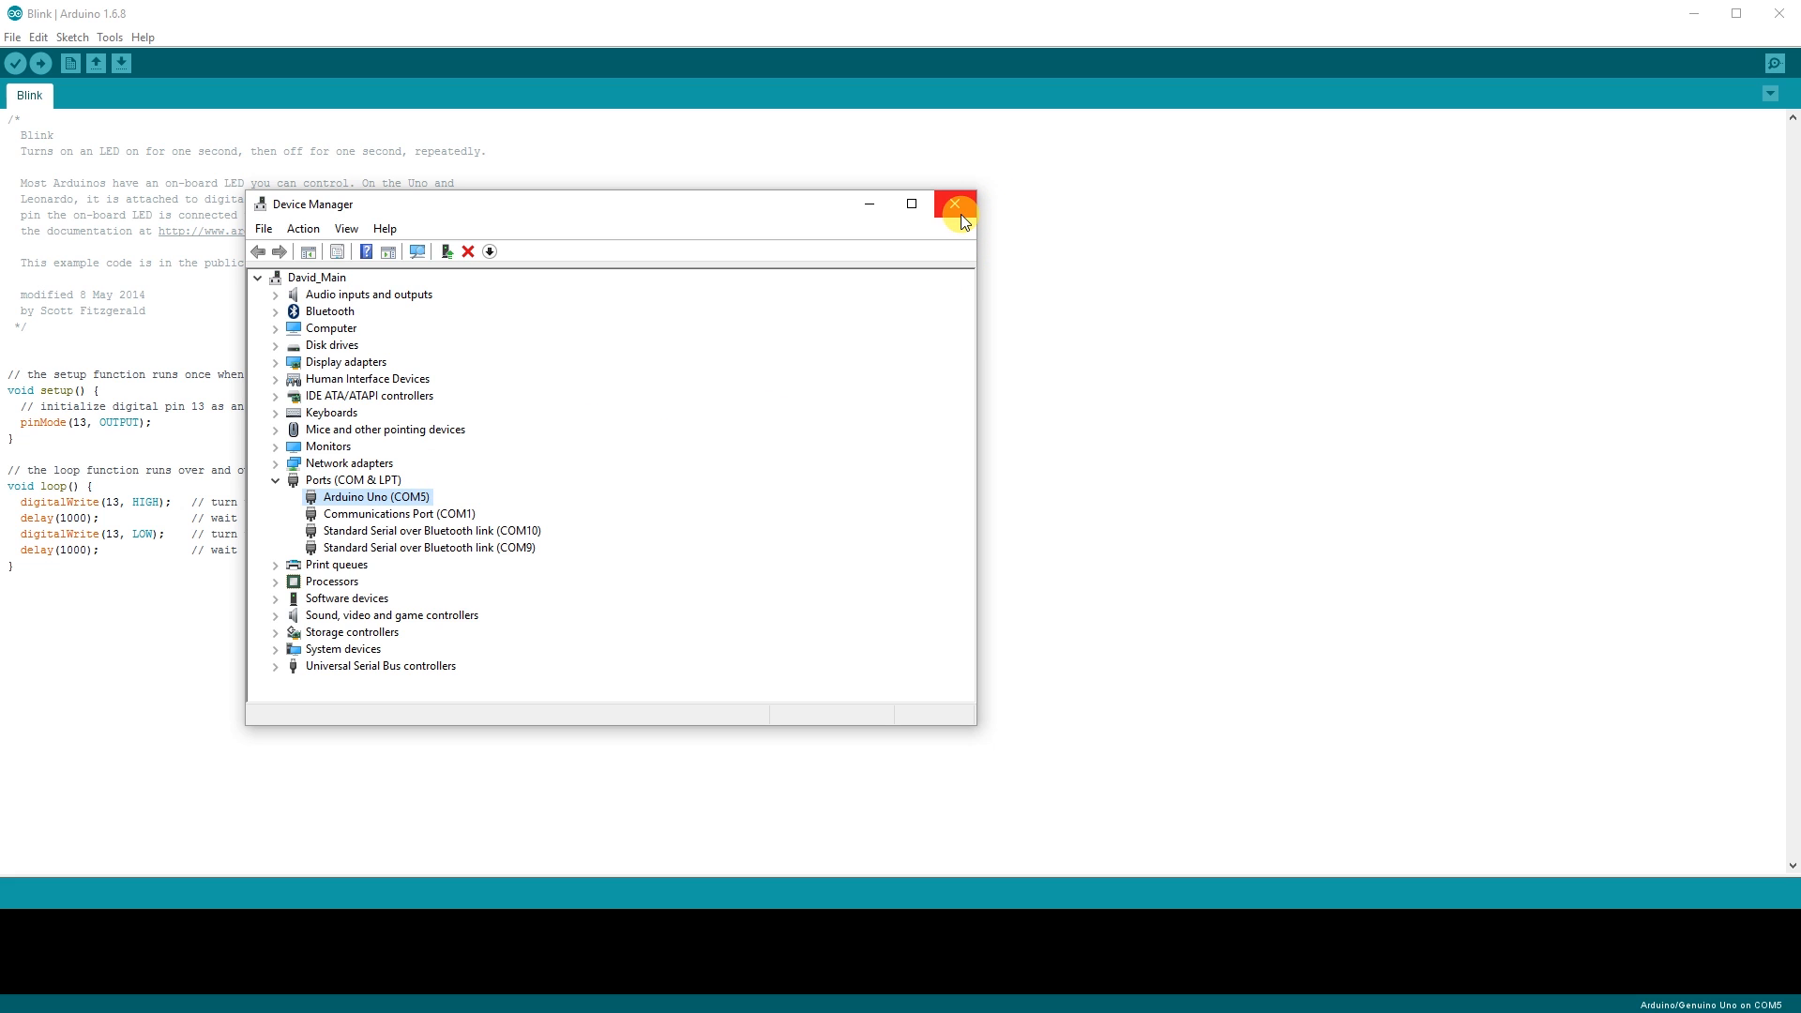
click(955, 204)
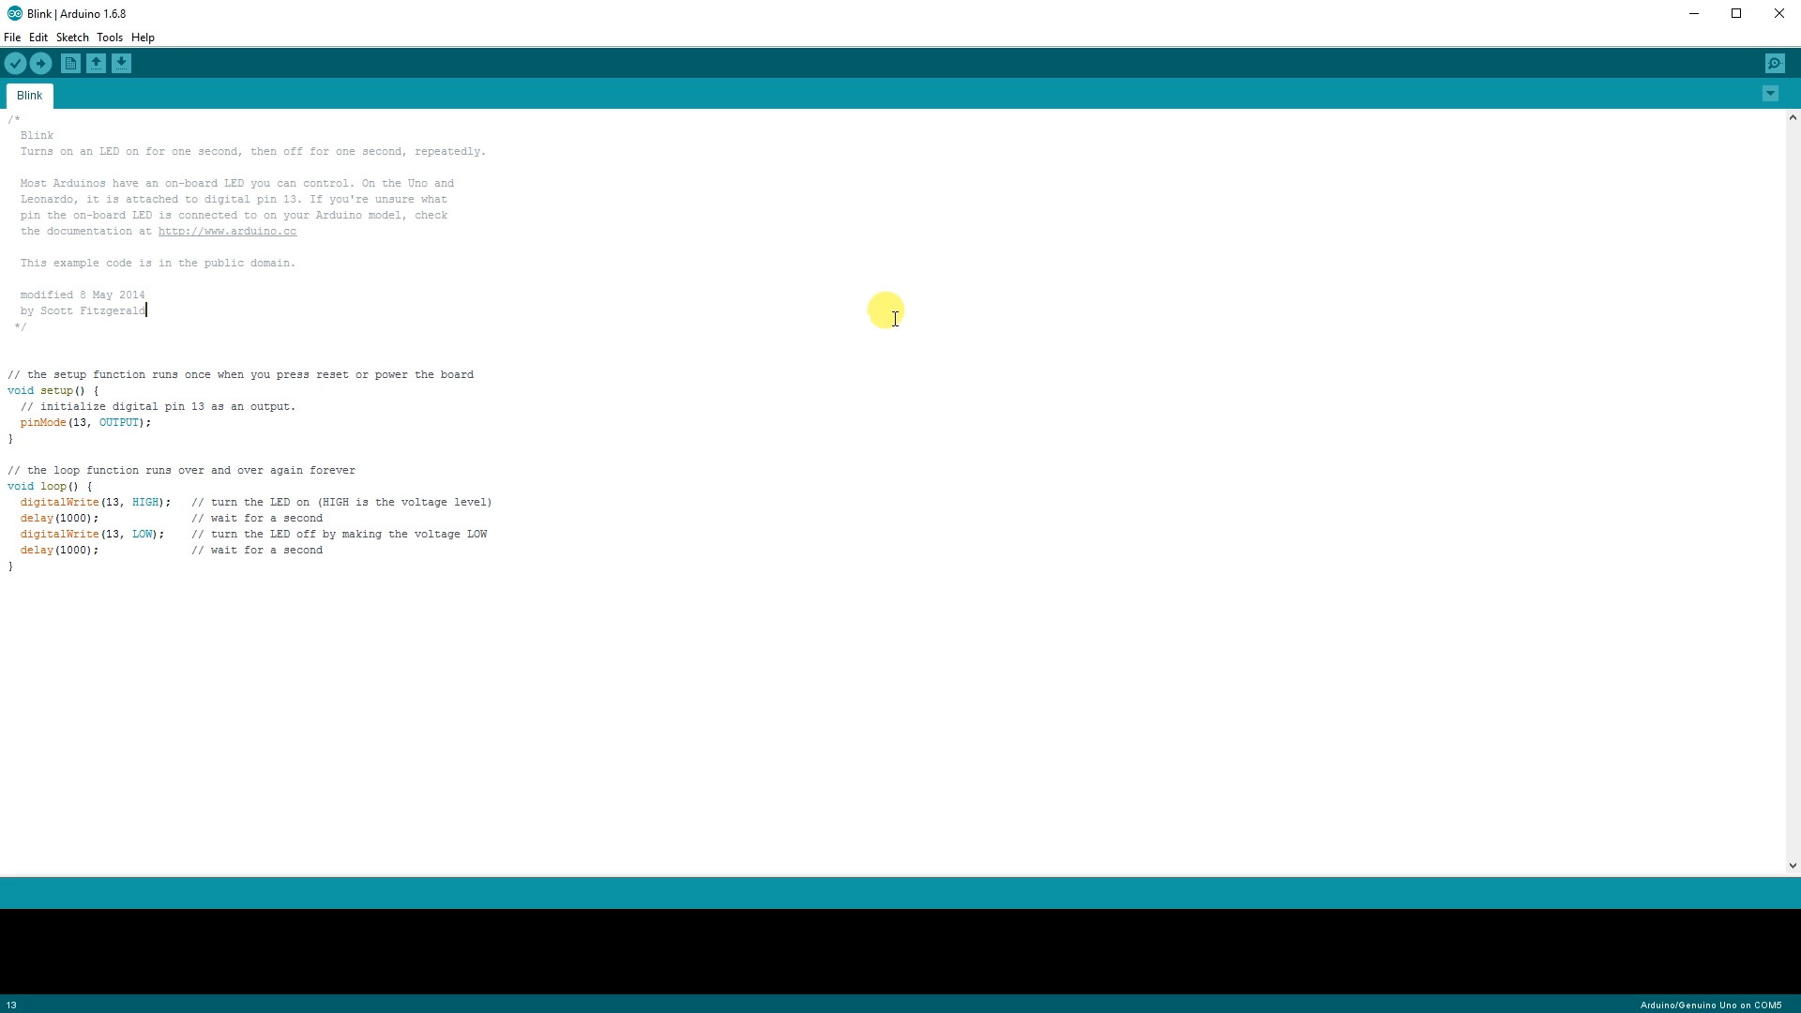
mouse_move(827, 336)
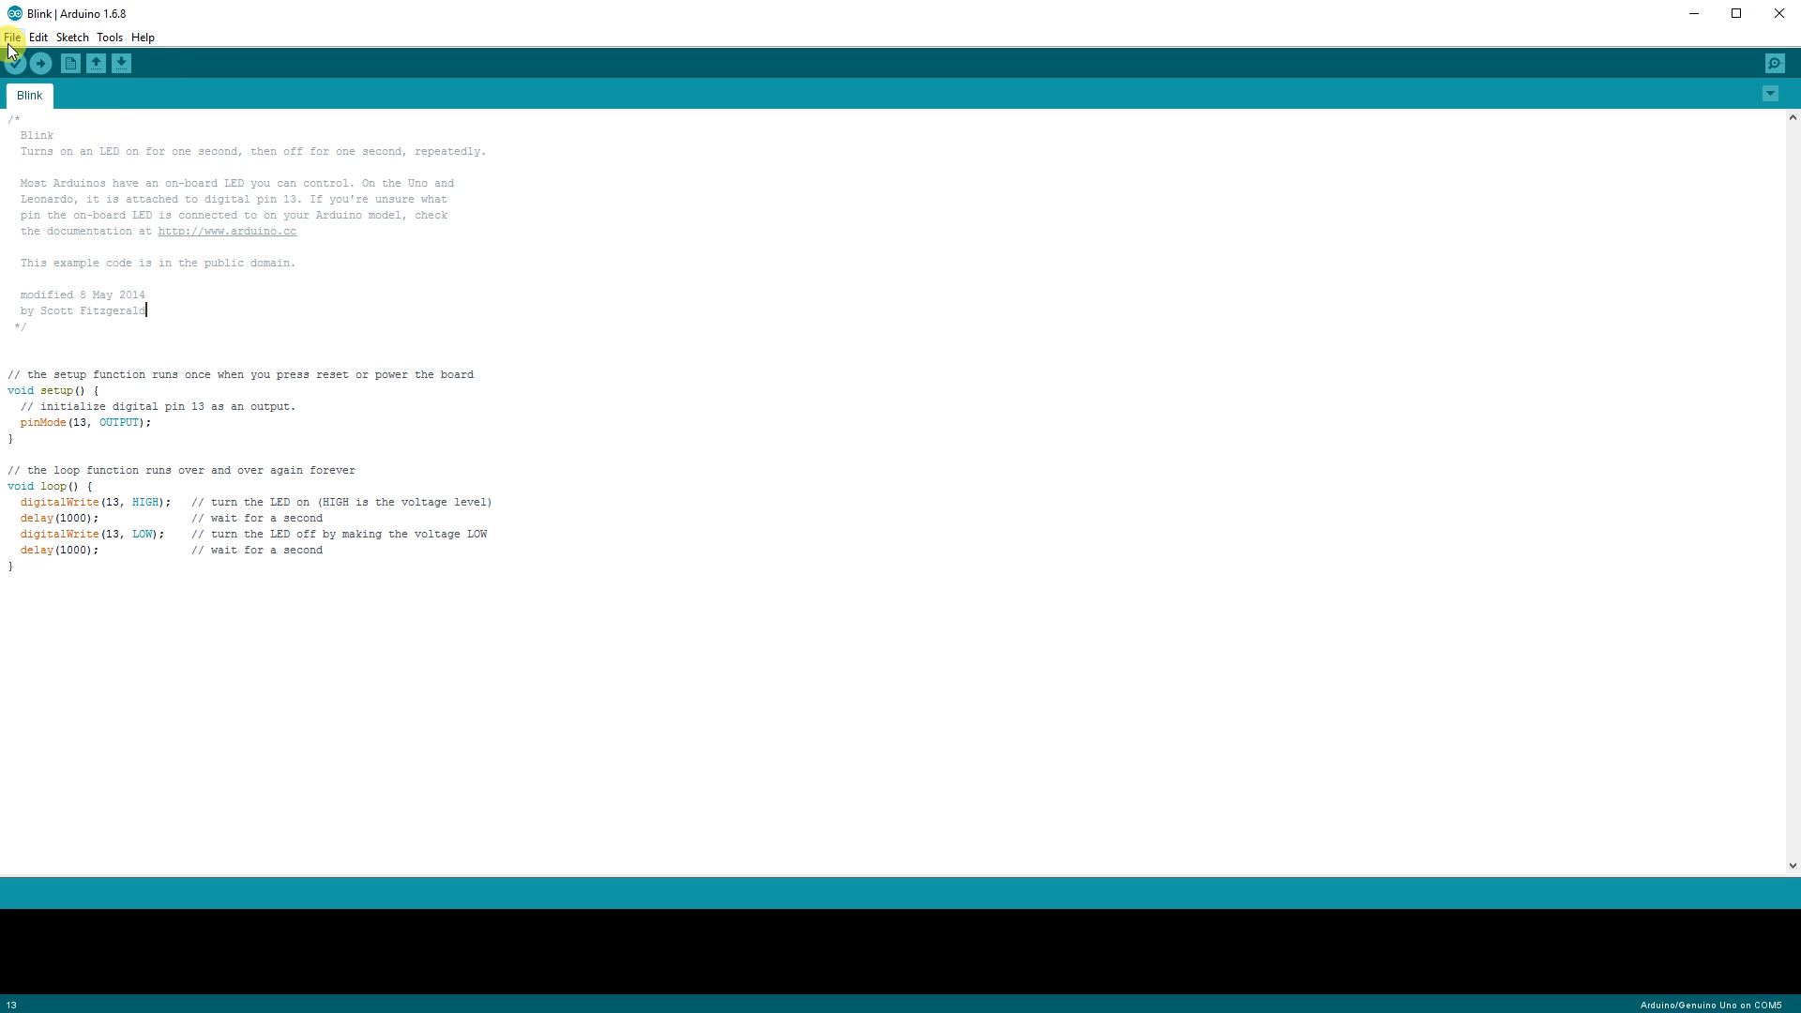
Step: Open the RGBWstrandtest example from the Adafruit NeoPixel library examples
click(11, 36)
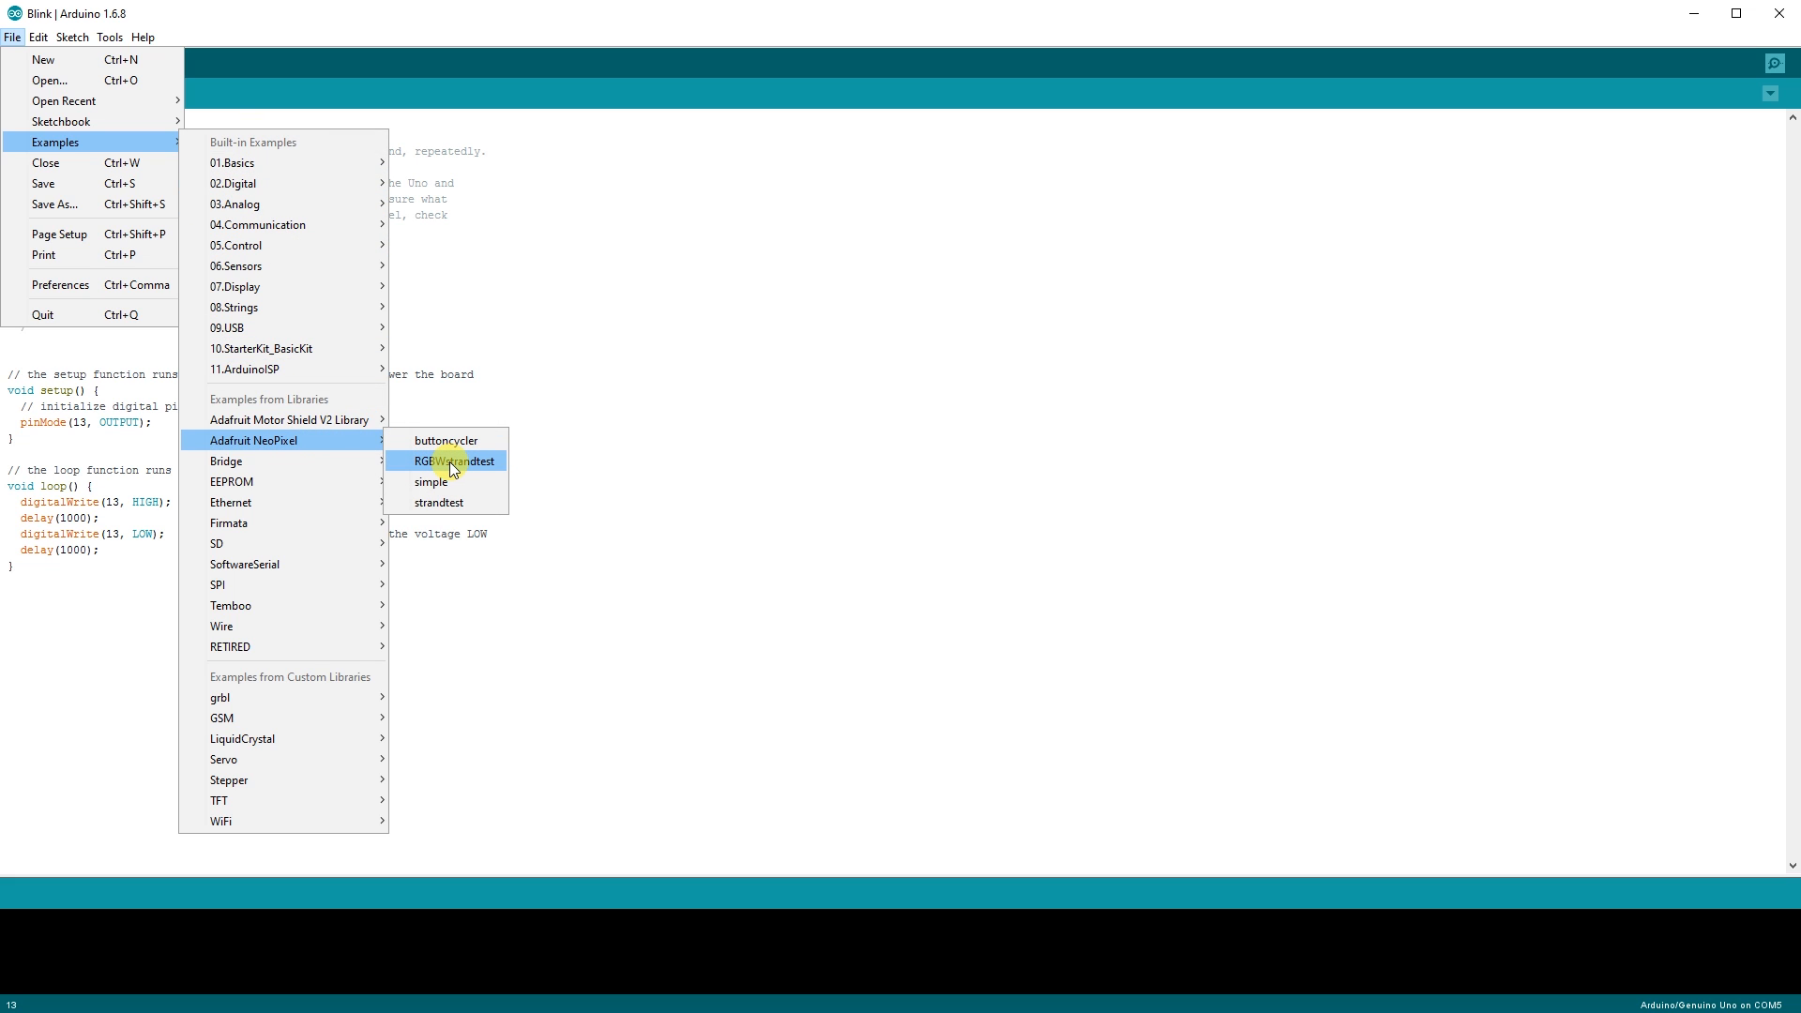
click(458, 461)
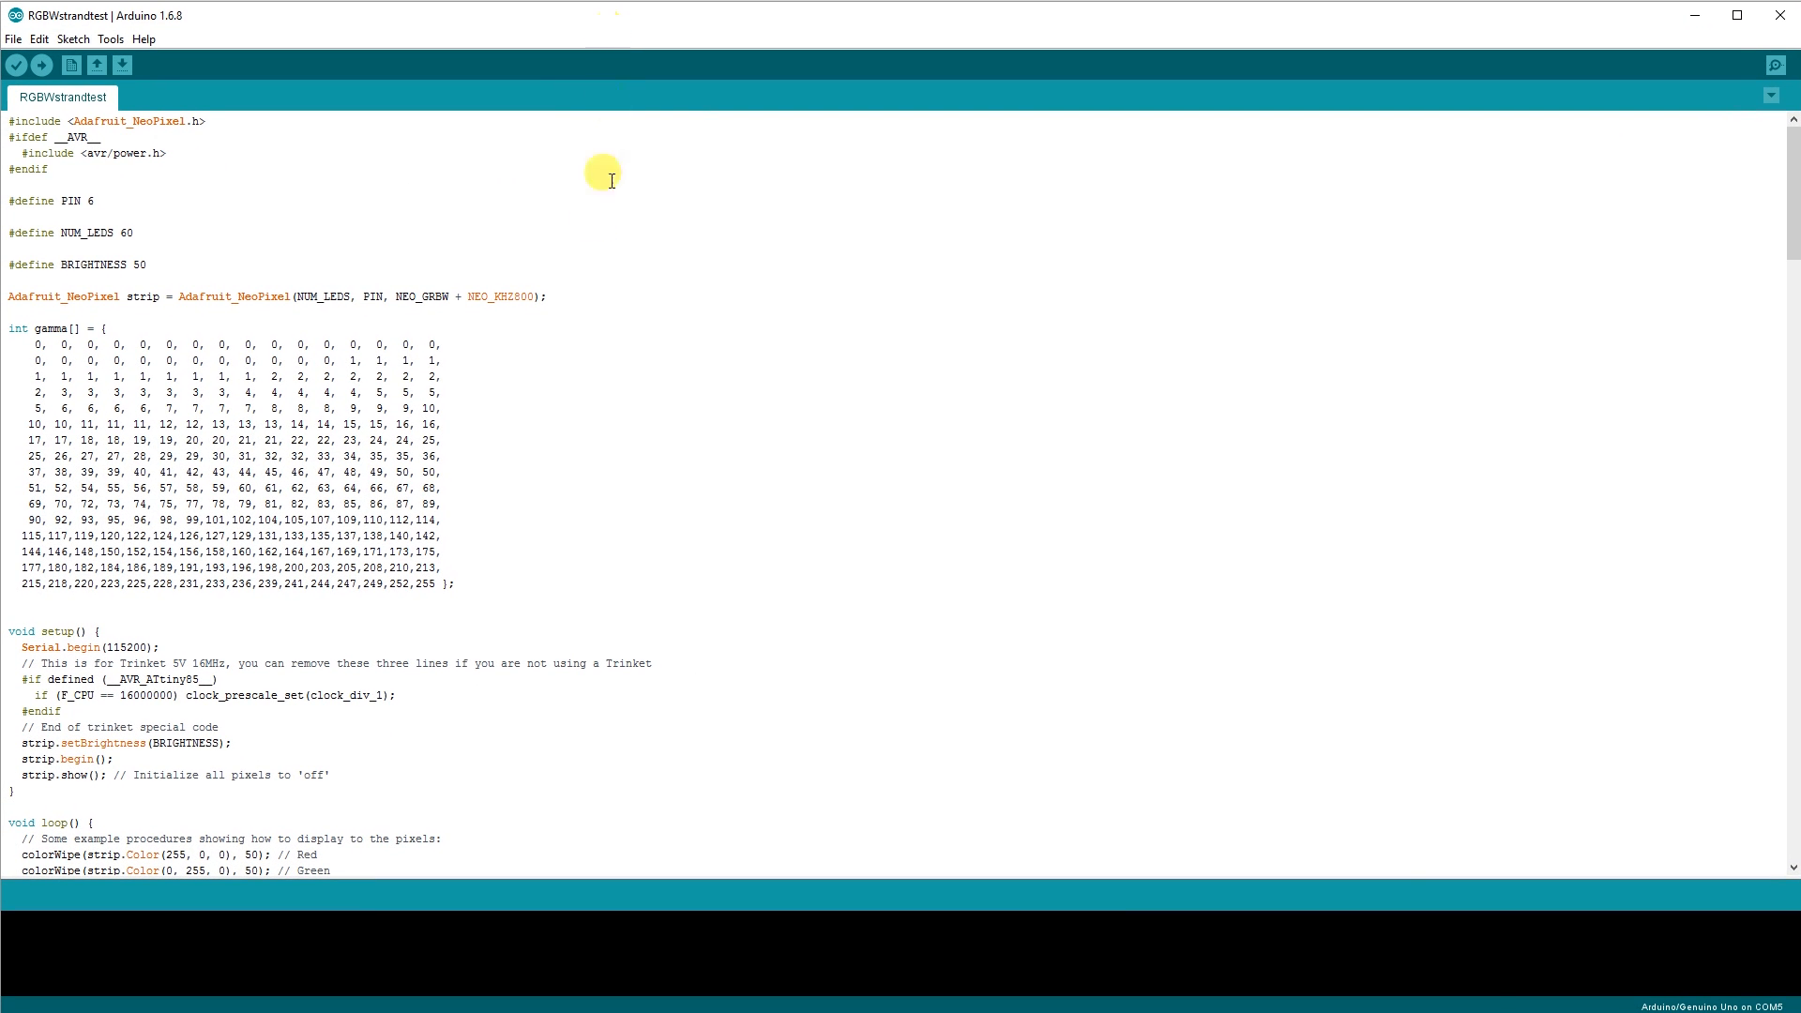
mouse_move(583, 353)
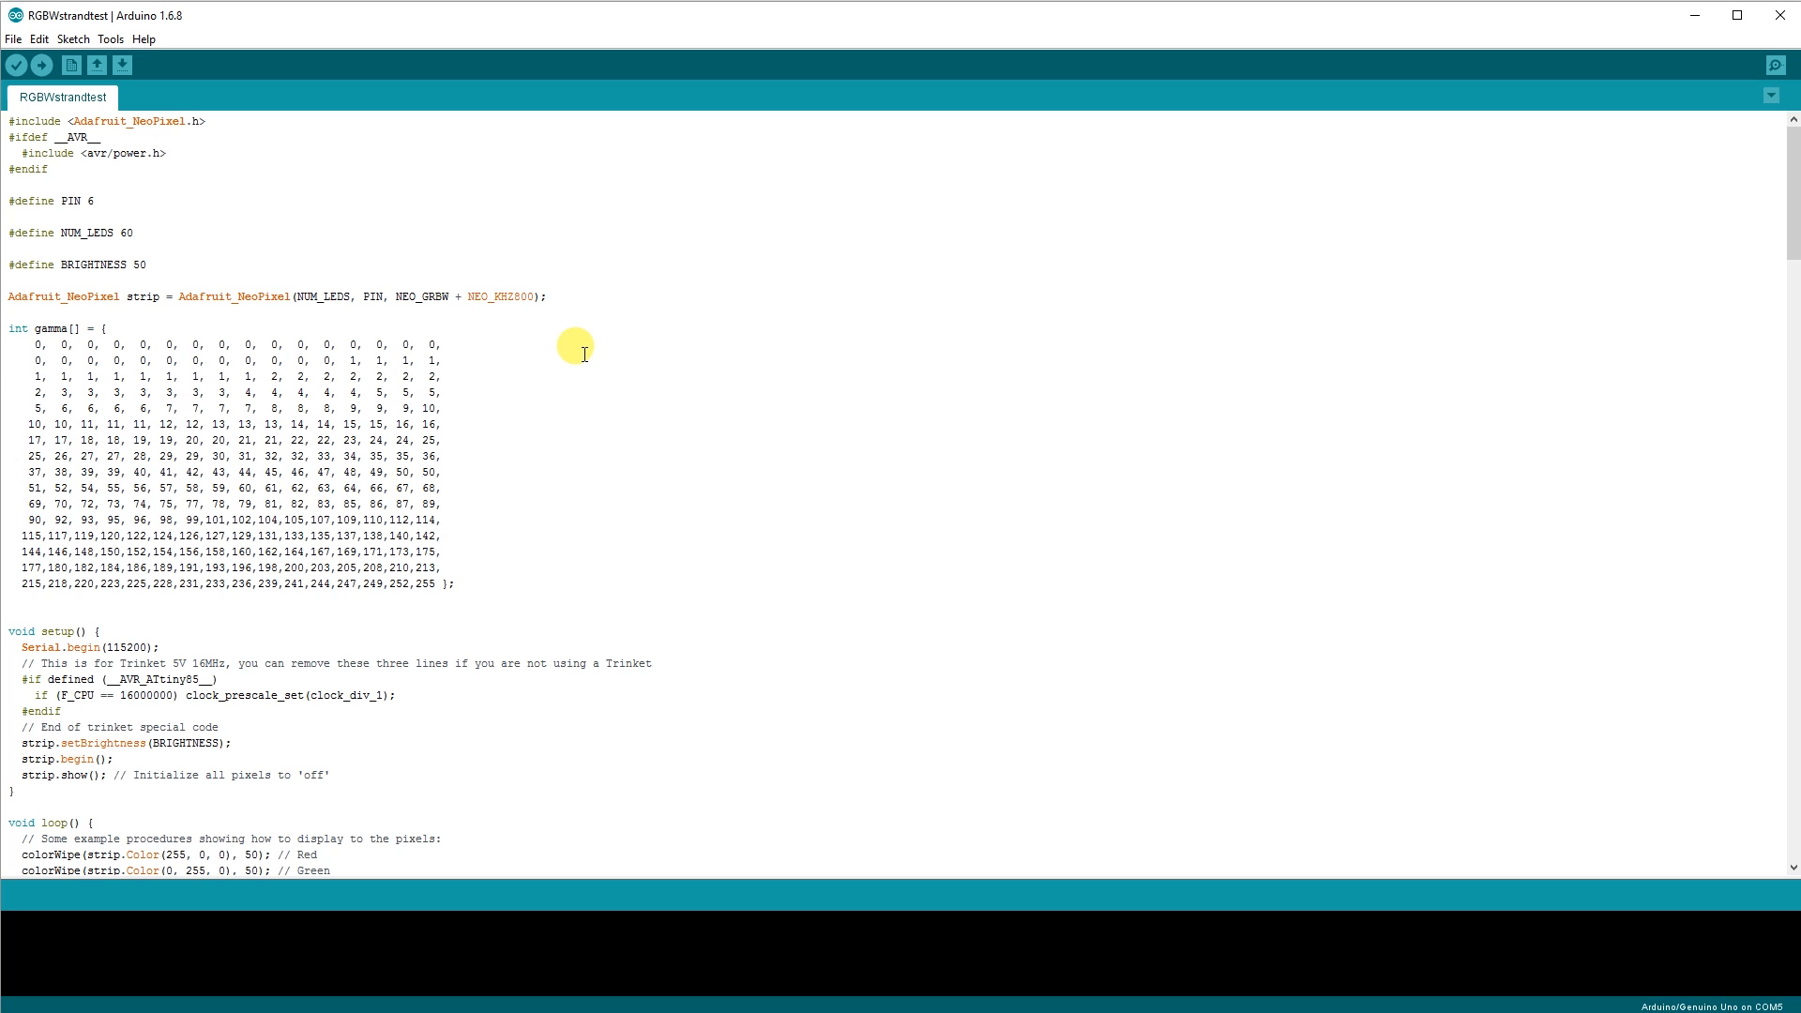
mouse_move(517, 357)
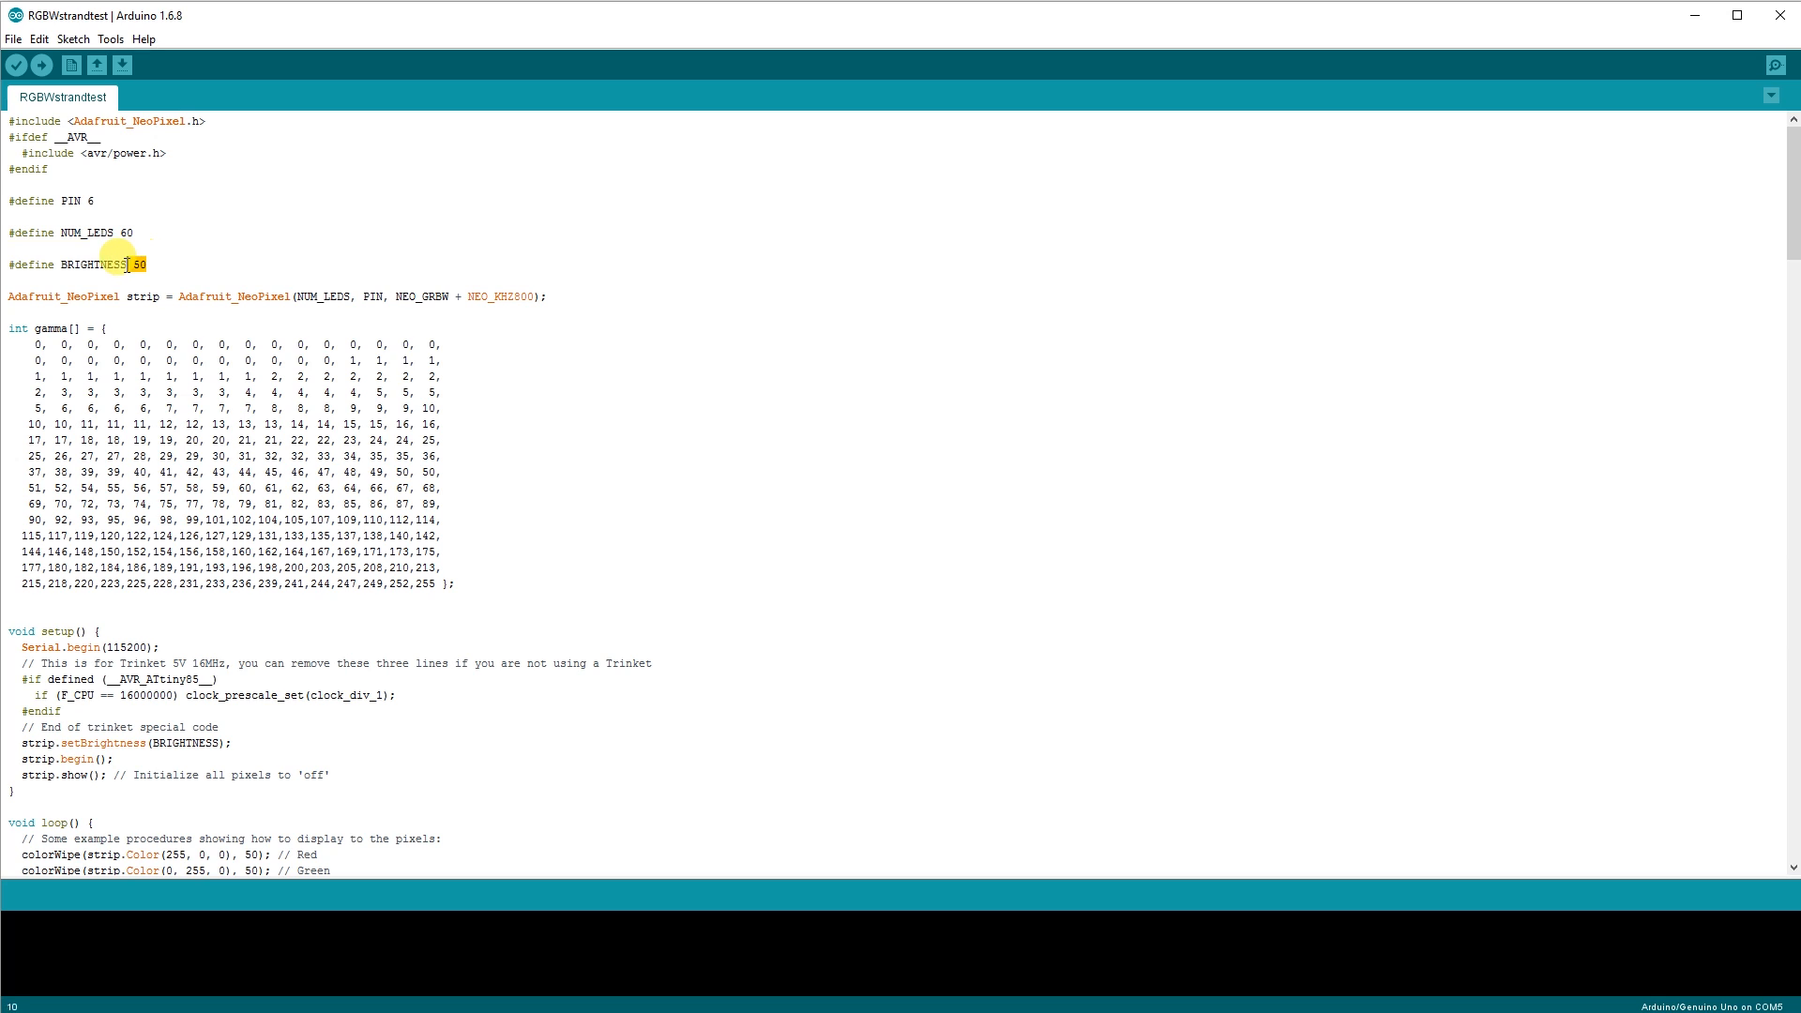
Step: Check the BRIGHTNESS define, then upload RGBWstrandtest to the Uno
triple_click(75, 264)
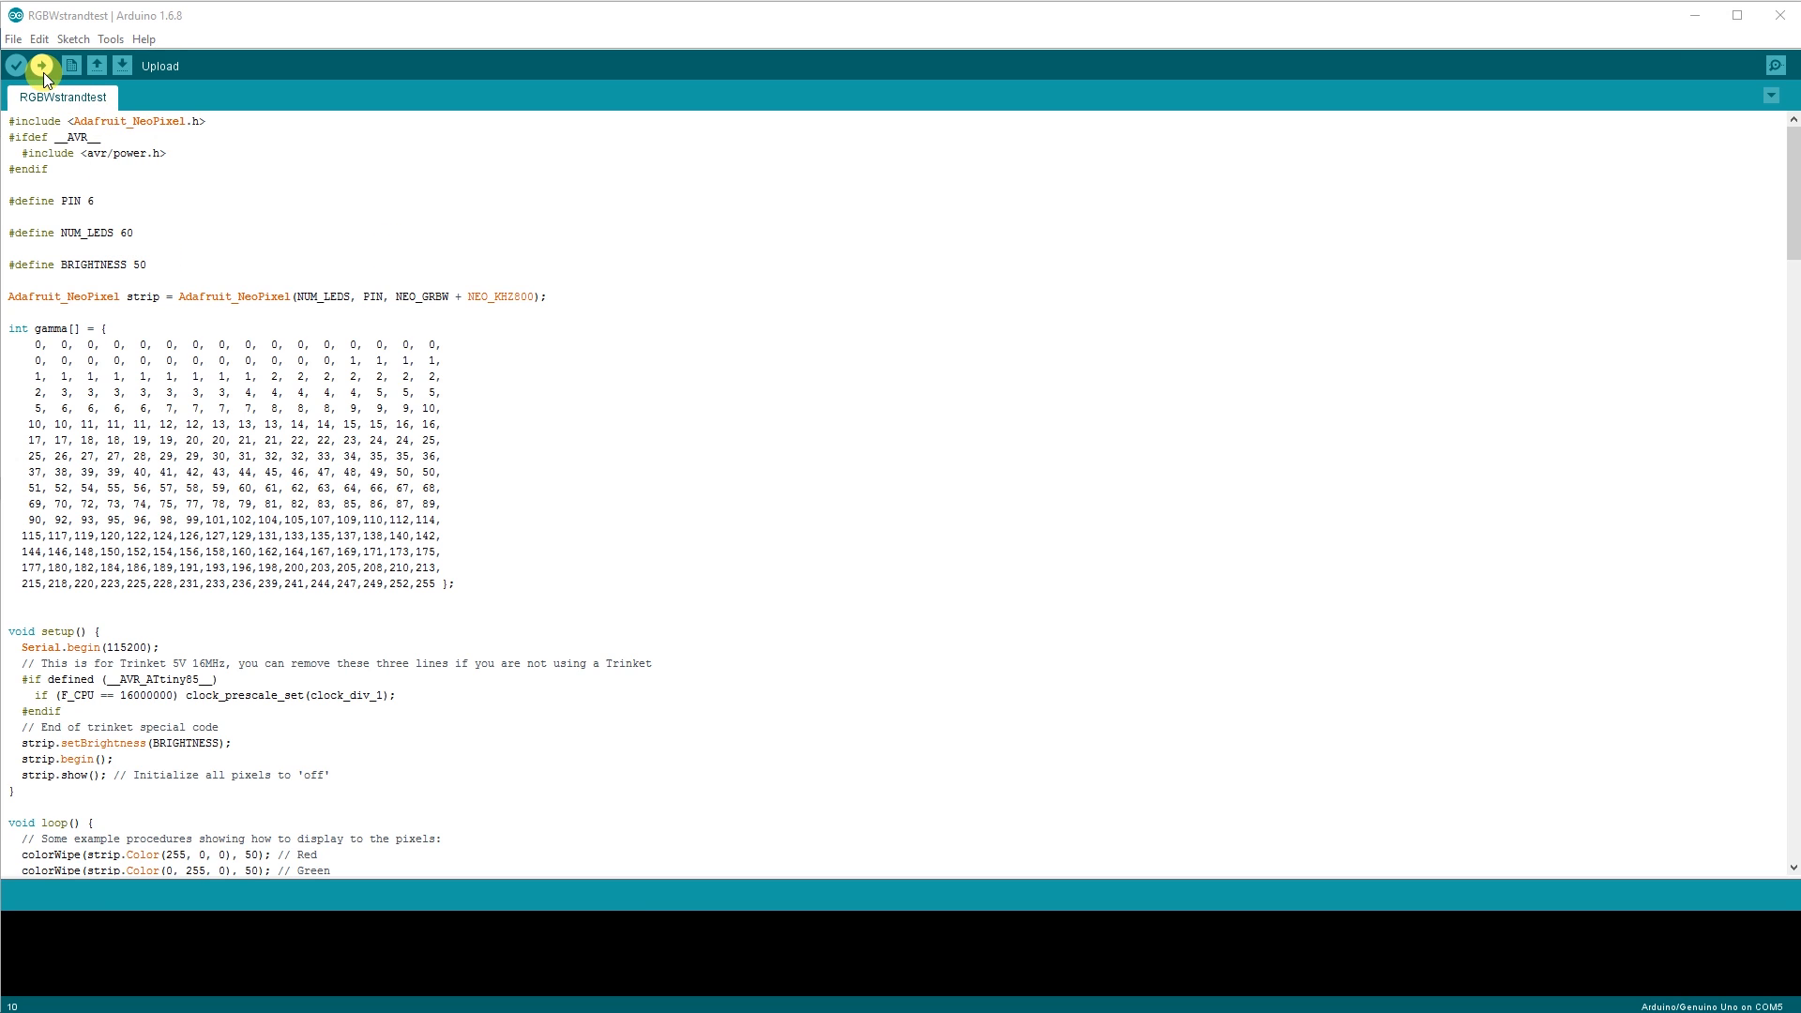
click(41, 66)
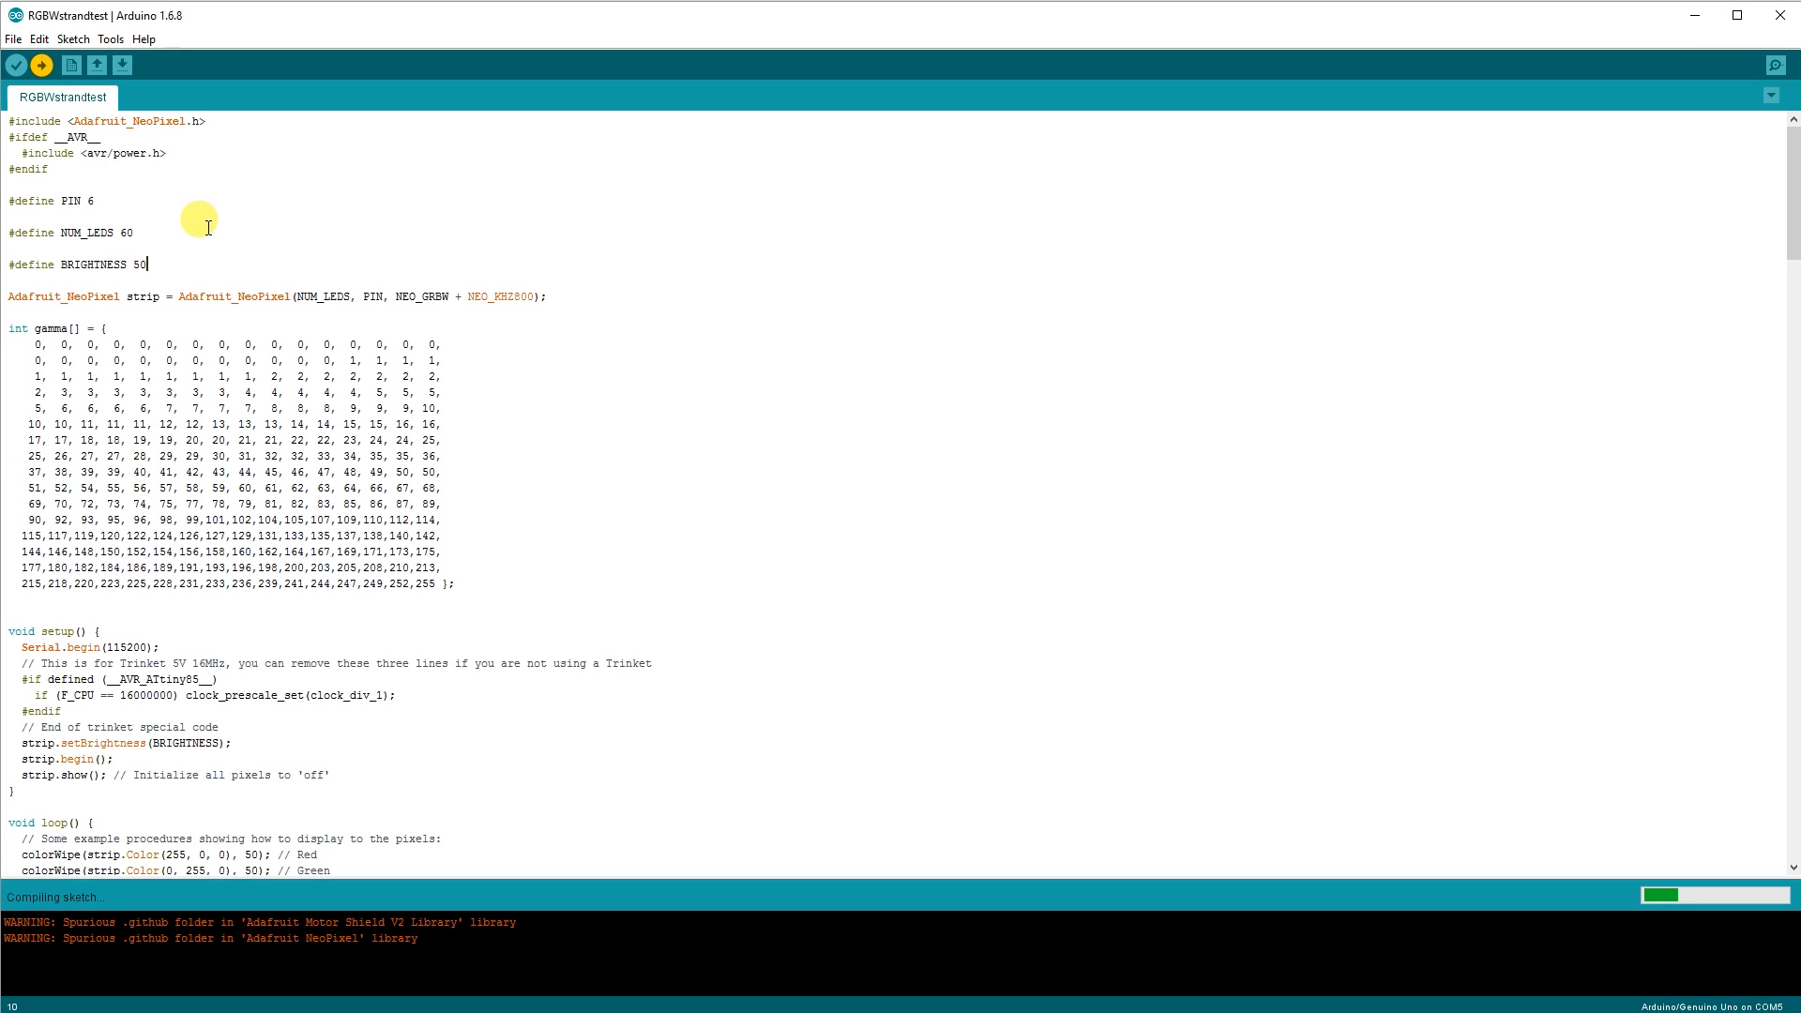